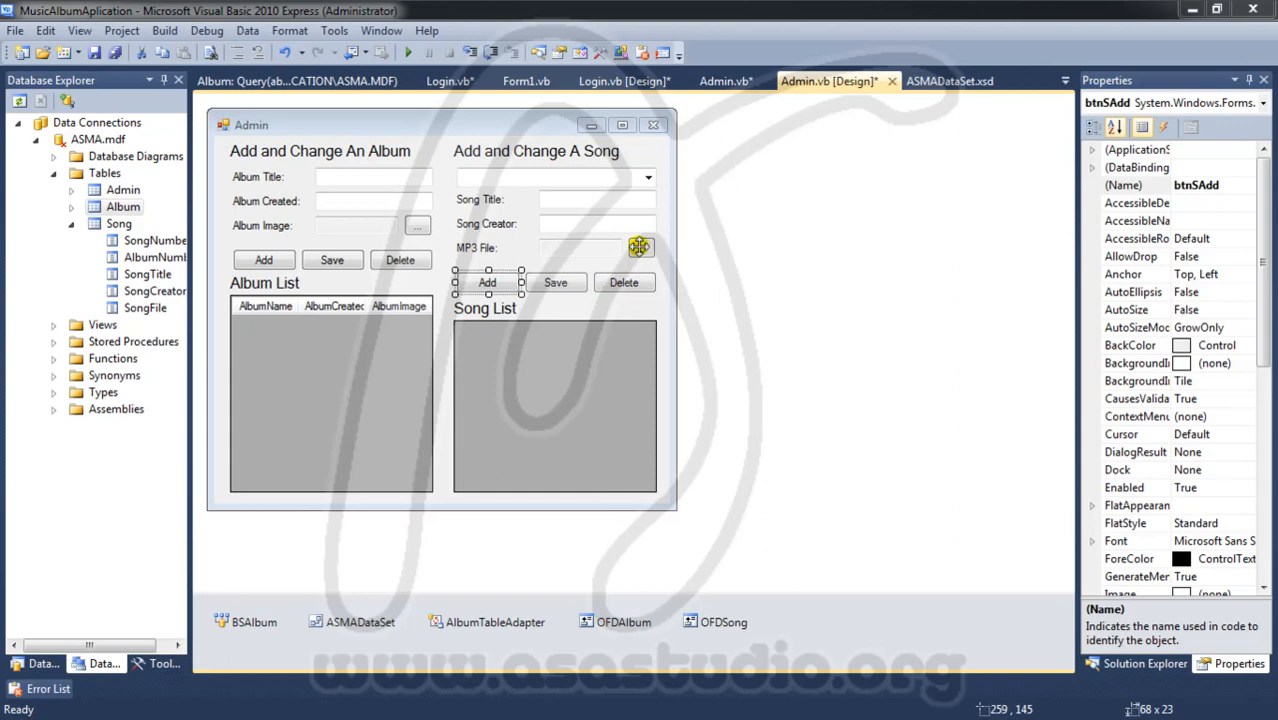
- Add tbSMp3.Text = OFDSong.FileName to the MP3 File browse button's click handler
double_click(639, 247)
type("If OFDSong.ShowDialog = Windows.Forms.DialogResult.OK Then")
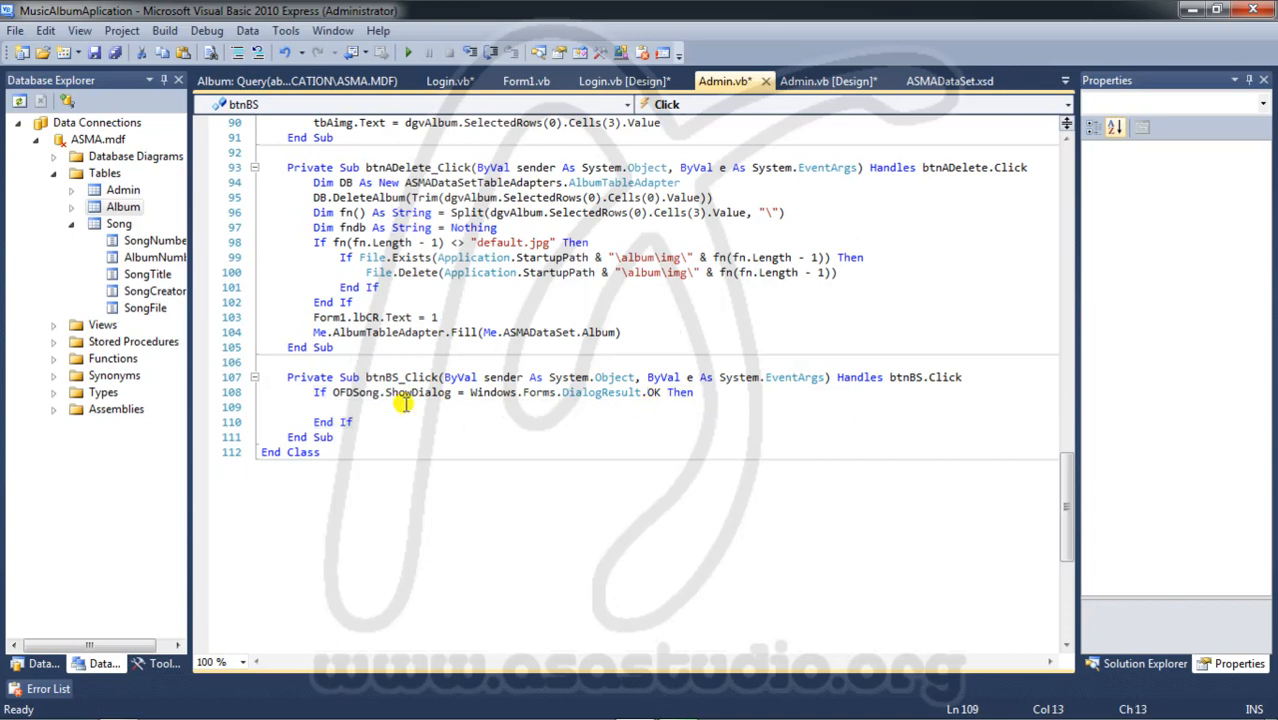
type("tbSMp3.t")
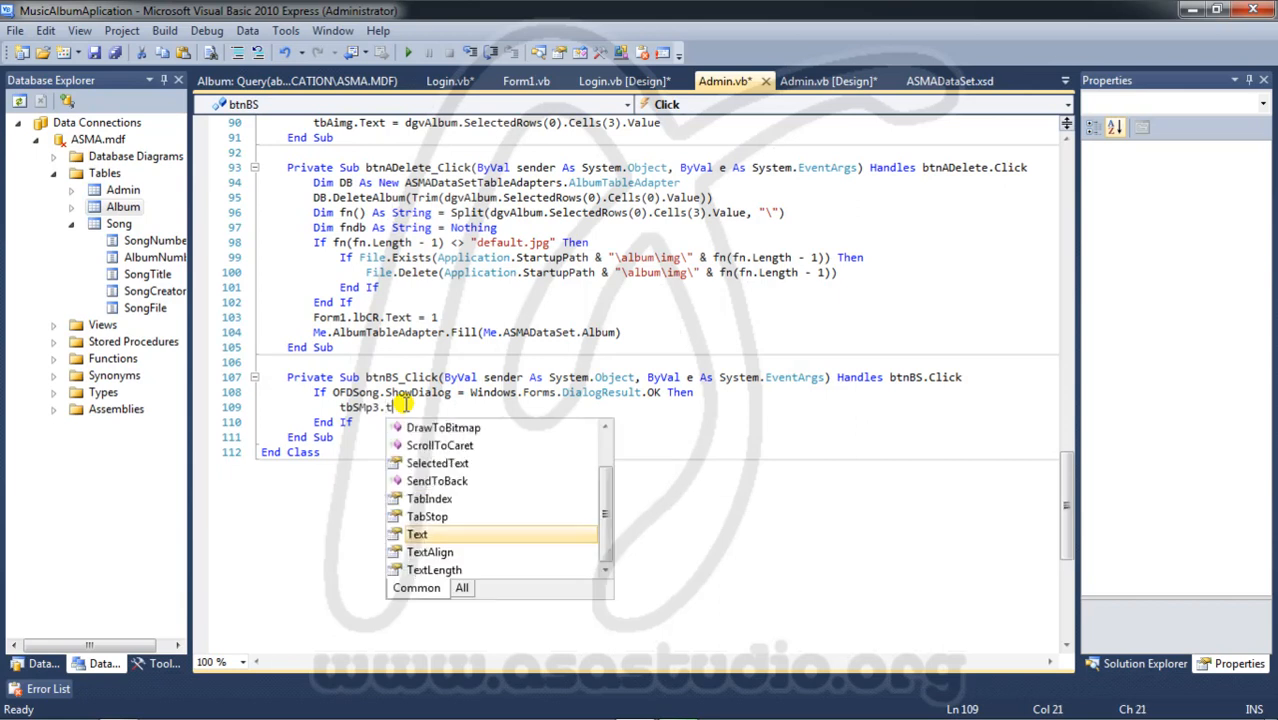
type("Text=")
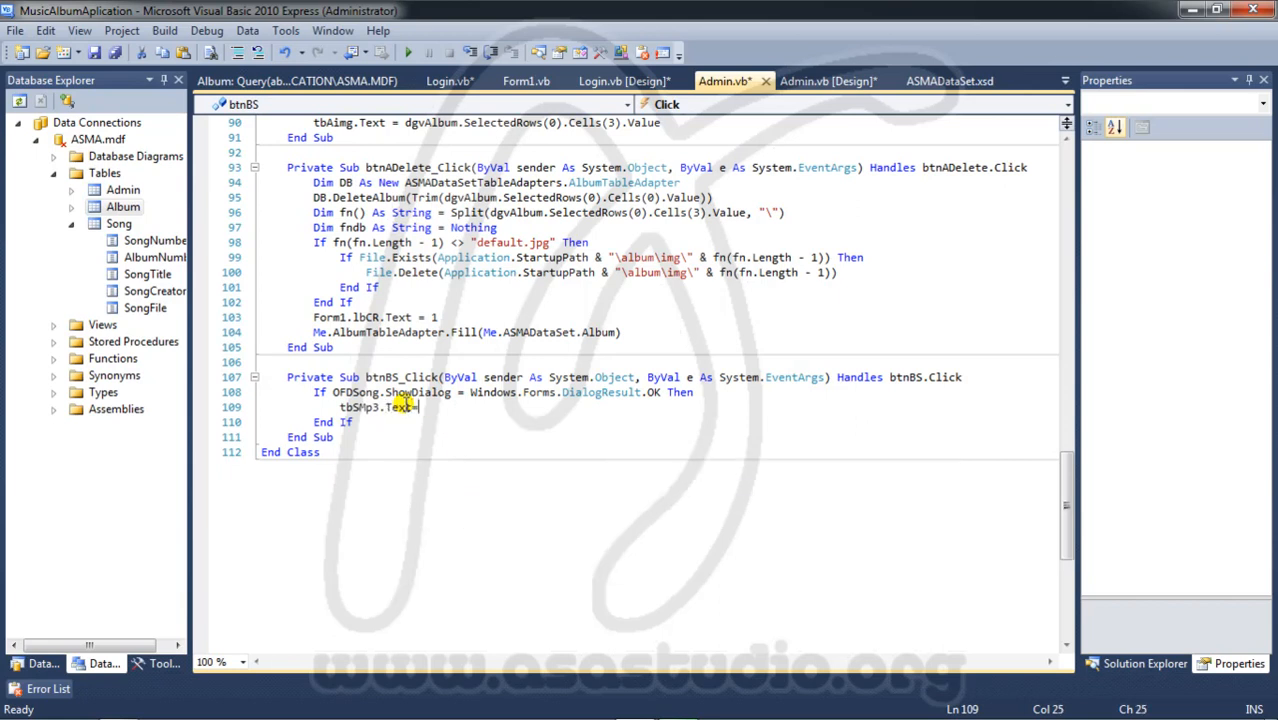
type("ofd")
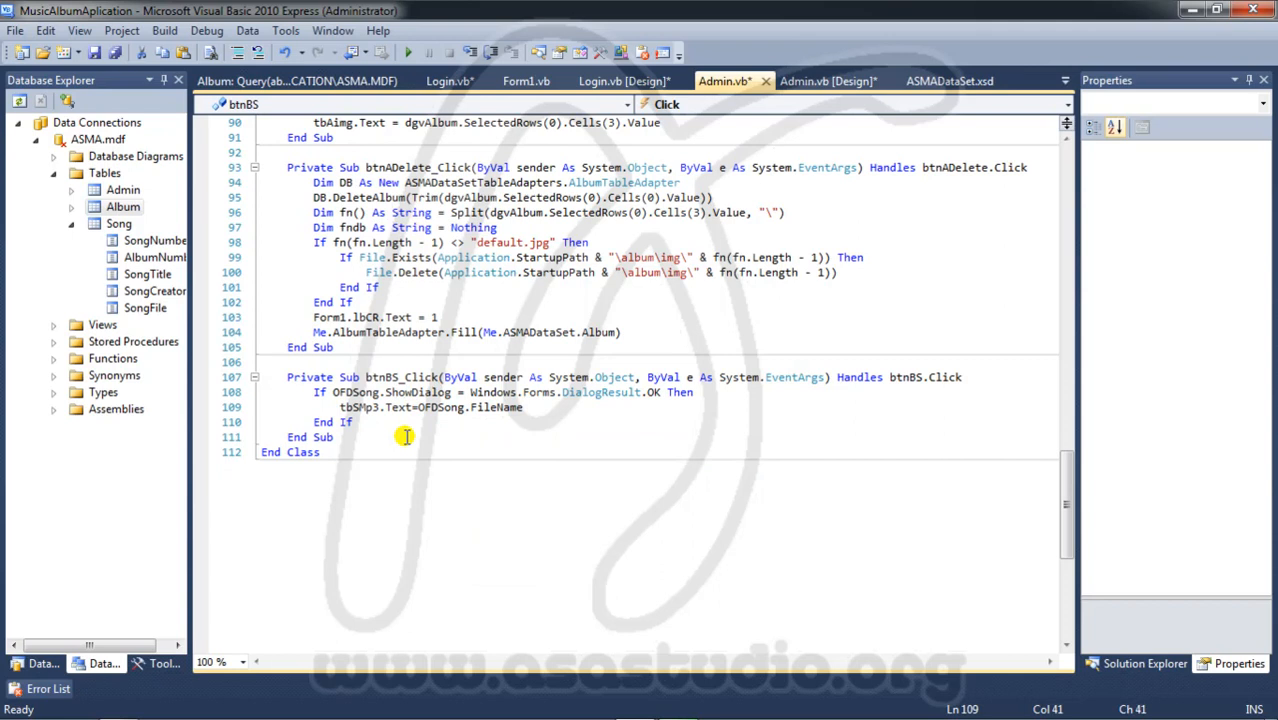
mouse_move(730, 384)
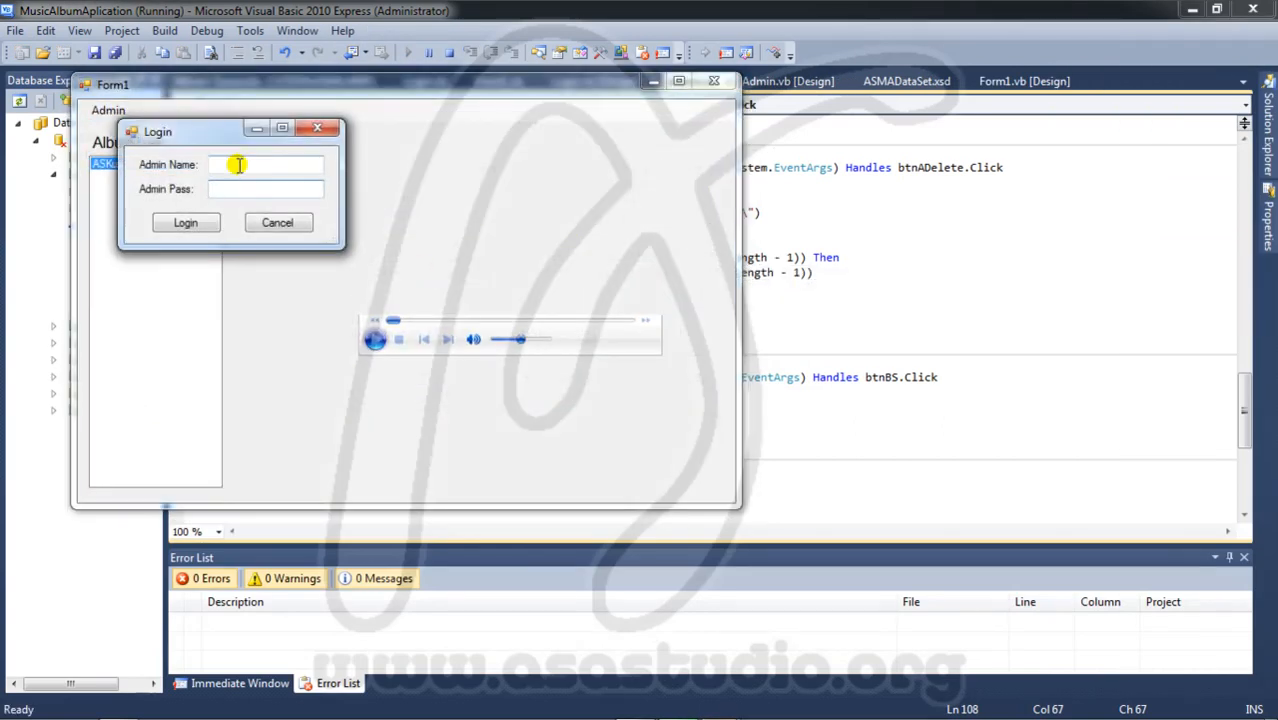
- Log in to the running app as admin and move the Admin window aside
type("adm")
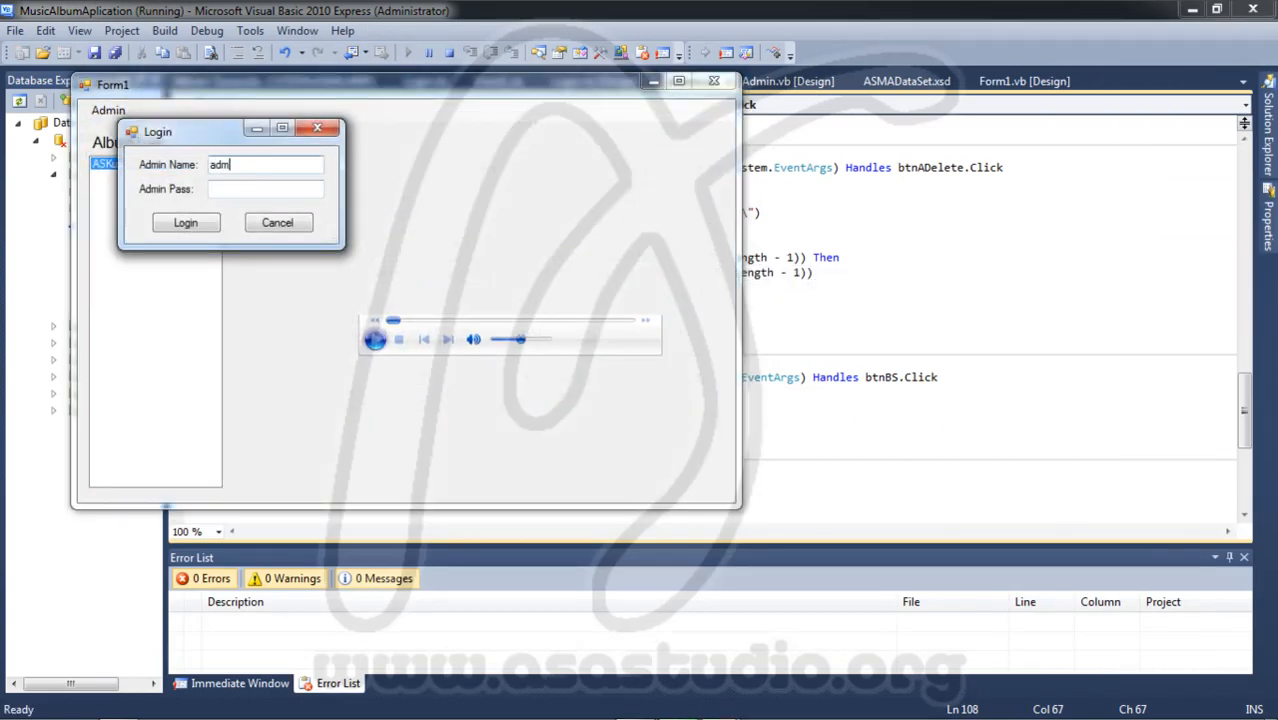
type("1")
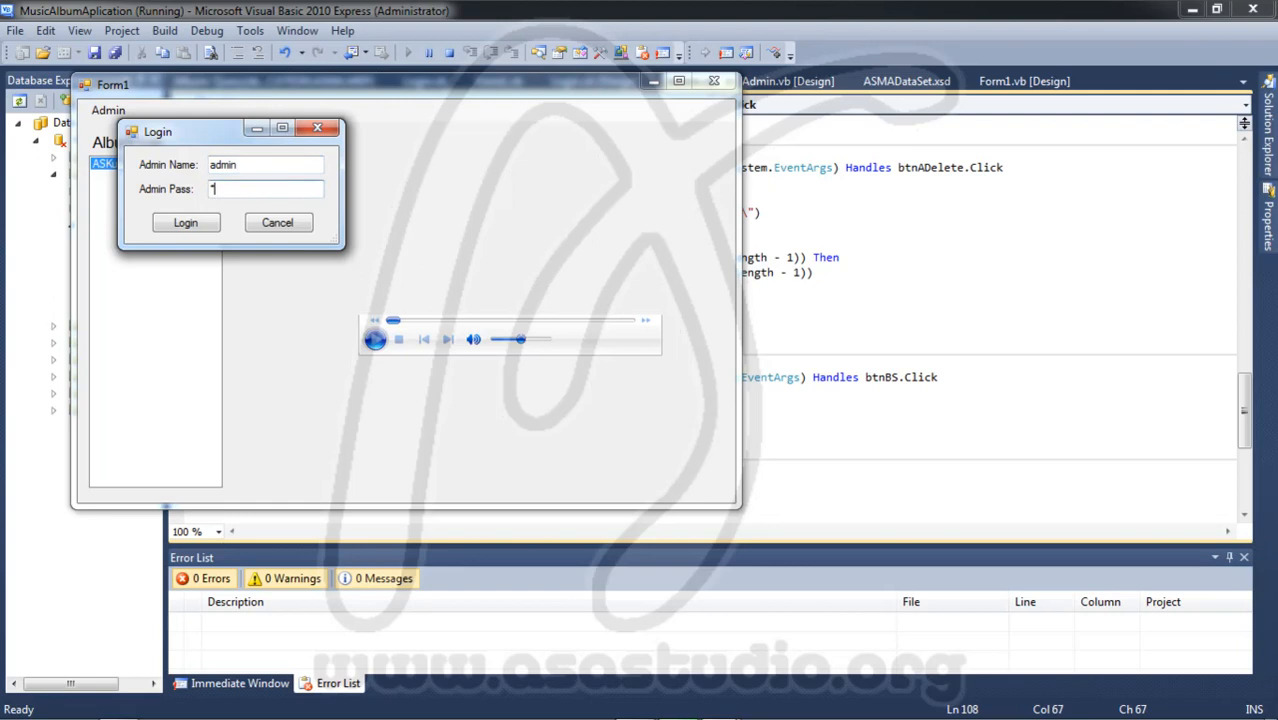
left_click(185, 222)
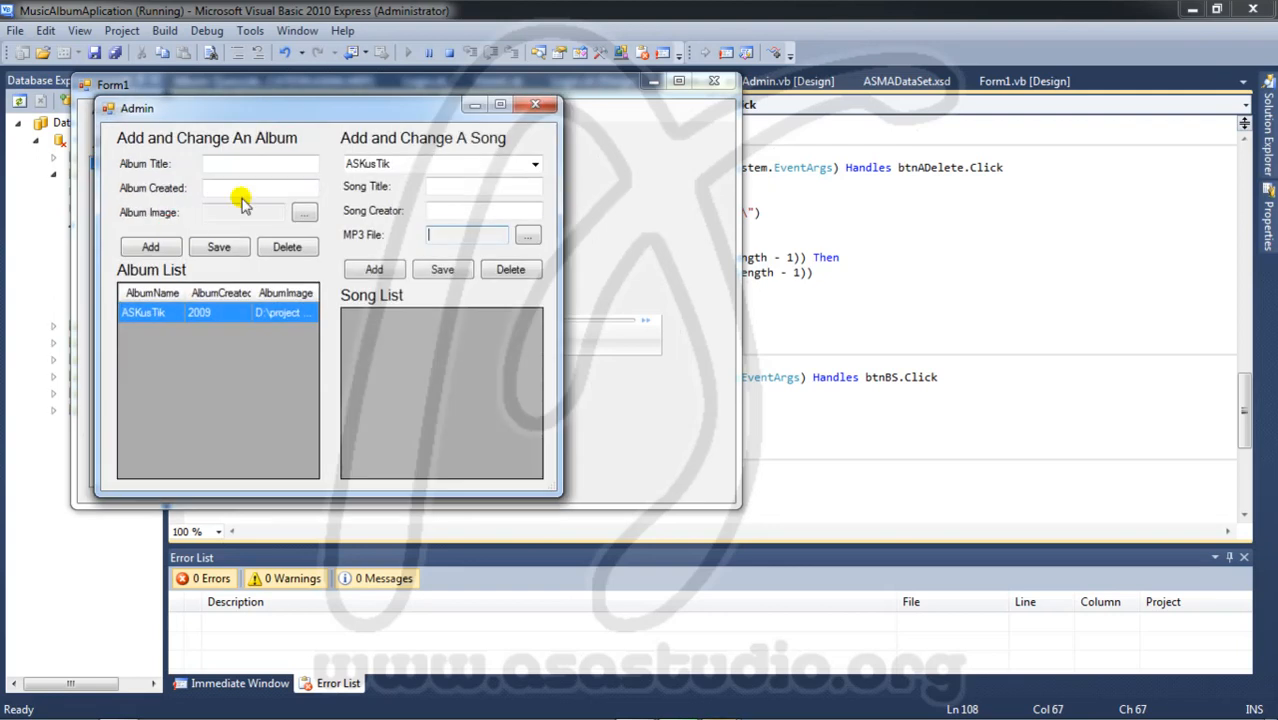
left_click_drag(137, 108, 430, 156)
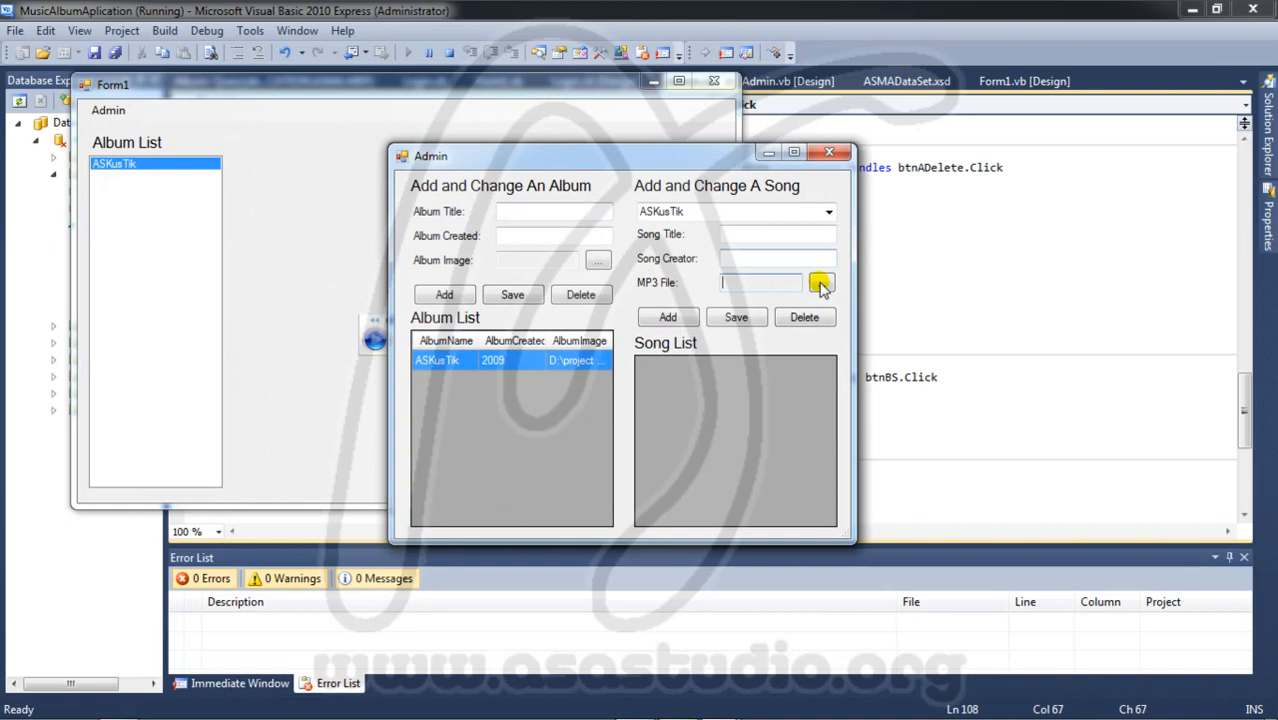
- Browse to the 07. ROCK MP3 file, then close the Admin form and the app
left_click(821, 282)
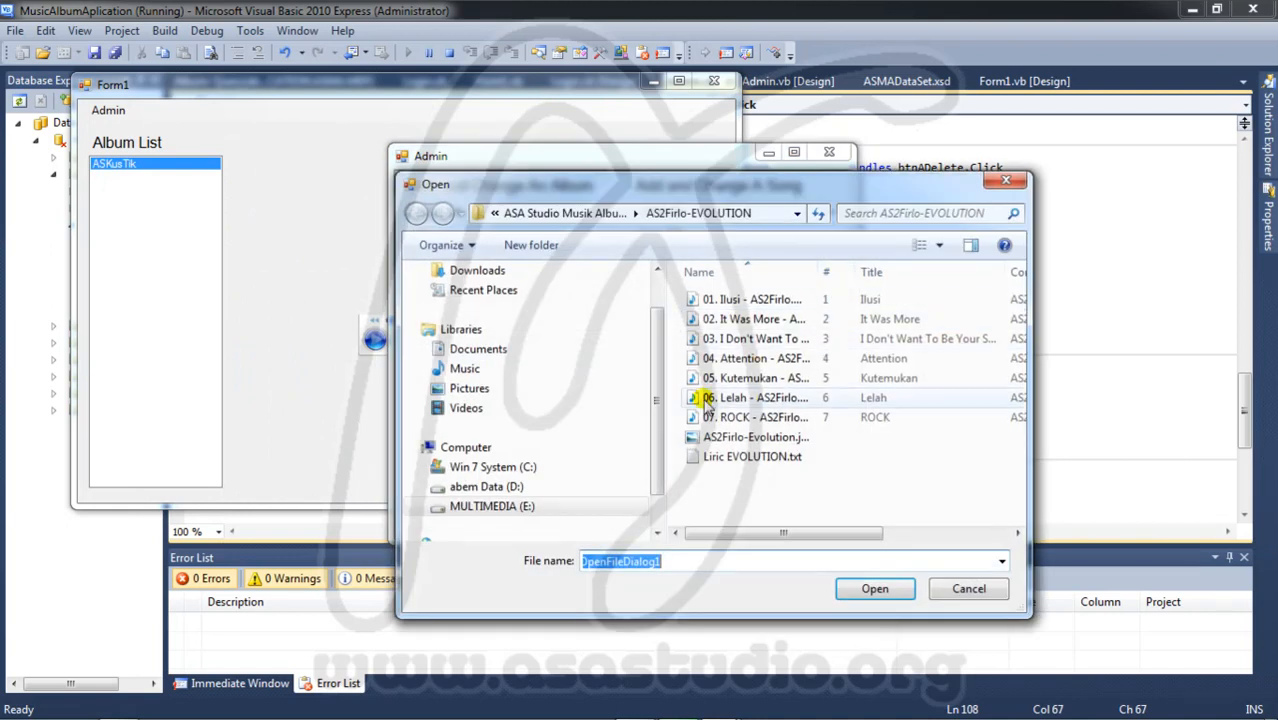
left_click(755, 417)
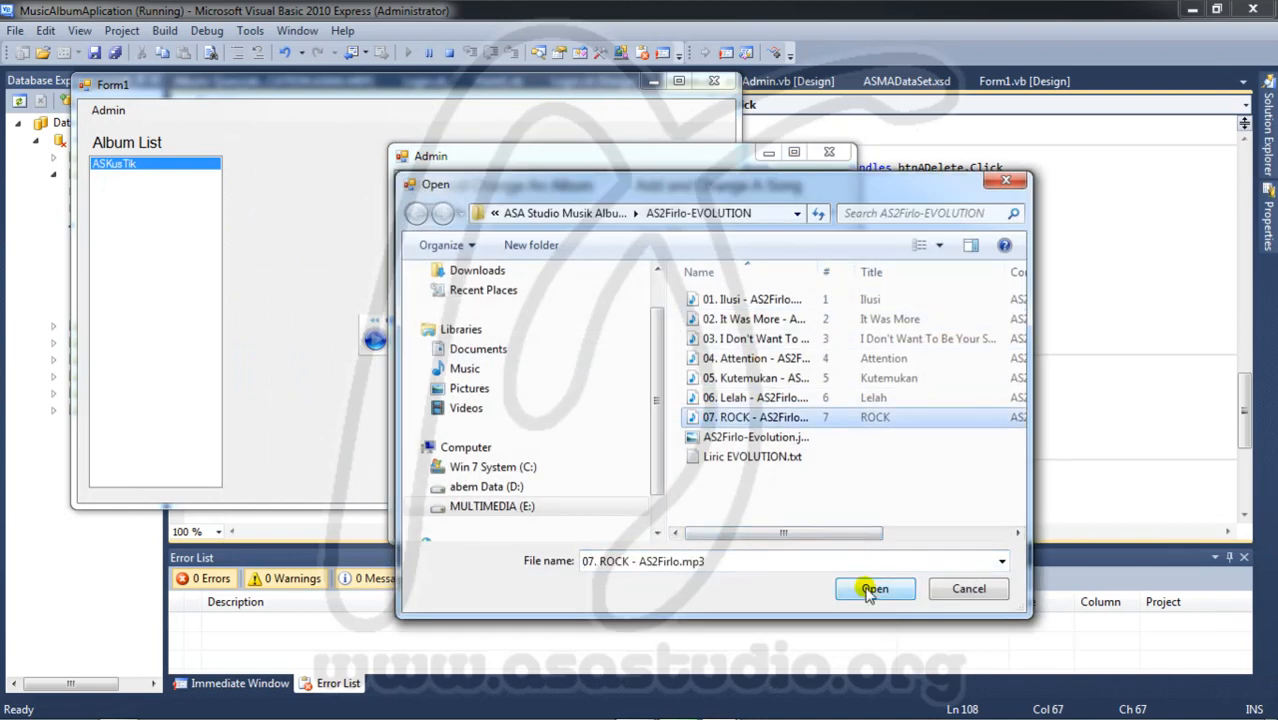
left_click(874, 588)
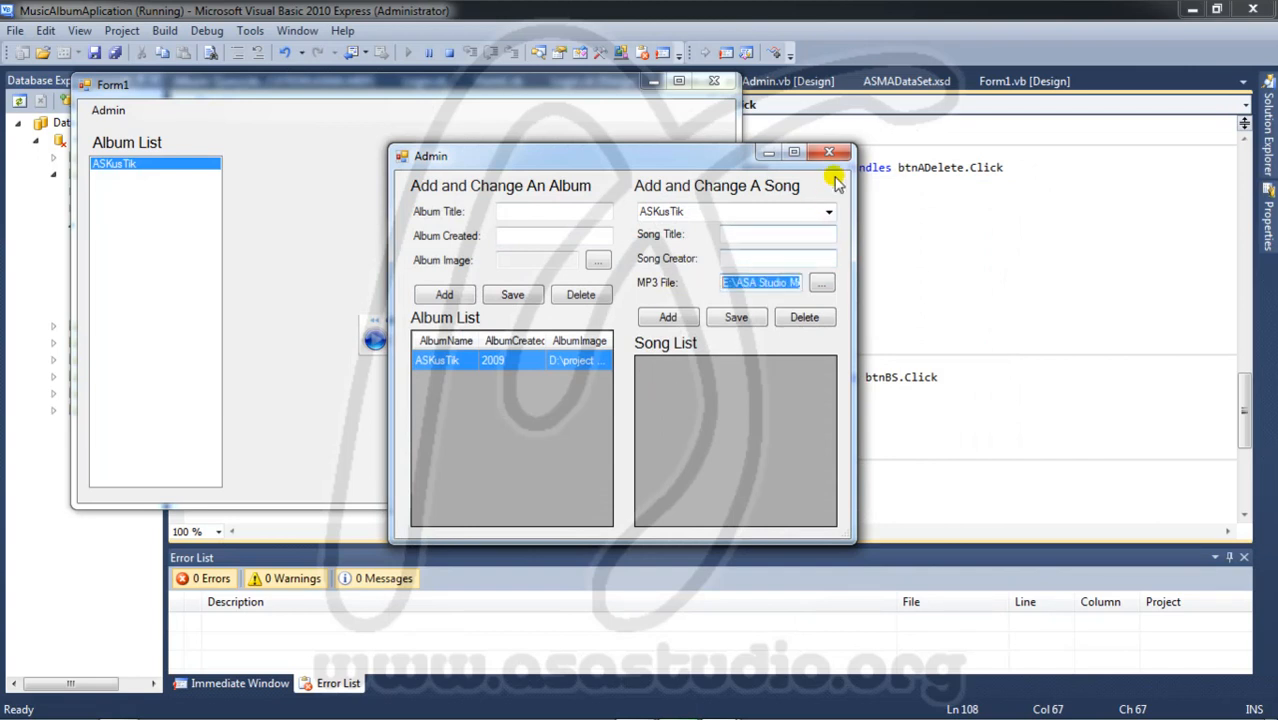
left_click(830, 152)
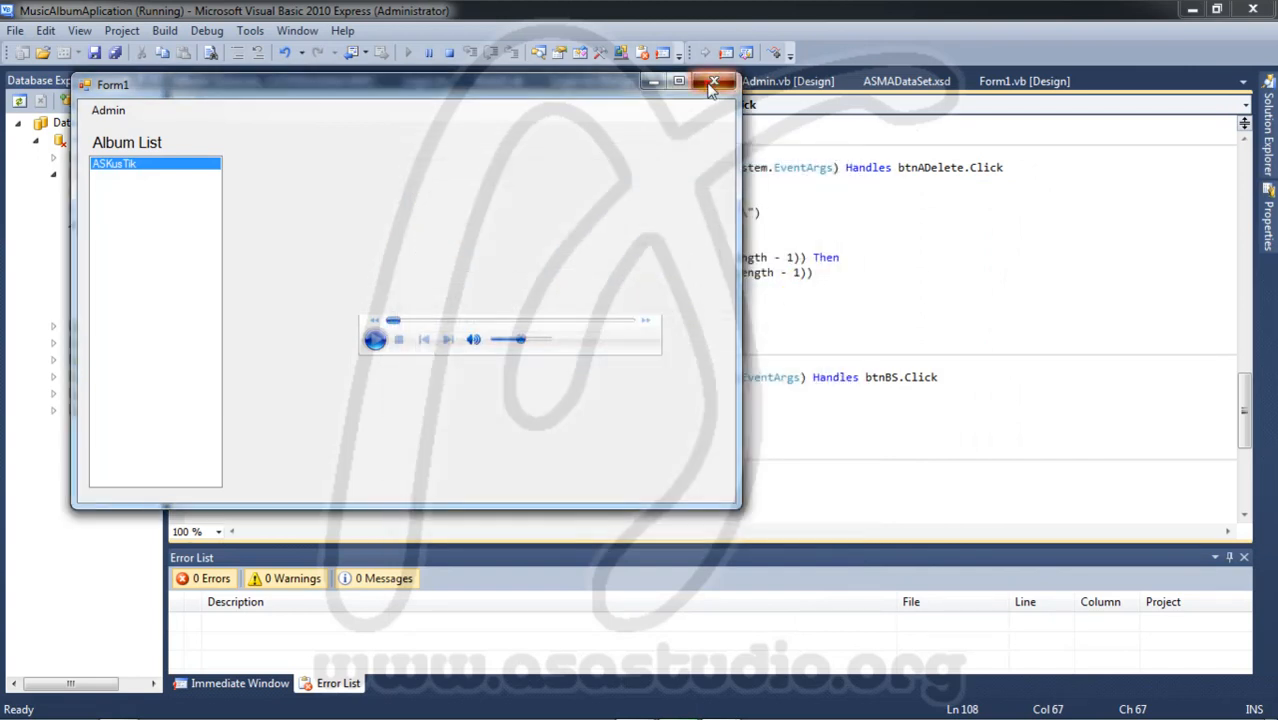
left_click(714, 81)
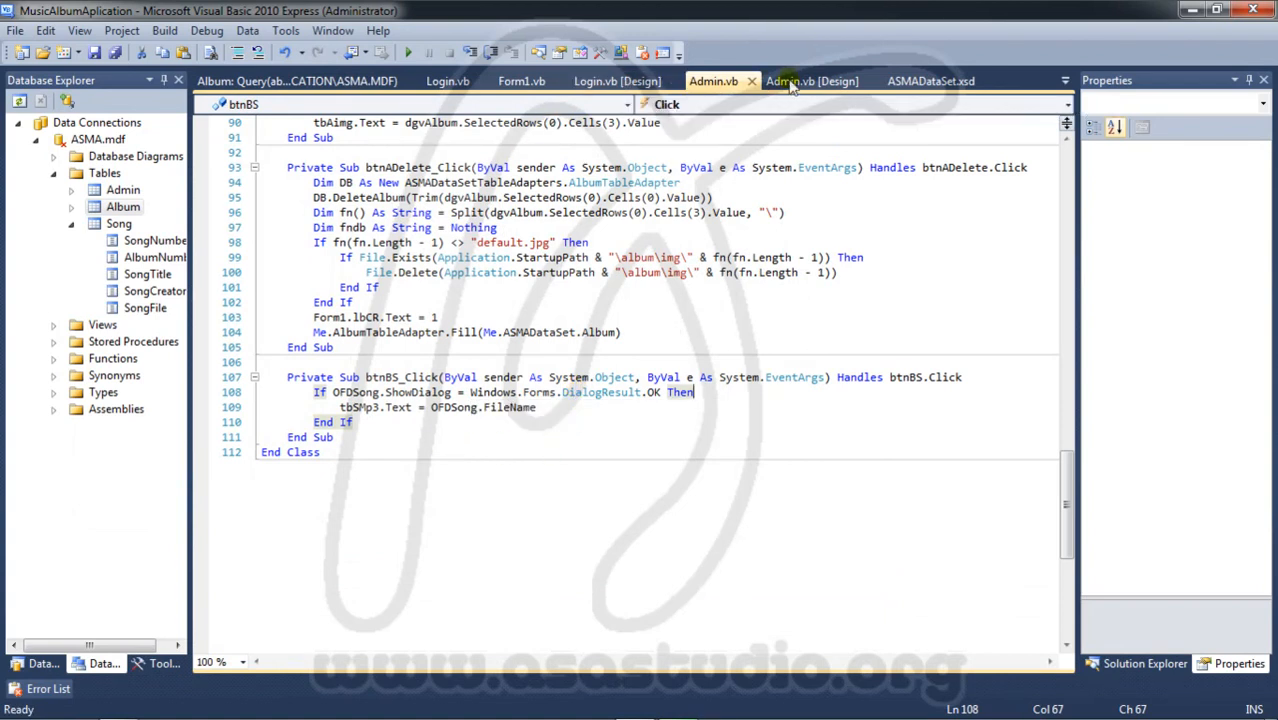
- Switch to the Admin form designer and scroll through the btnAAdd album add code
left_click(812, 81)
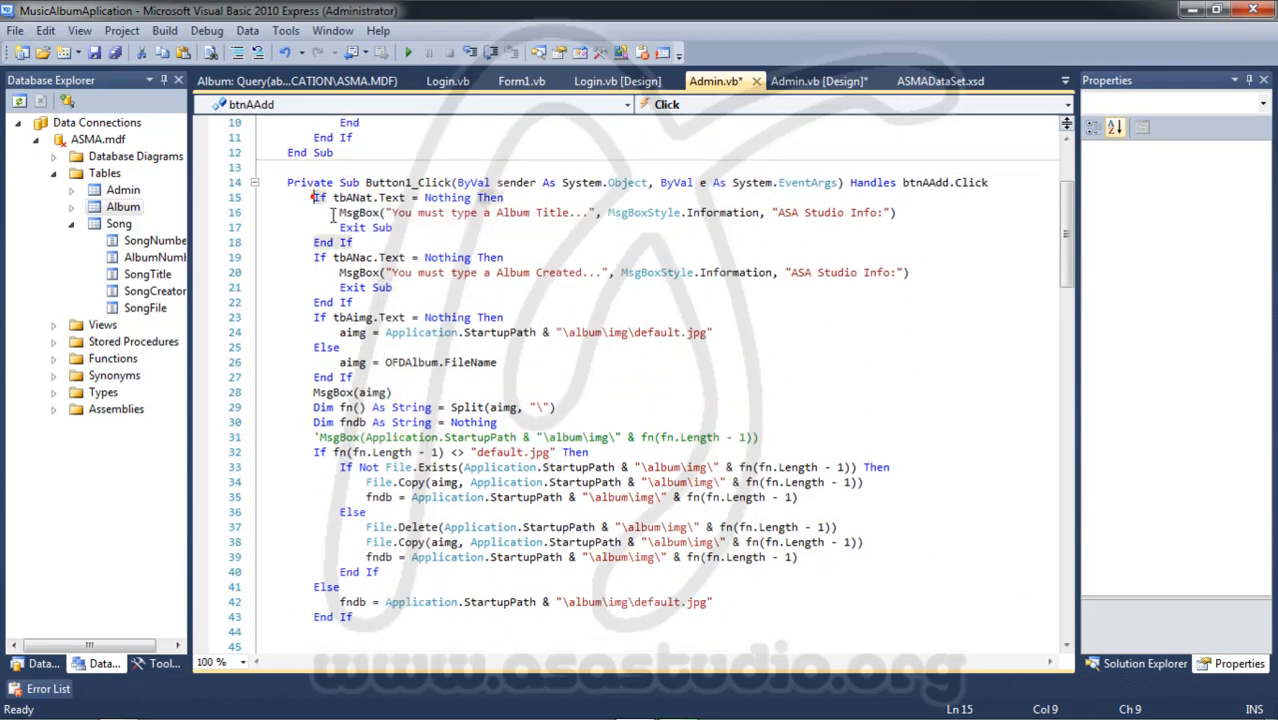
scroll("down", 3)
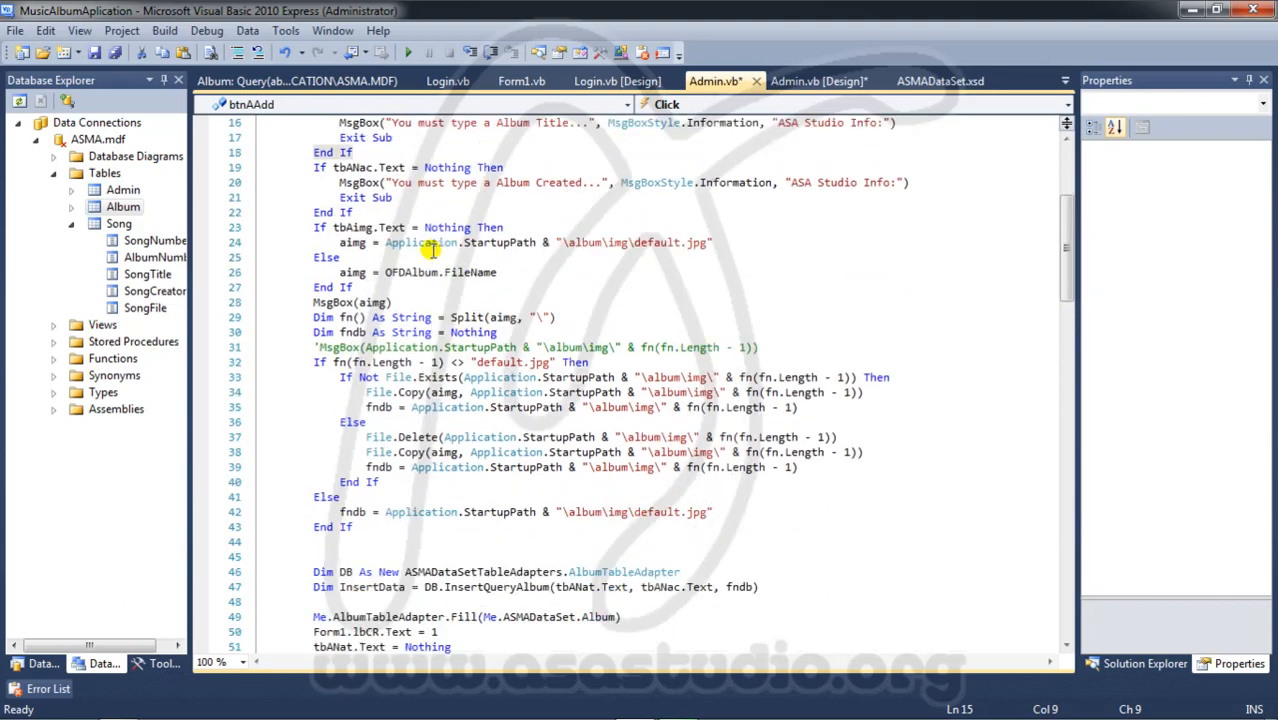
scroll("down", 3)
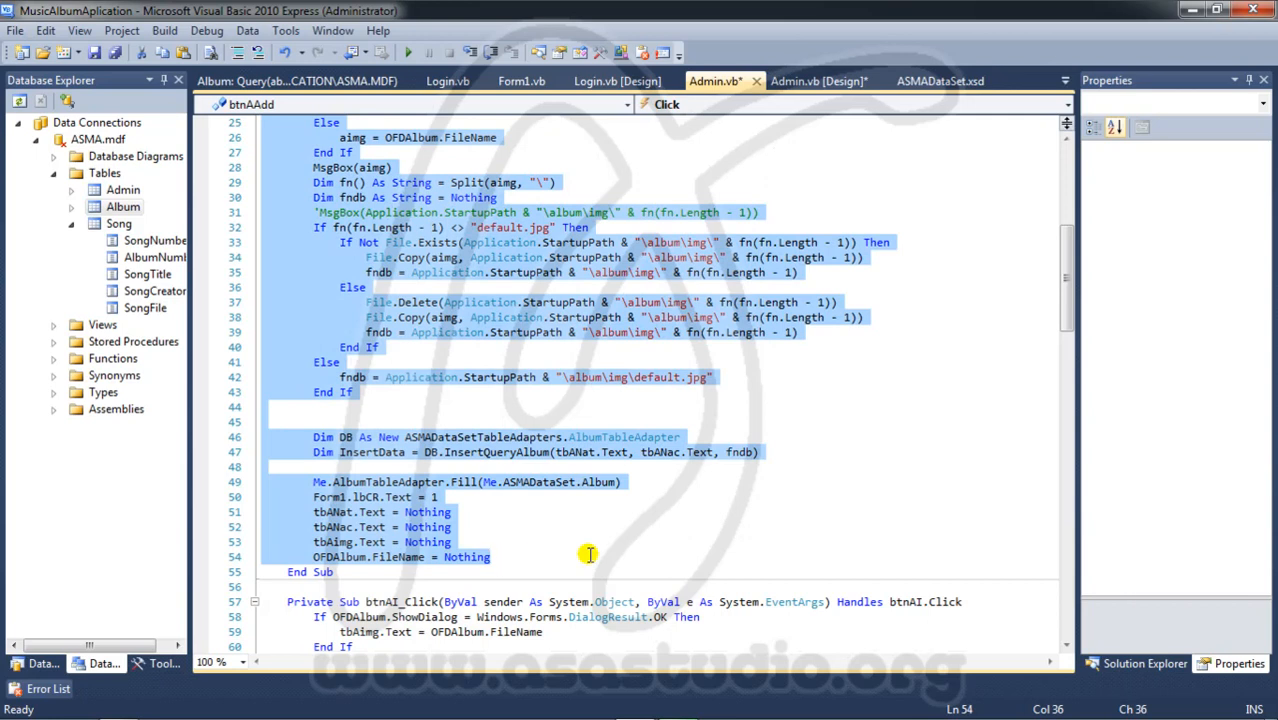
scroll("down", 3)
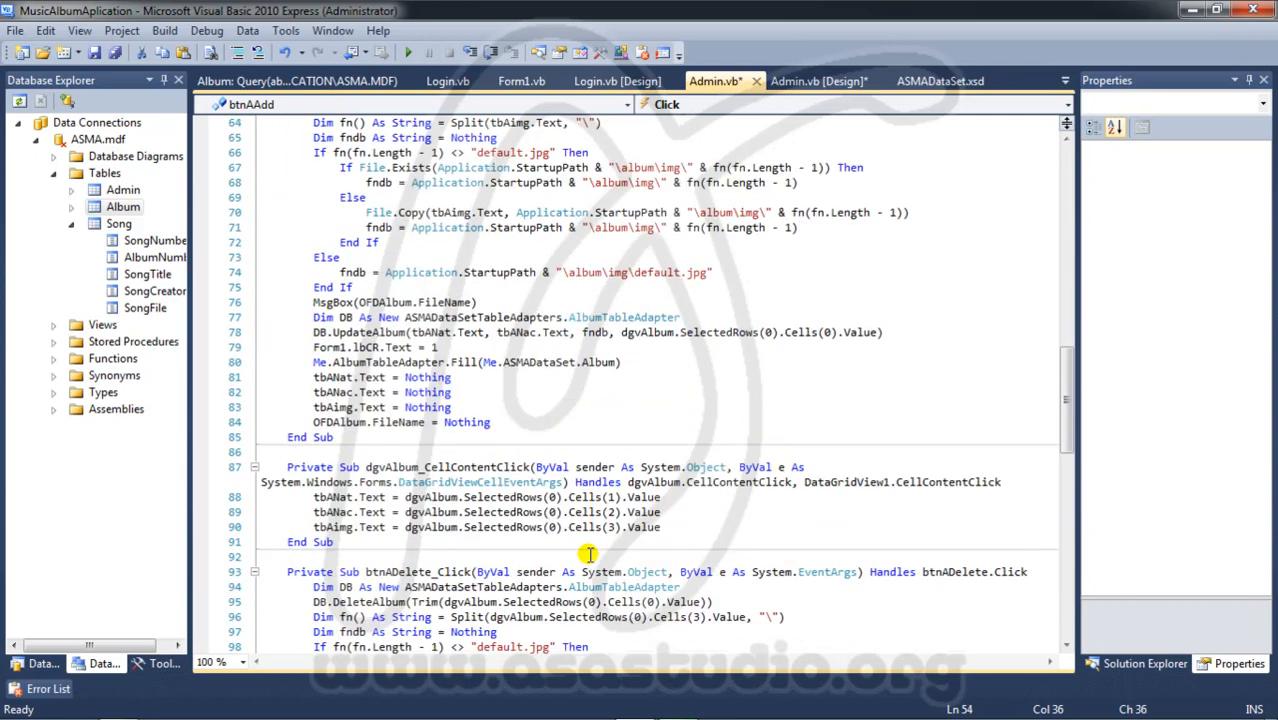
scroll("down", 3)
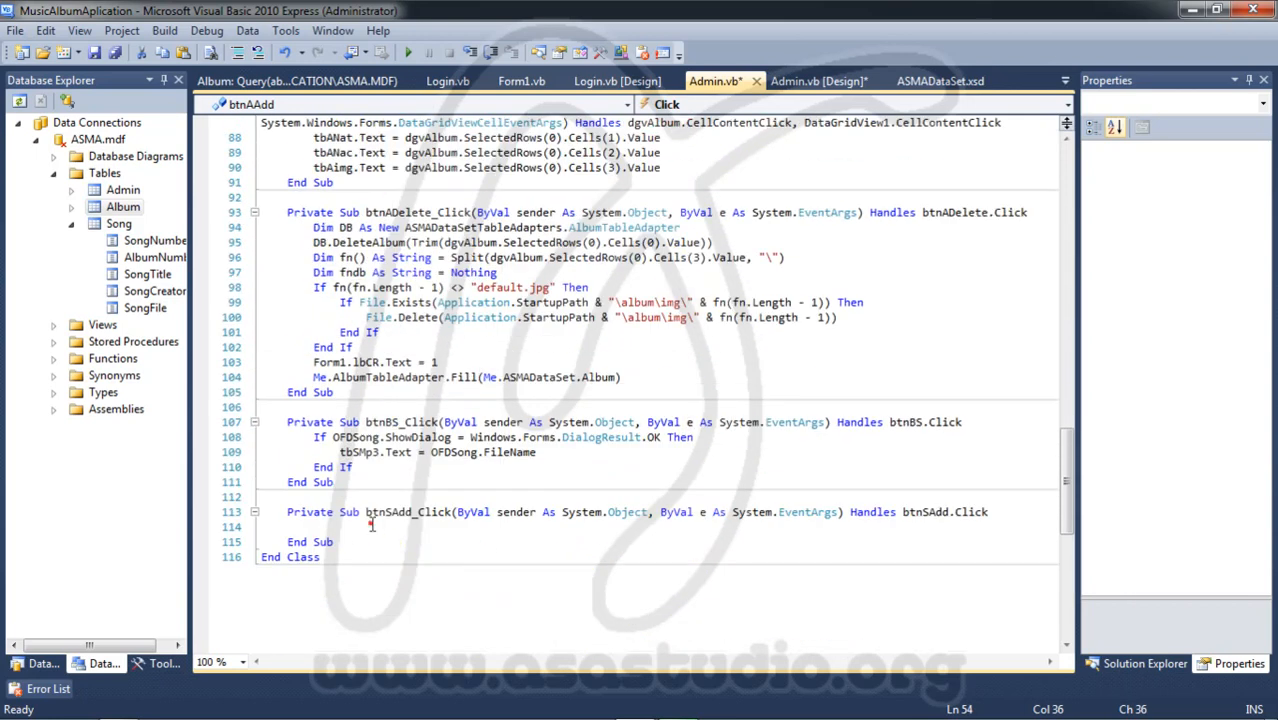
- Paste the album add code into btnSAdd_Click and adapt the title and creator checks to songs
scroll("down", 3)
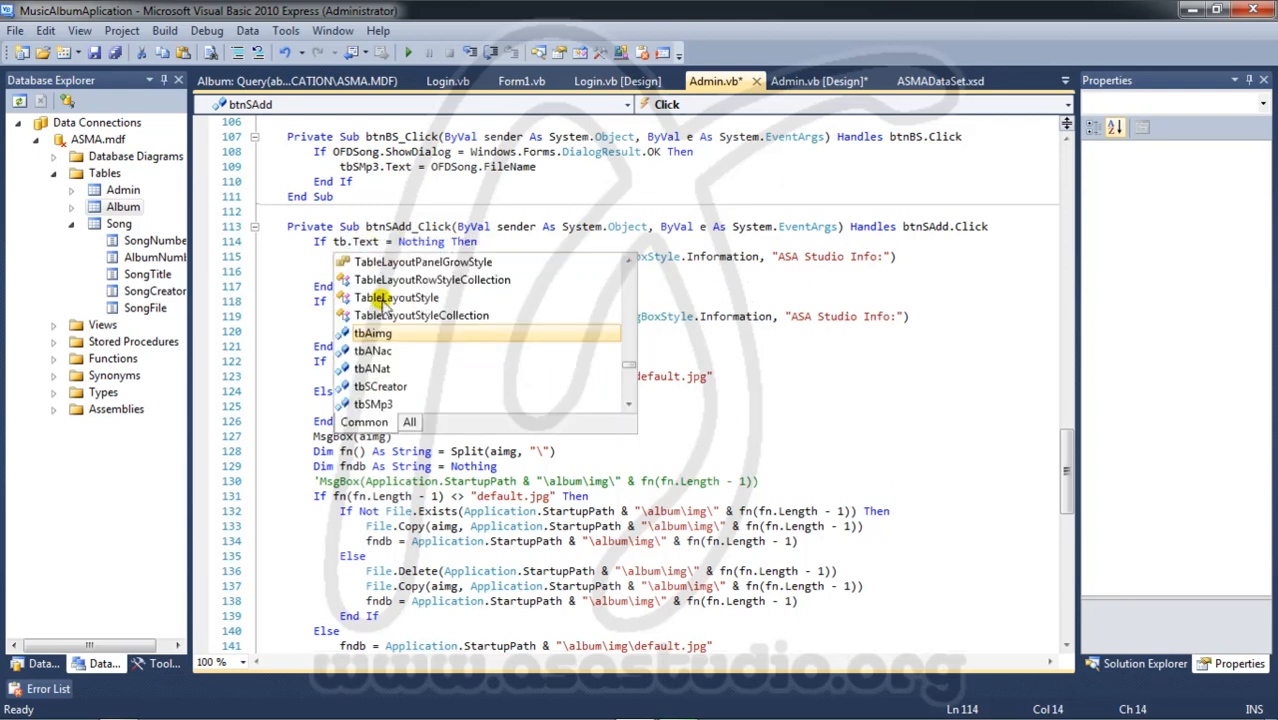
mouse_move(386, 390)
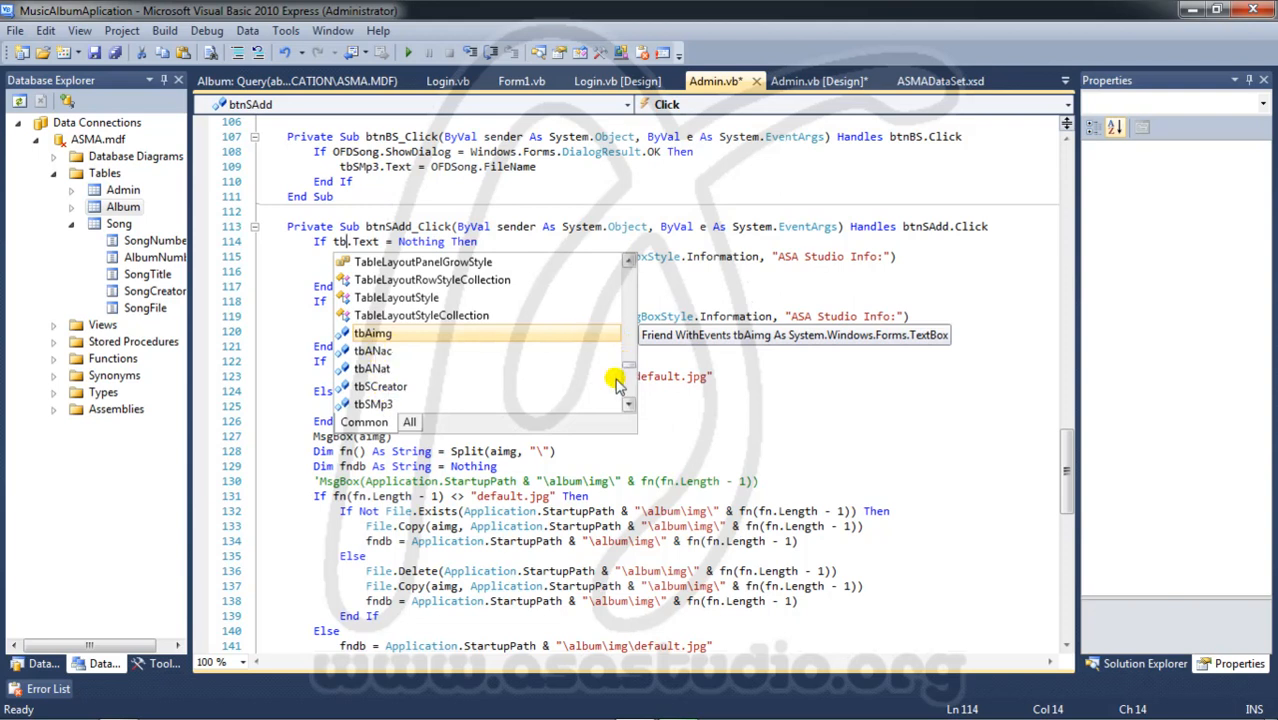
type("b")
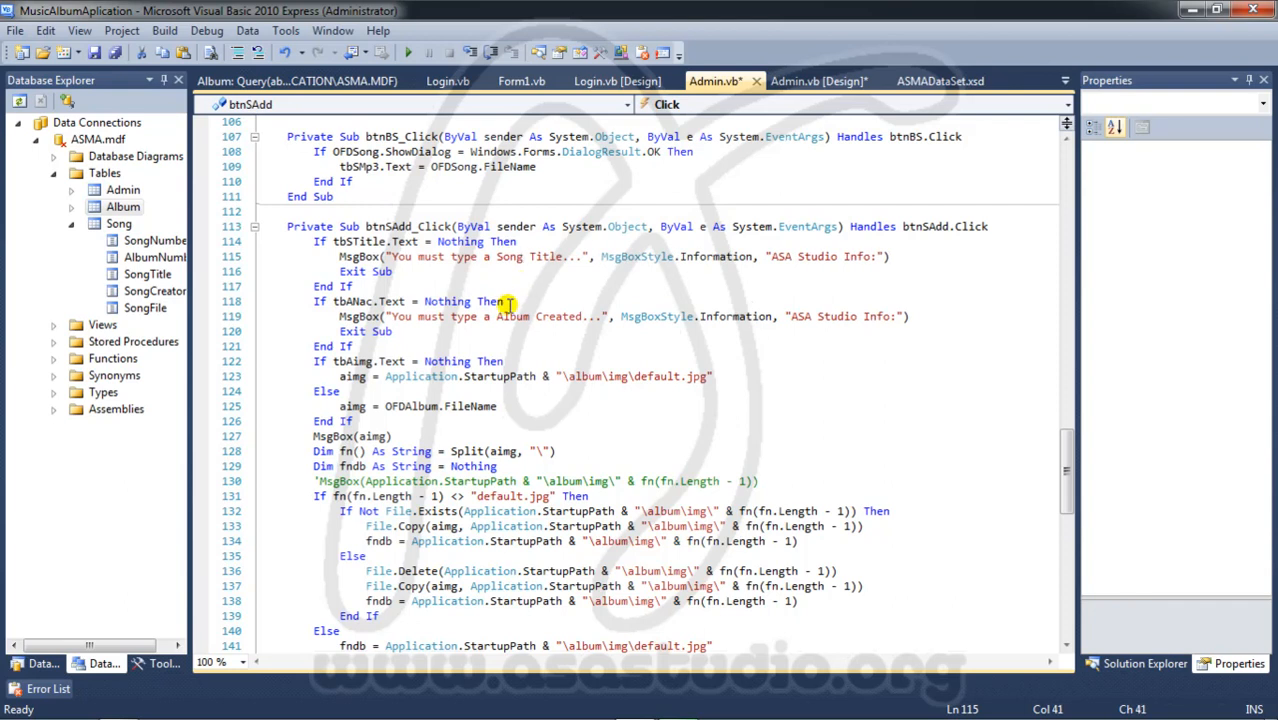
double_click(355, 301)
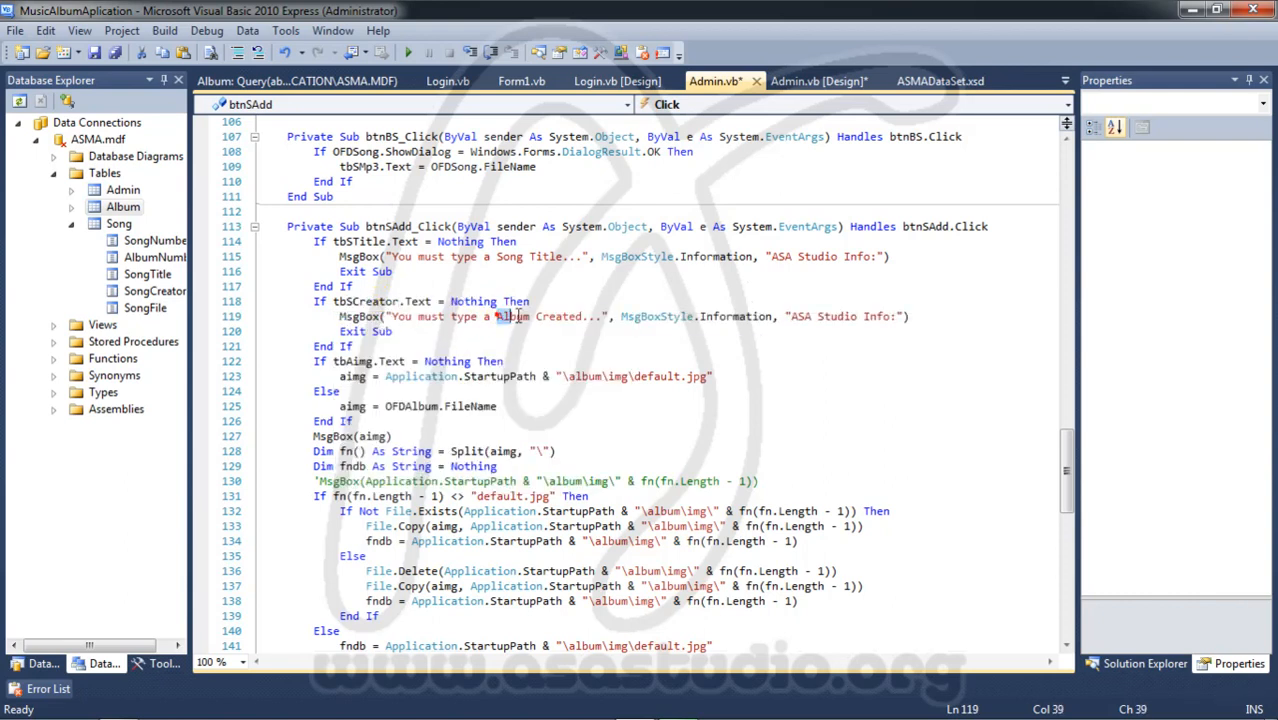
double_click(513, 316)
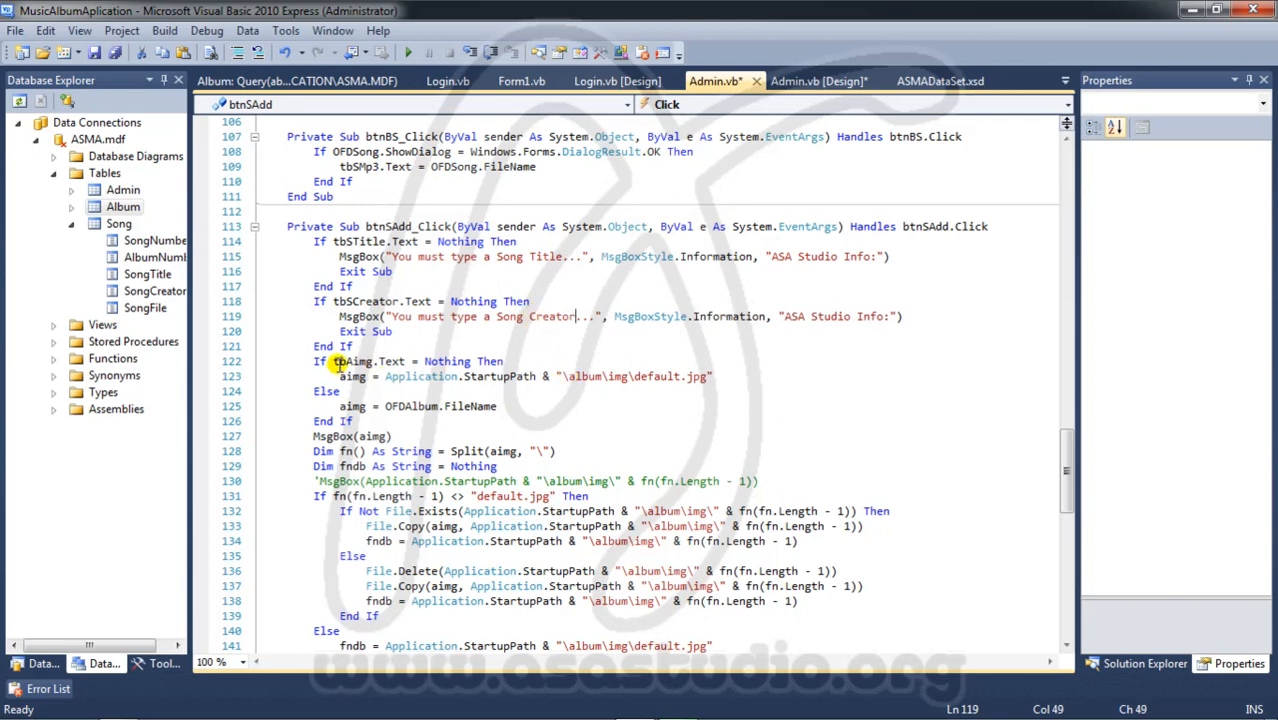
- Change the album image check to tbSMp3 with an MP3-specific warning message
double_click(357, 361)
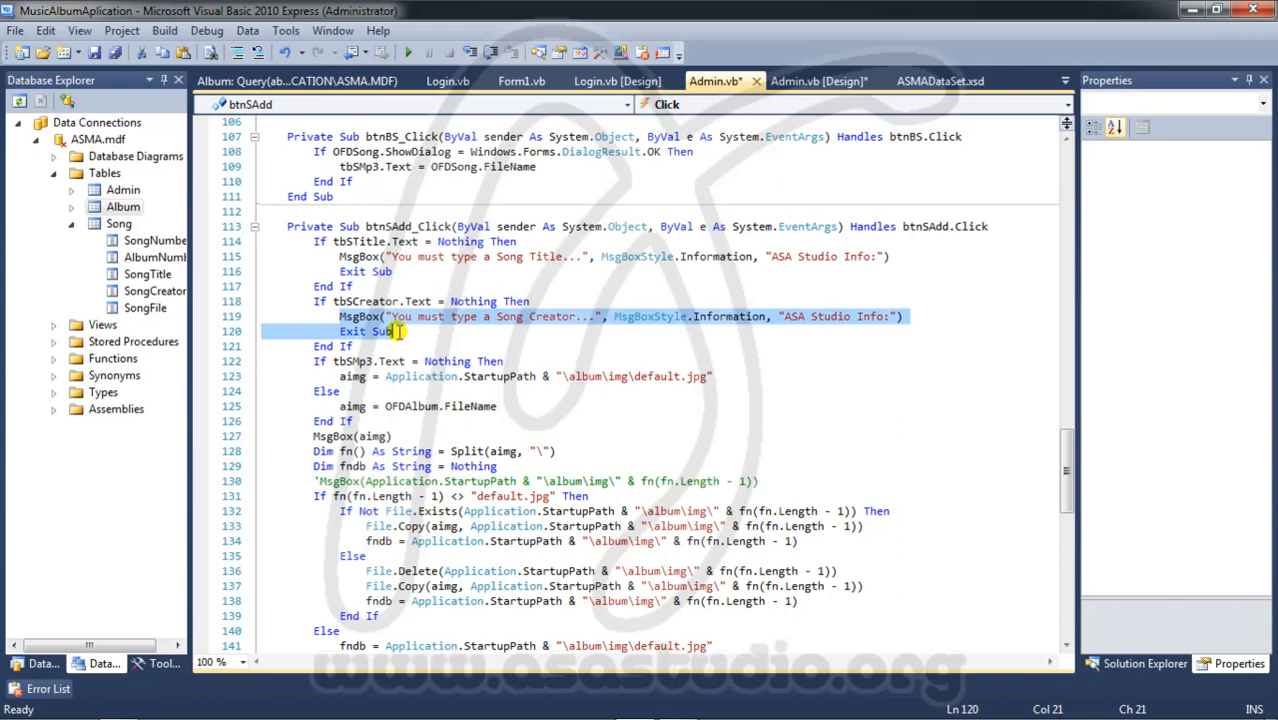
mouse_move(490, 406)
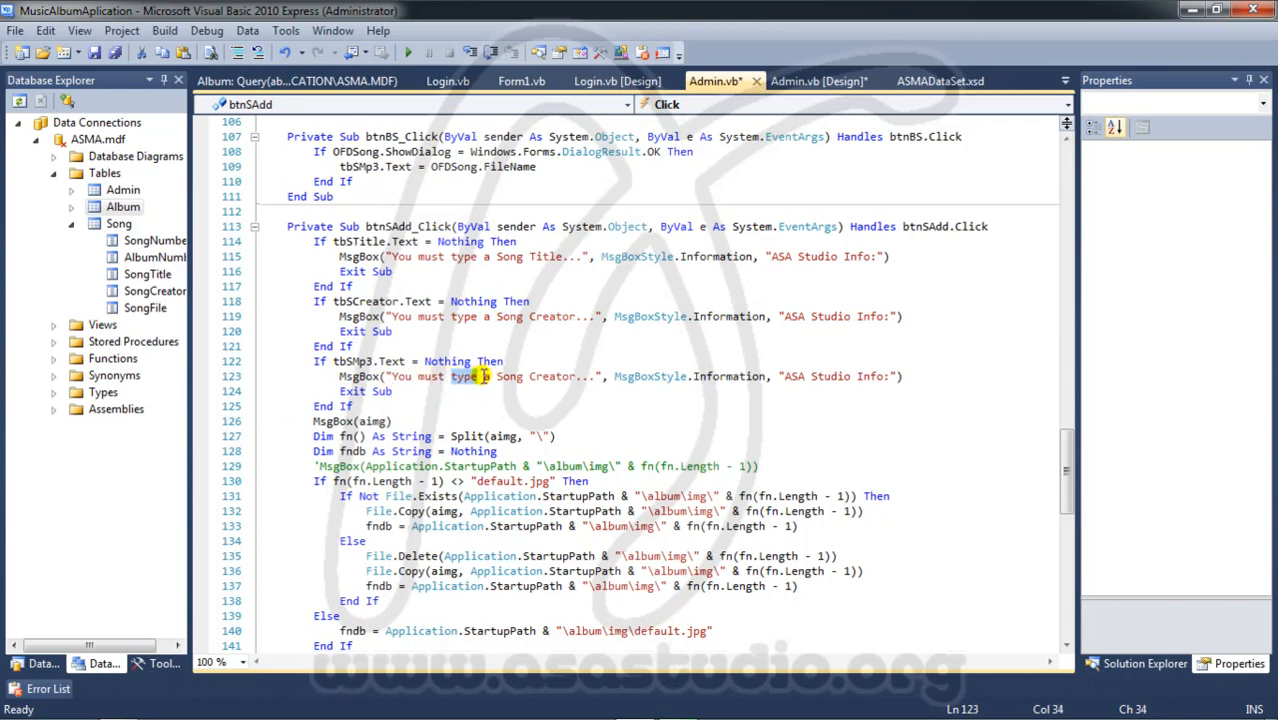
type("choos")
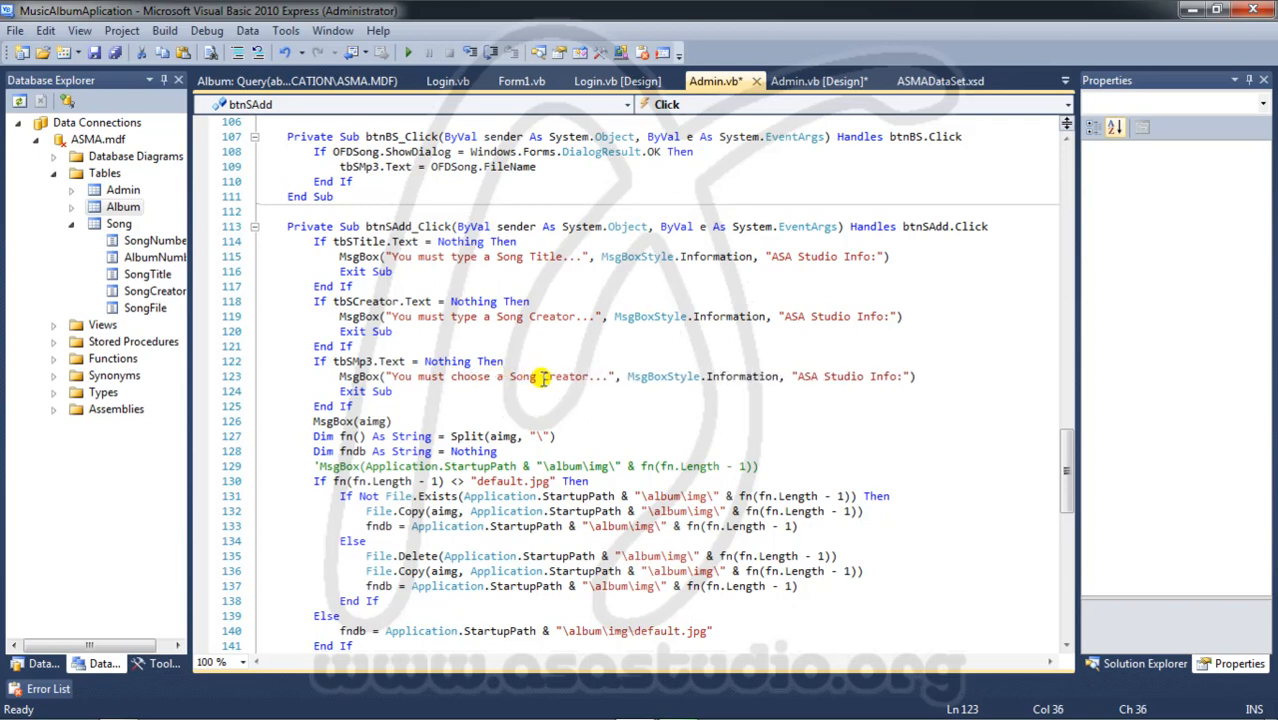
double_click(567, 376)
type("in mp3 fil")
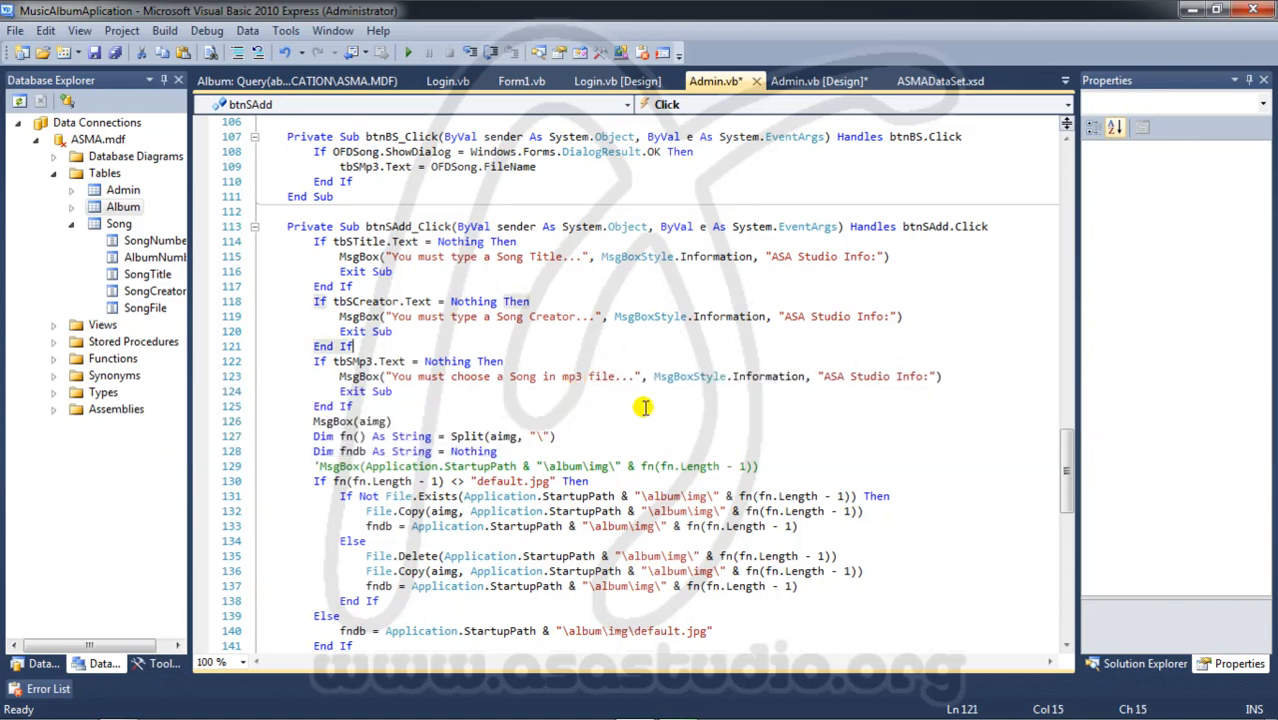
- Type OFDSong.Filter = "*.mp3 | *.mp3" in btnBS_Click before the ShowDialog If statement
scroll("down", 3)
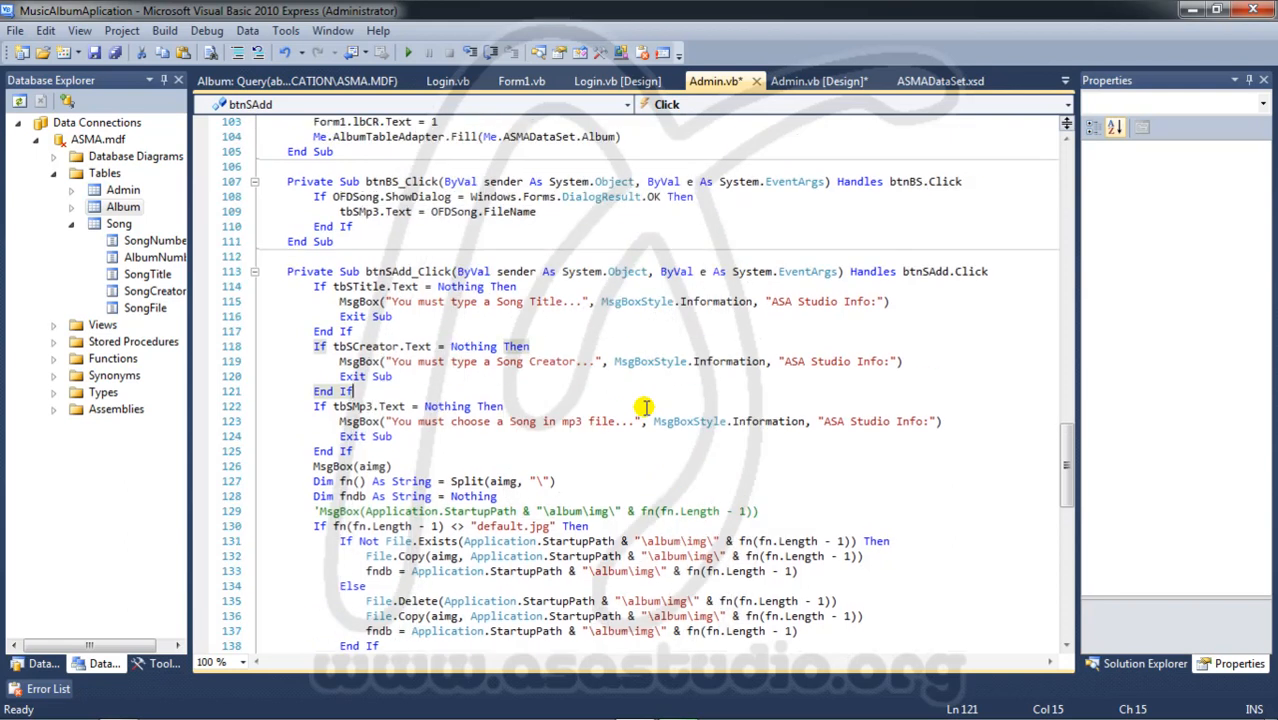
scroll("down", 3)
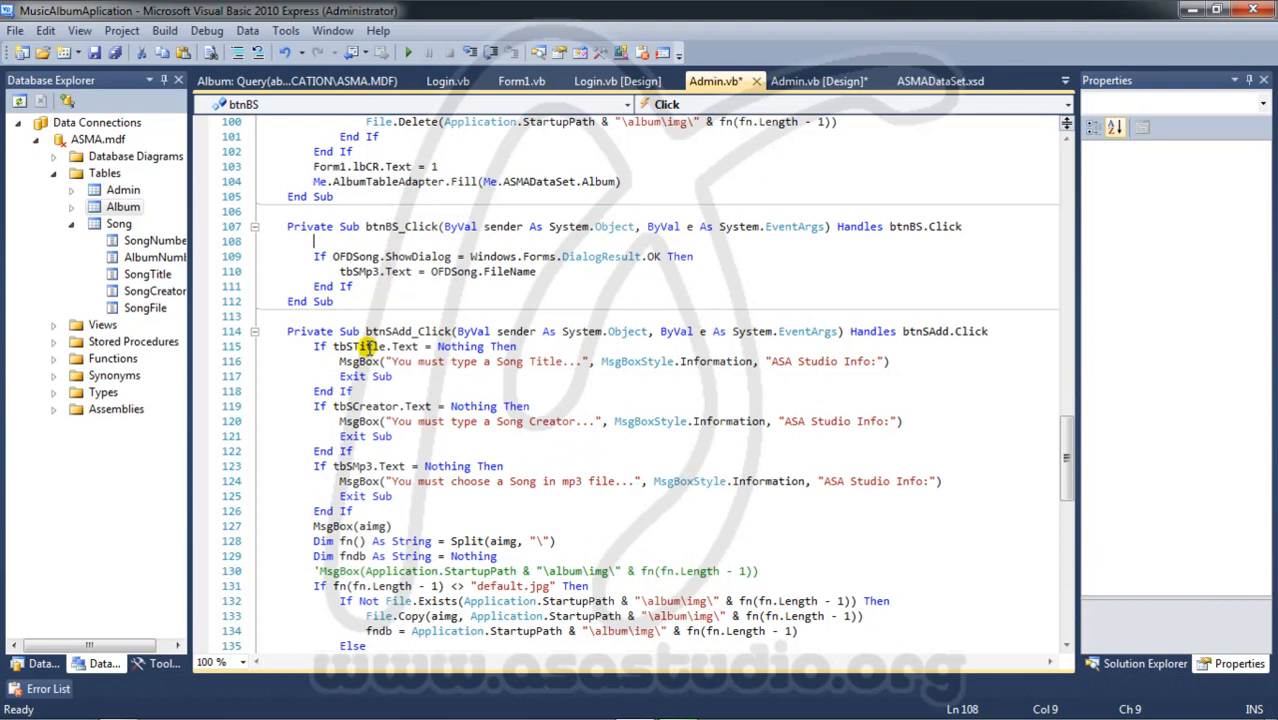
type("fil")
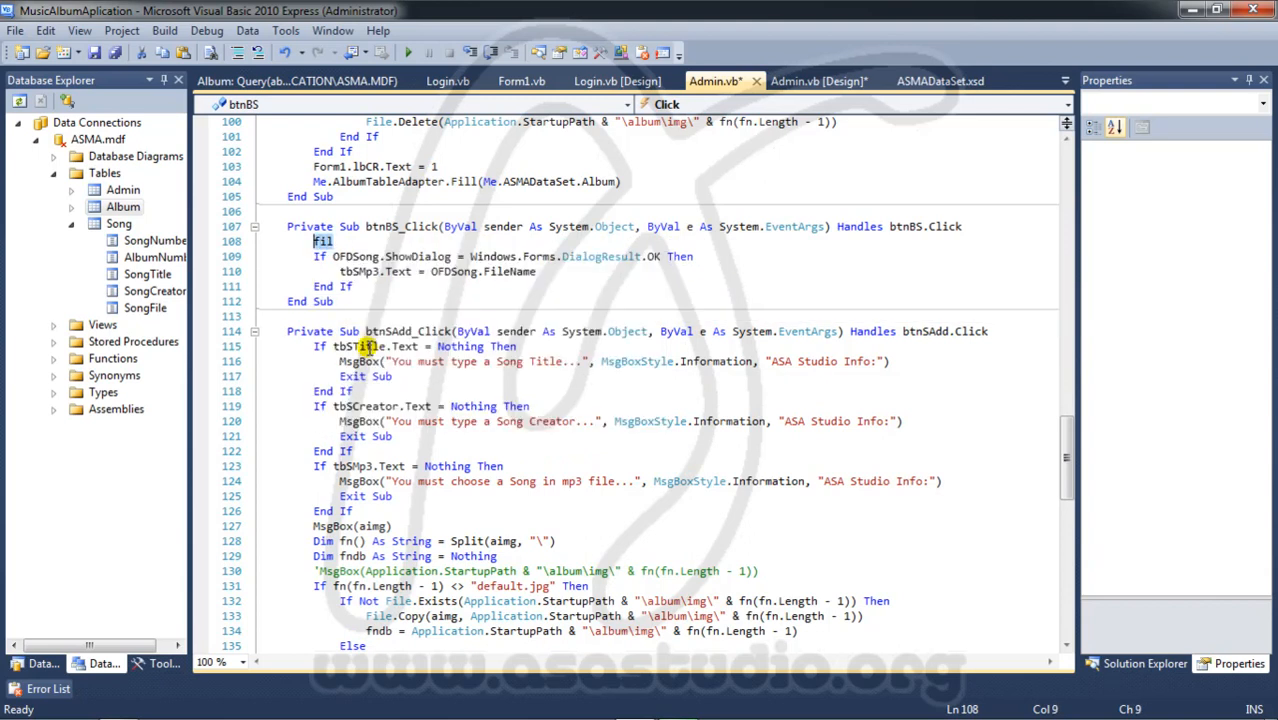
type("ofd")
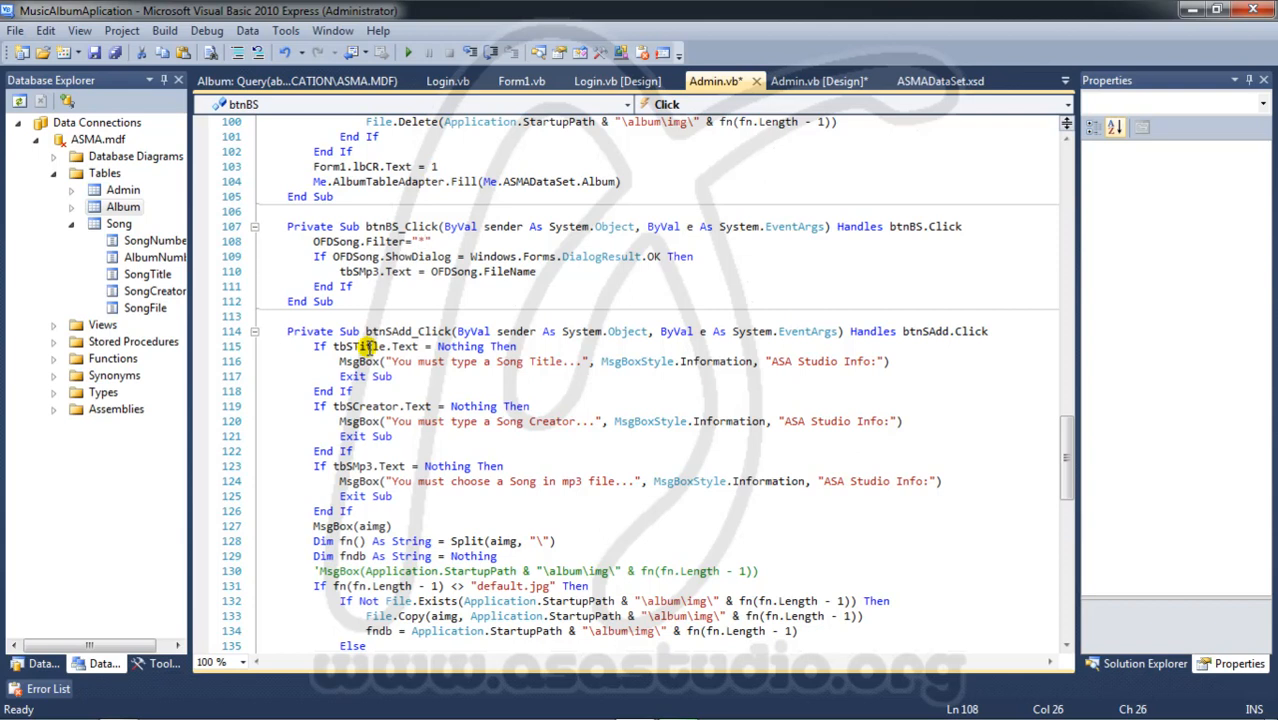
type("mp")
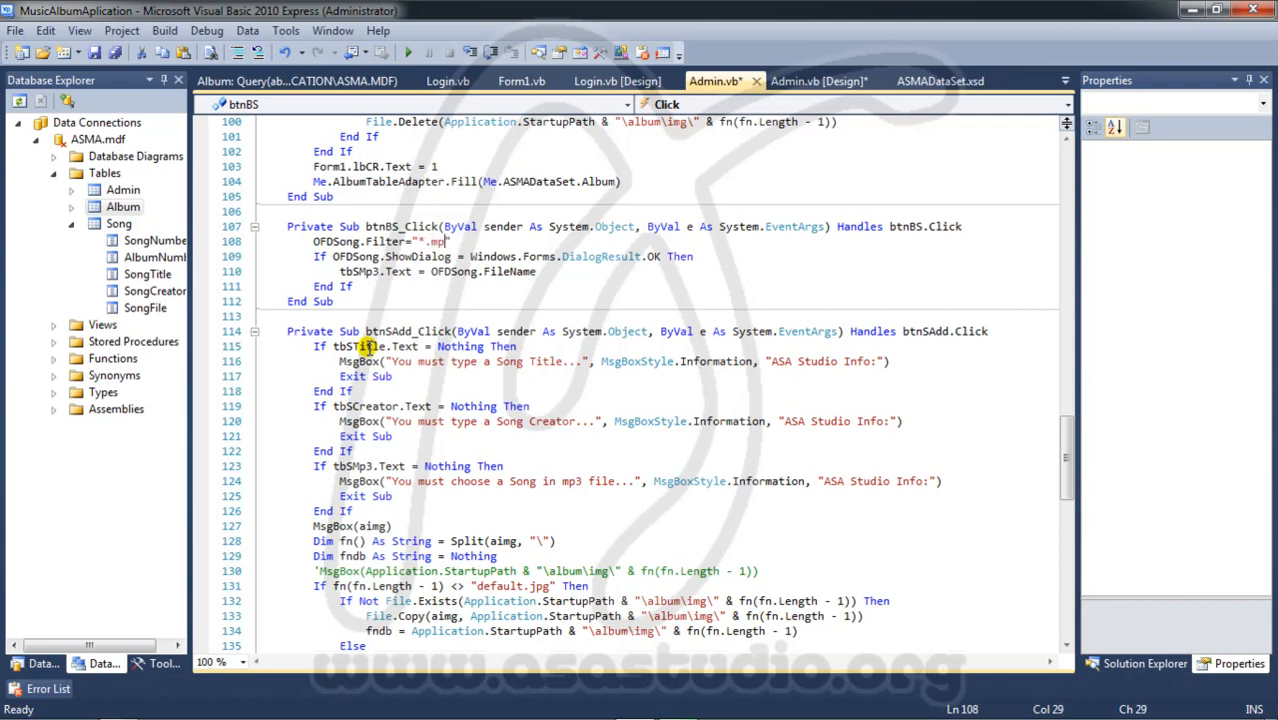
type("3")
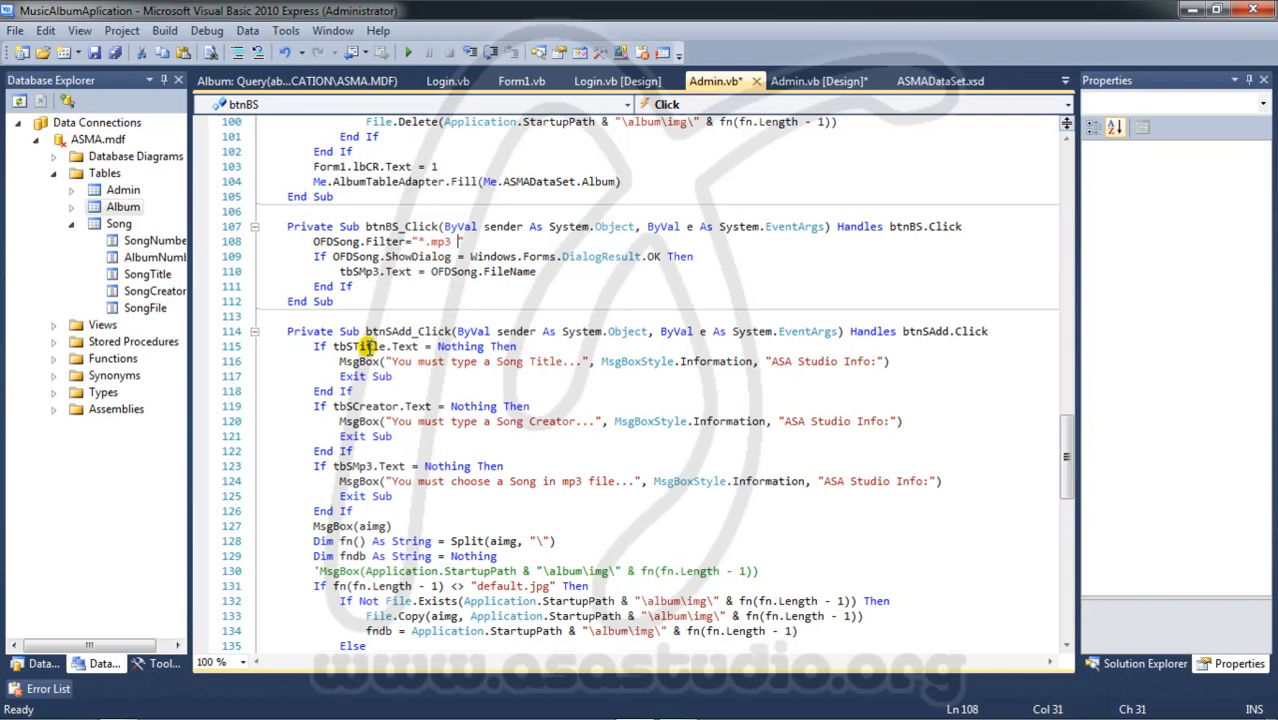
type("|")
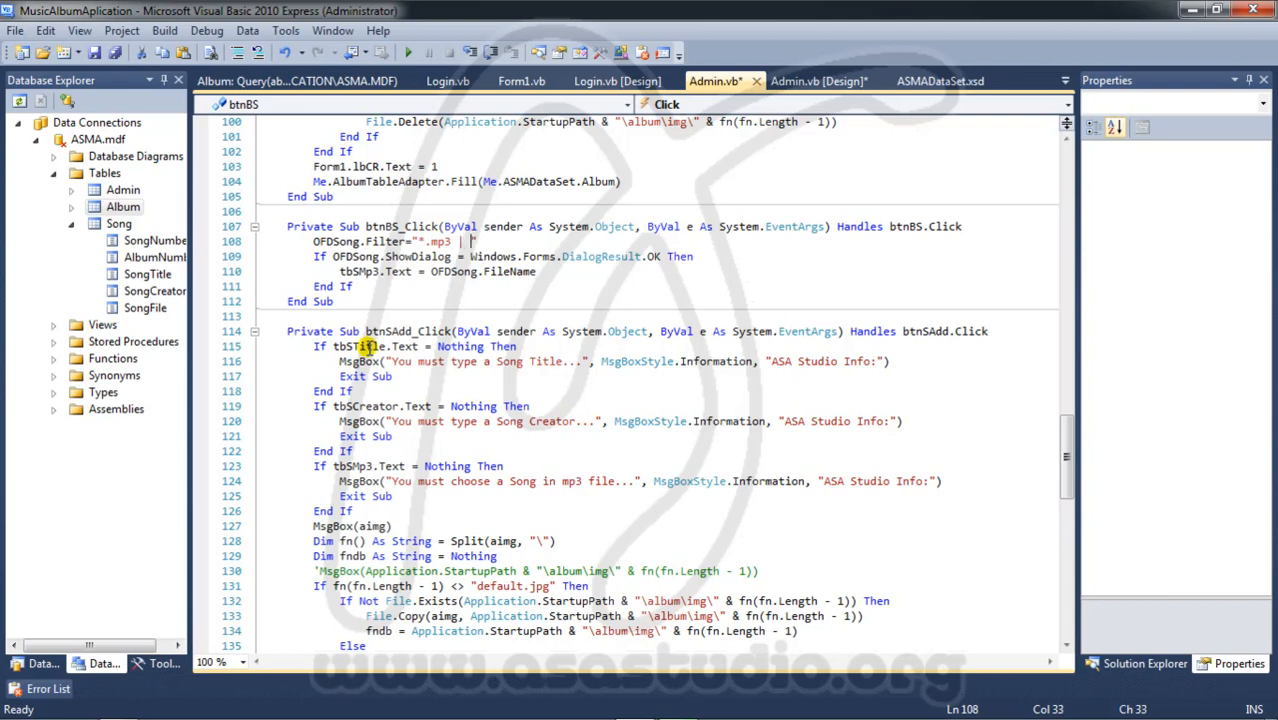
type("*.")
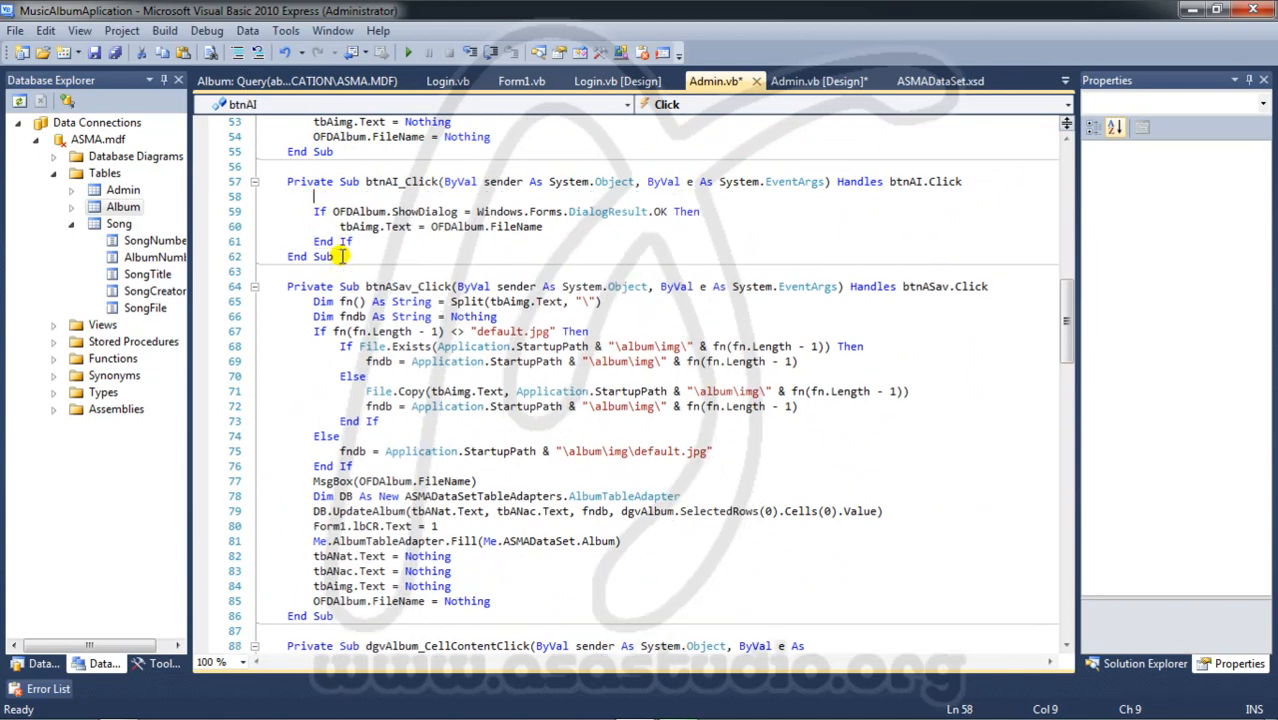
- Finish the MP3 filter, add OFDAlbum.Filter = "*.image | *.image", and start debugging
type("*.mp3 | *.mp3\"")
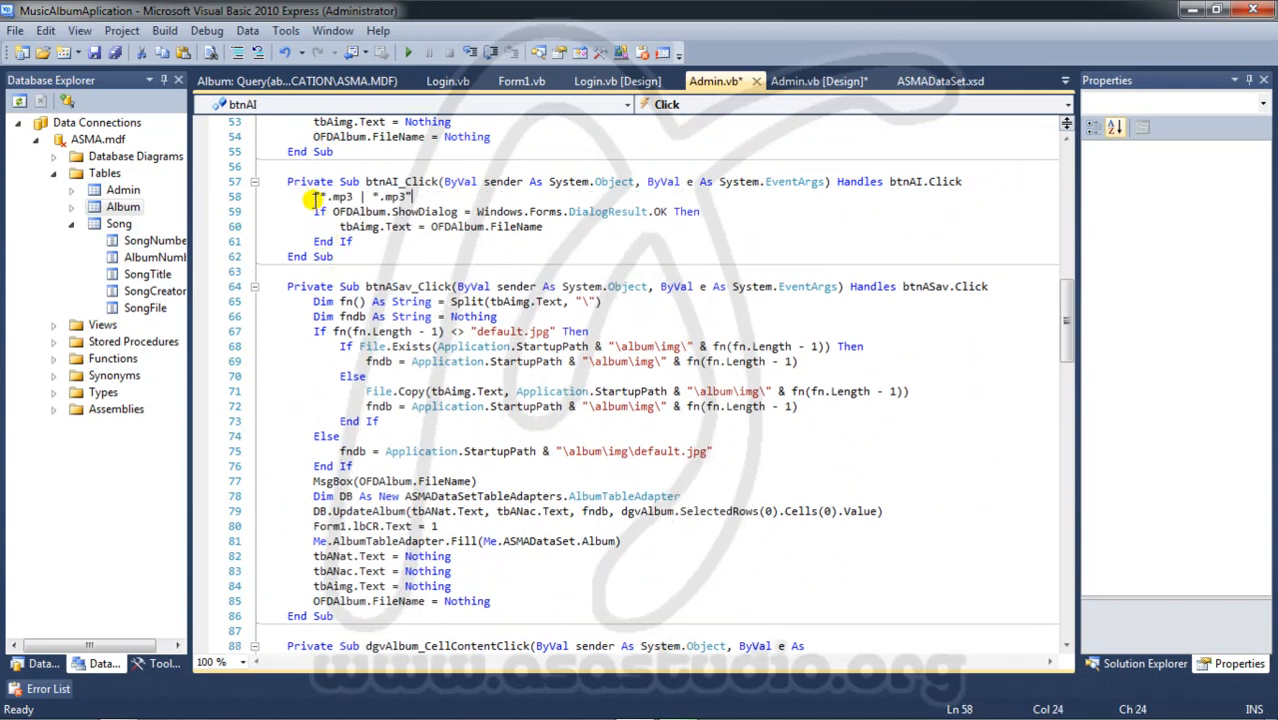
type("of")
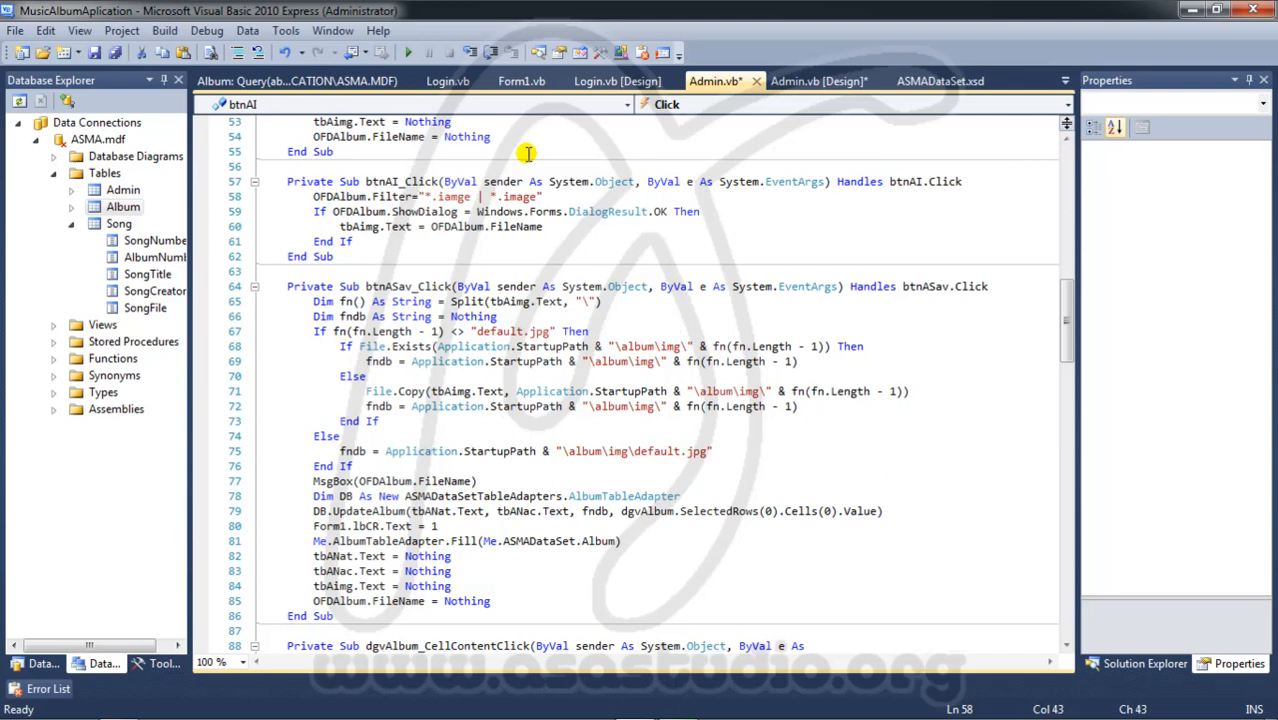
left_click(406, 53)
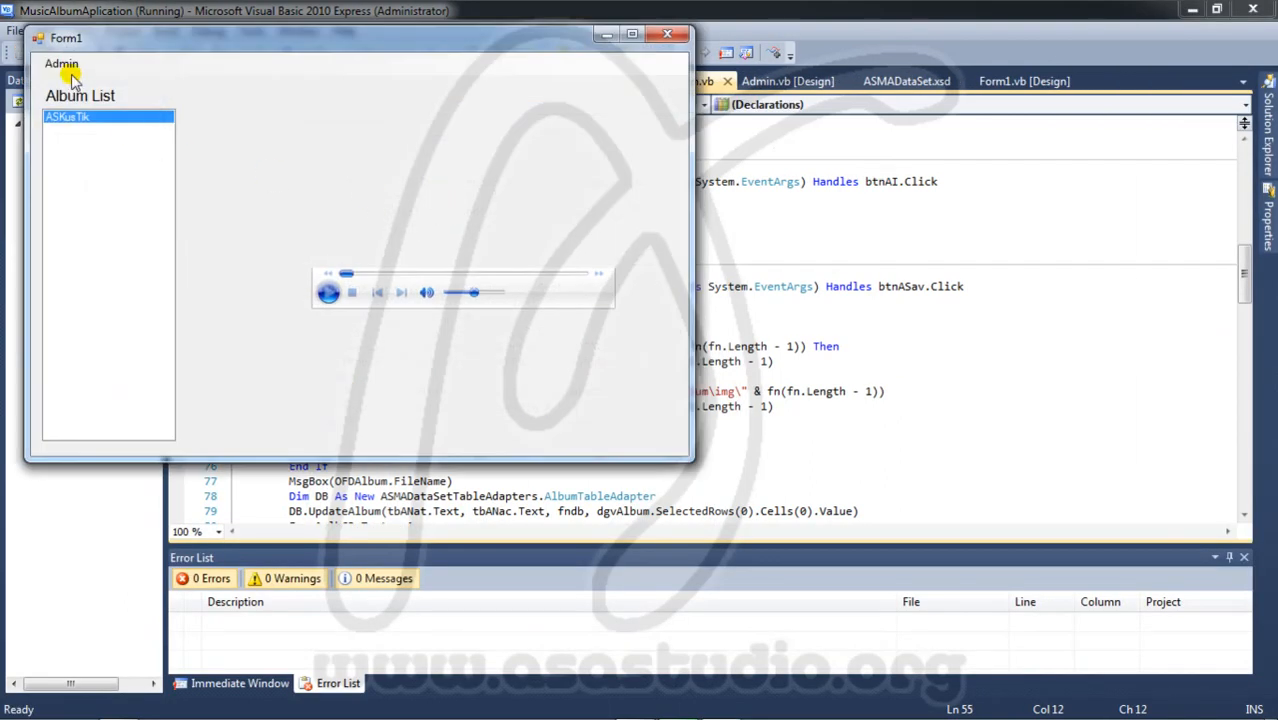
- Log in as admin, open the Album Image file picker, and close it without choosing
left_click(61, 63)
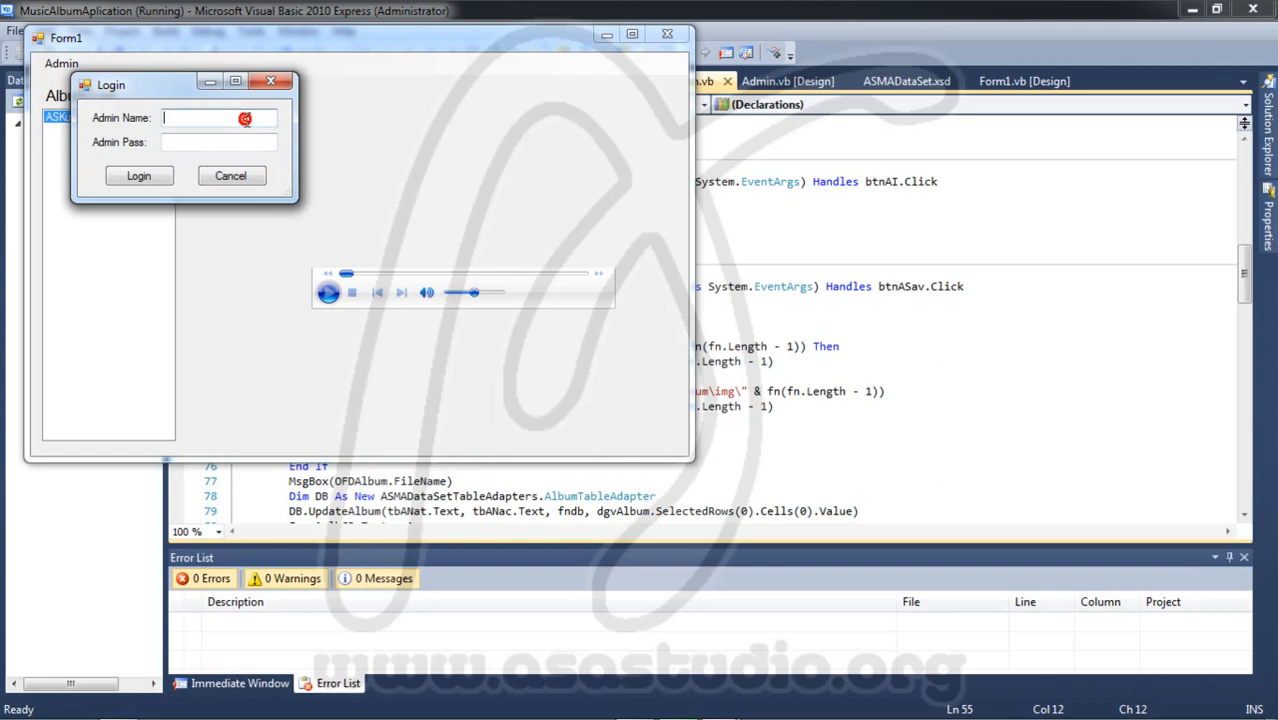
type("admin")
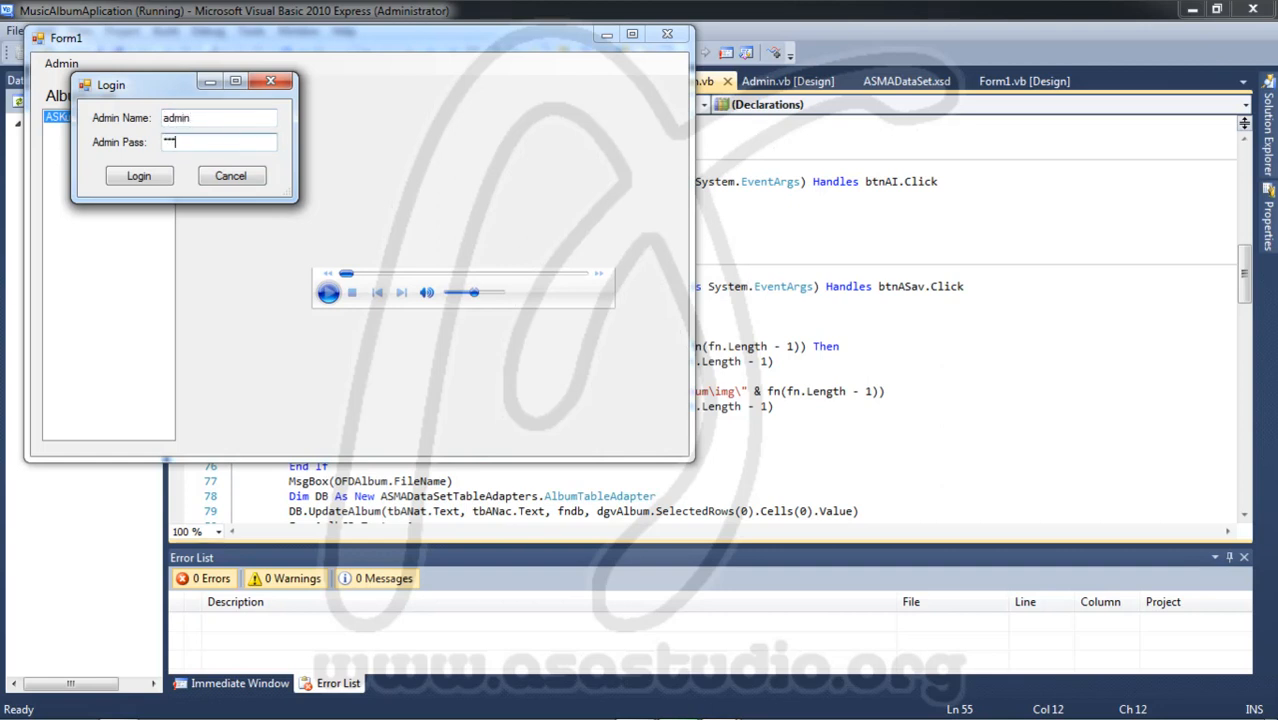
left_click(138, 175)
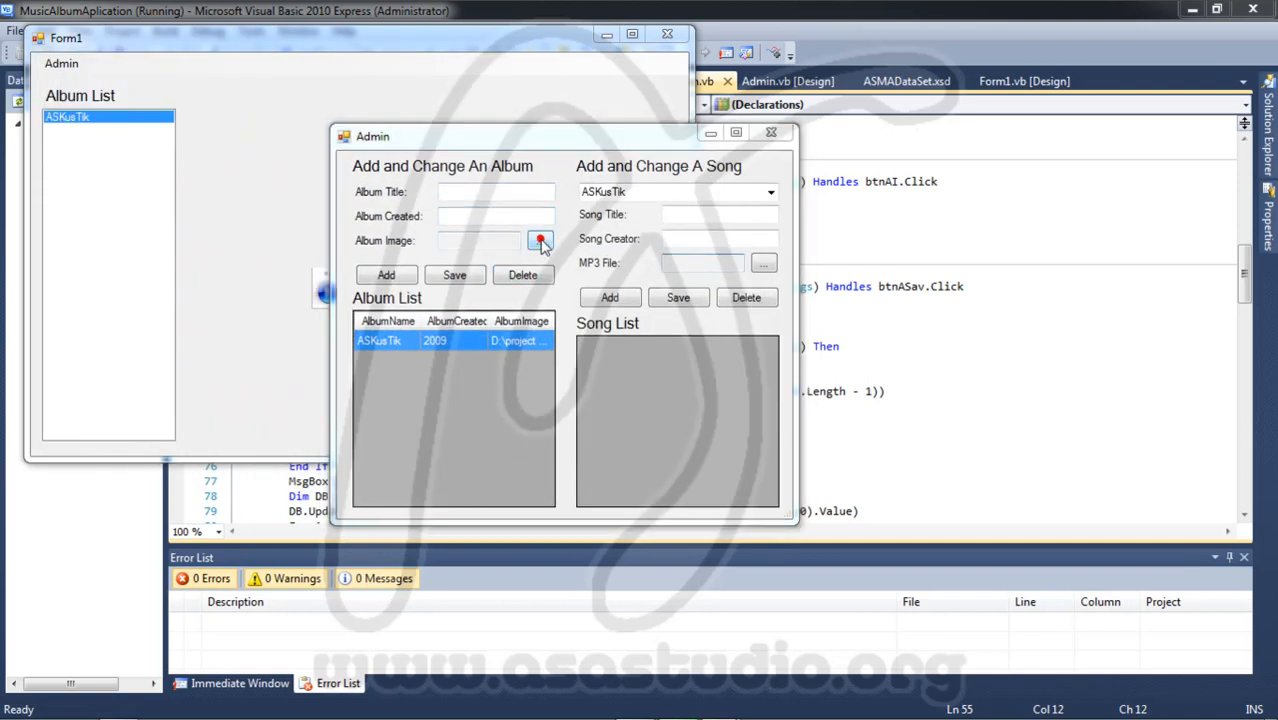
left_click(540, 241)
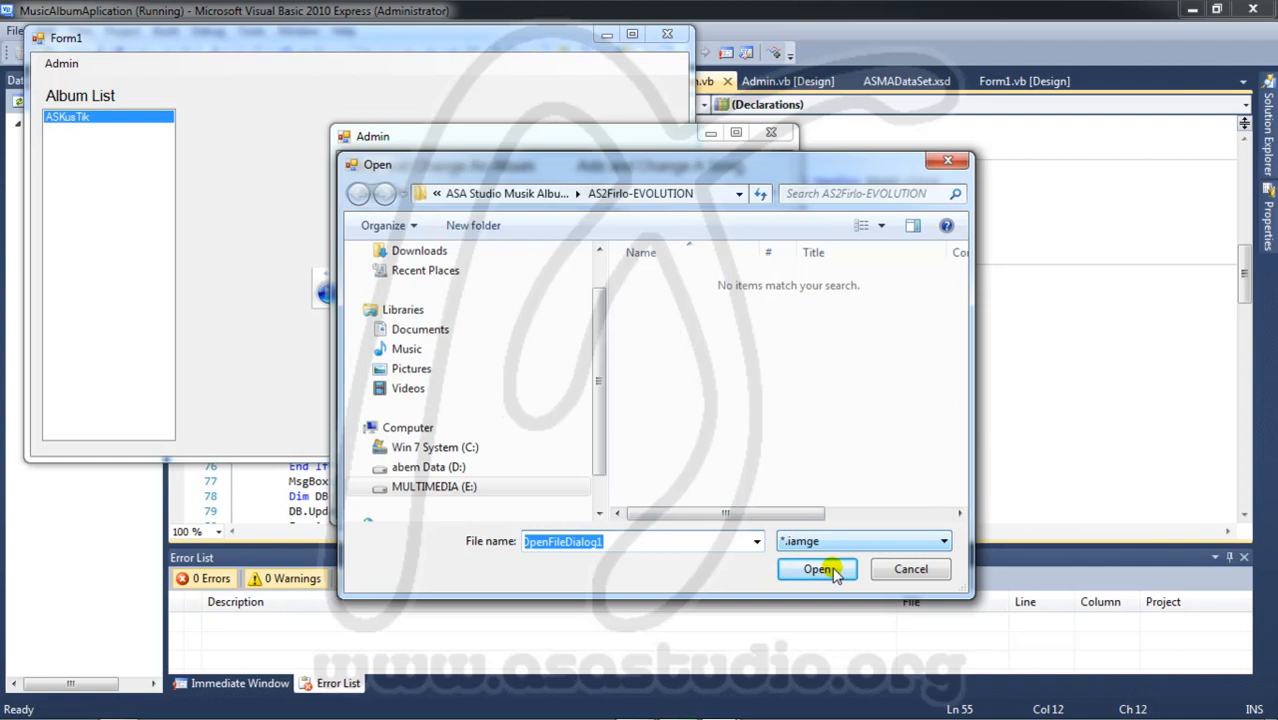
mouse_move(946, 160)
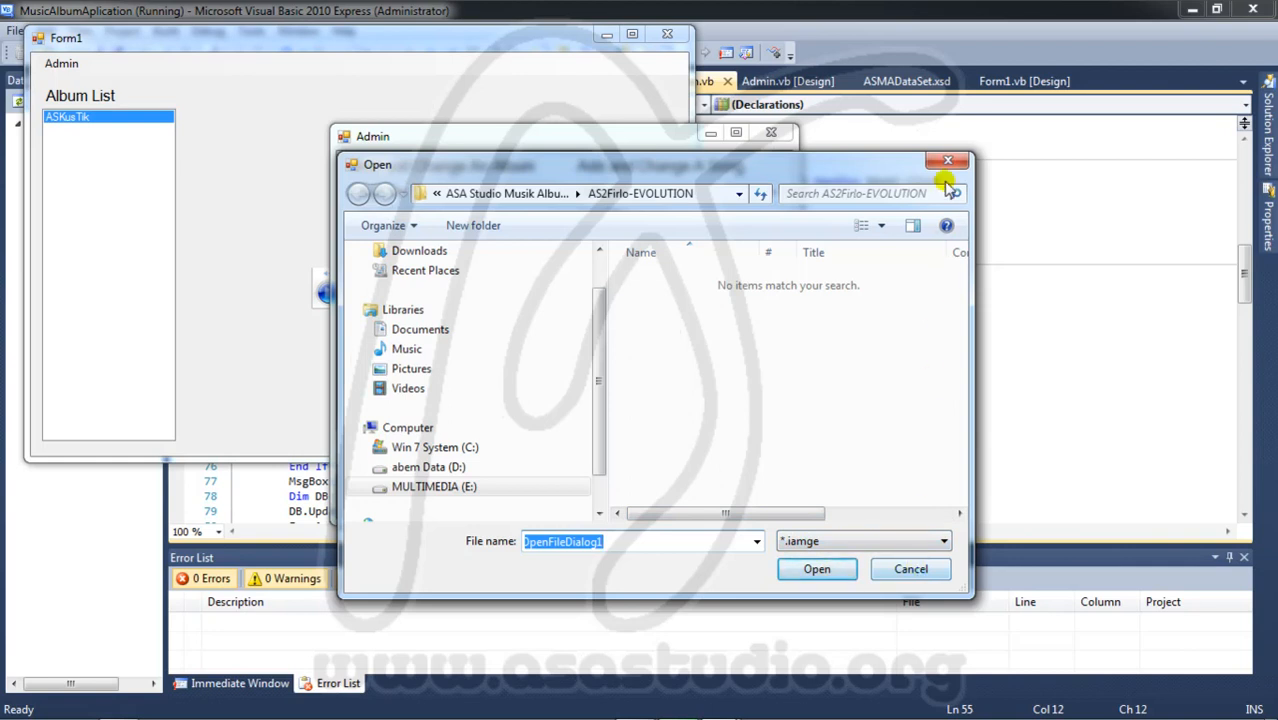
left_click(947, 160)
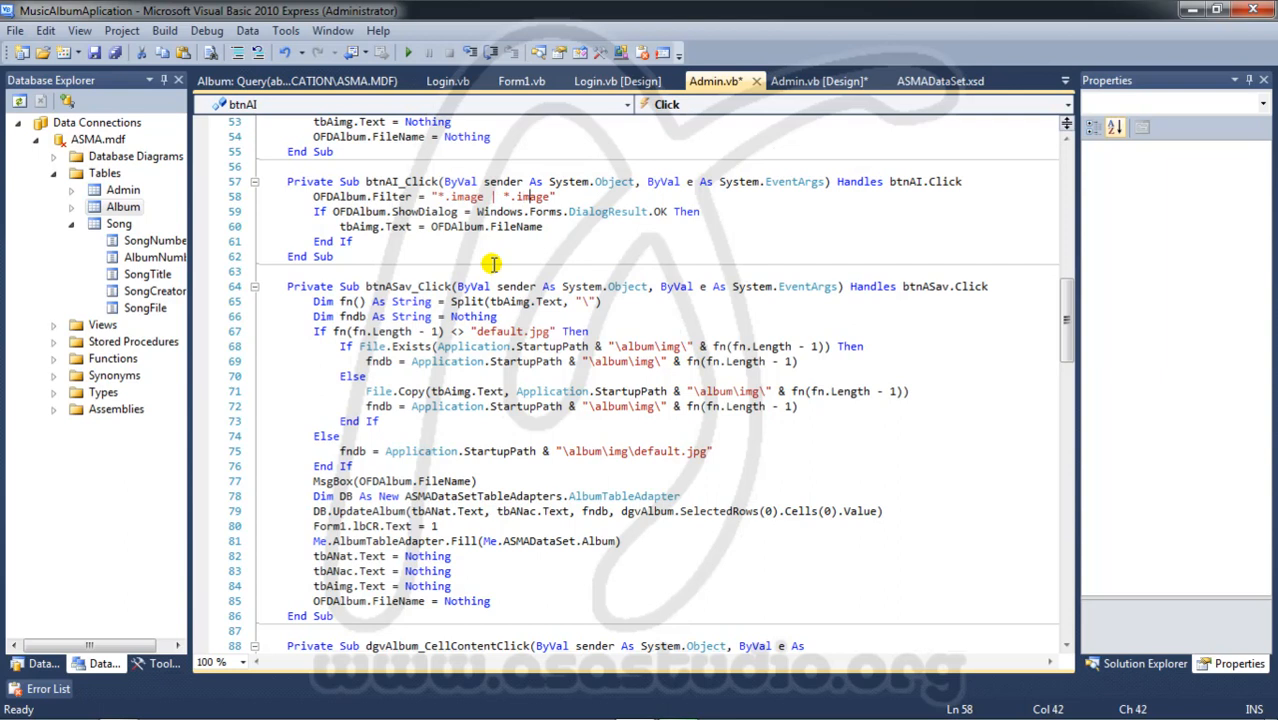
left_click(406, 54)
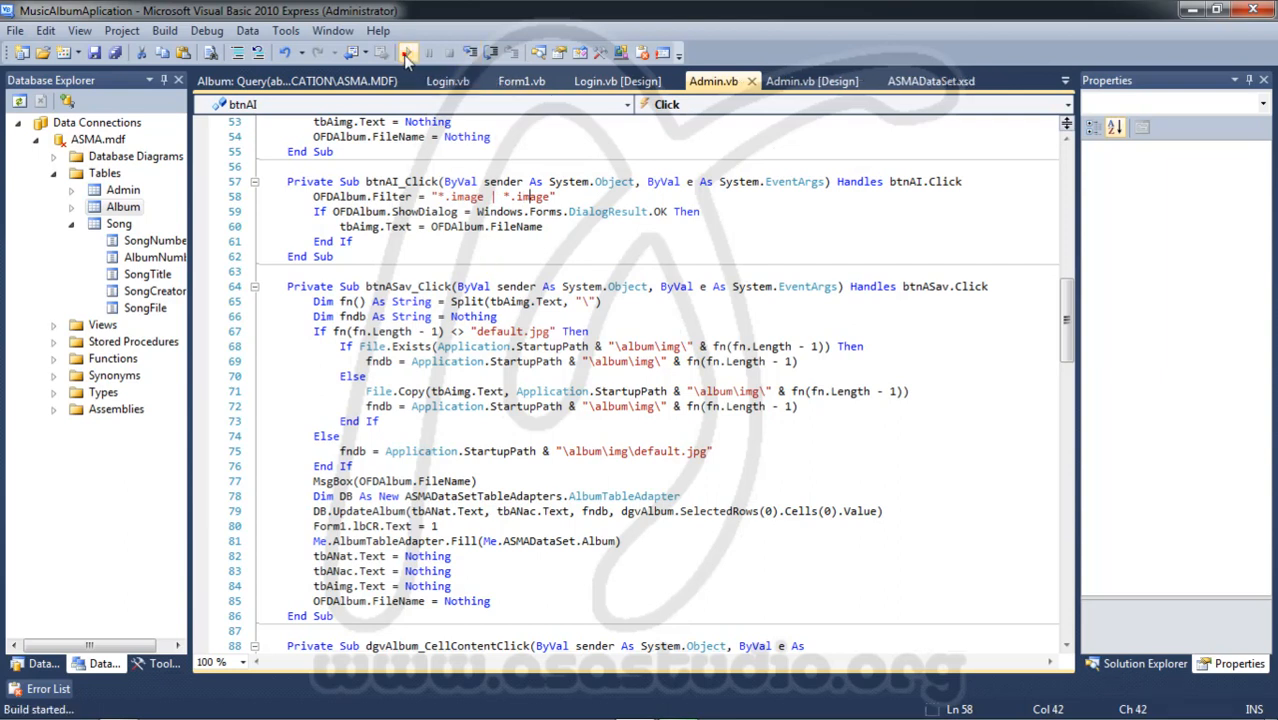
left_click(407, 52)
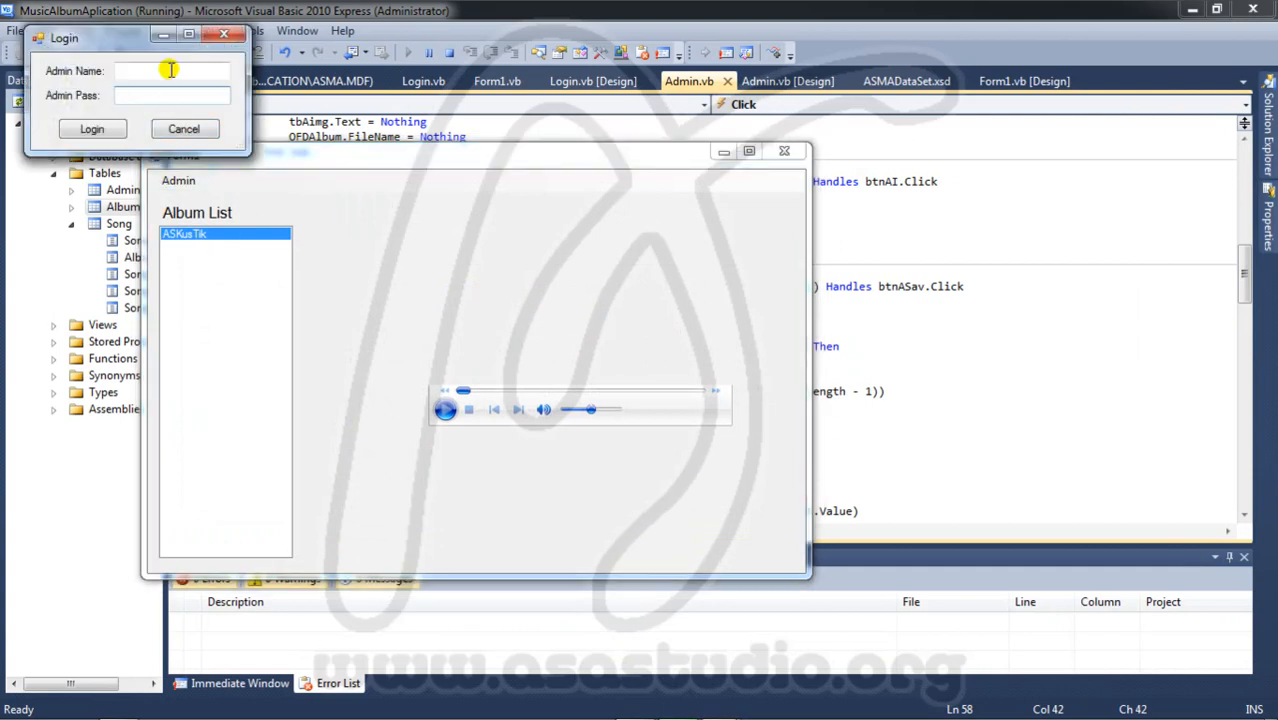
type("admi")
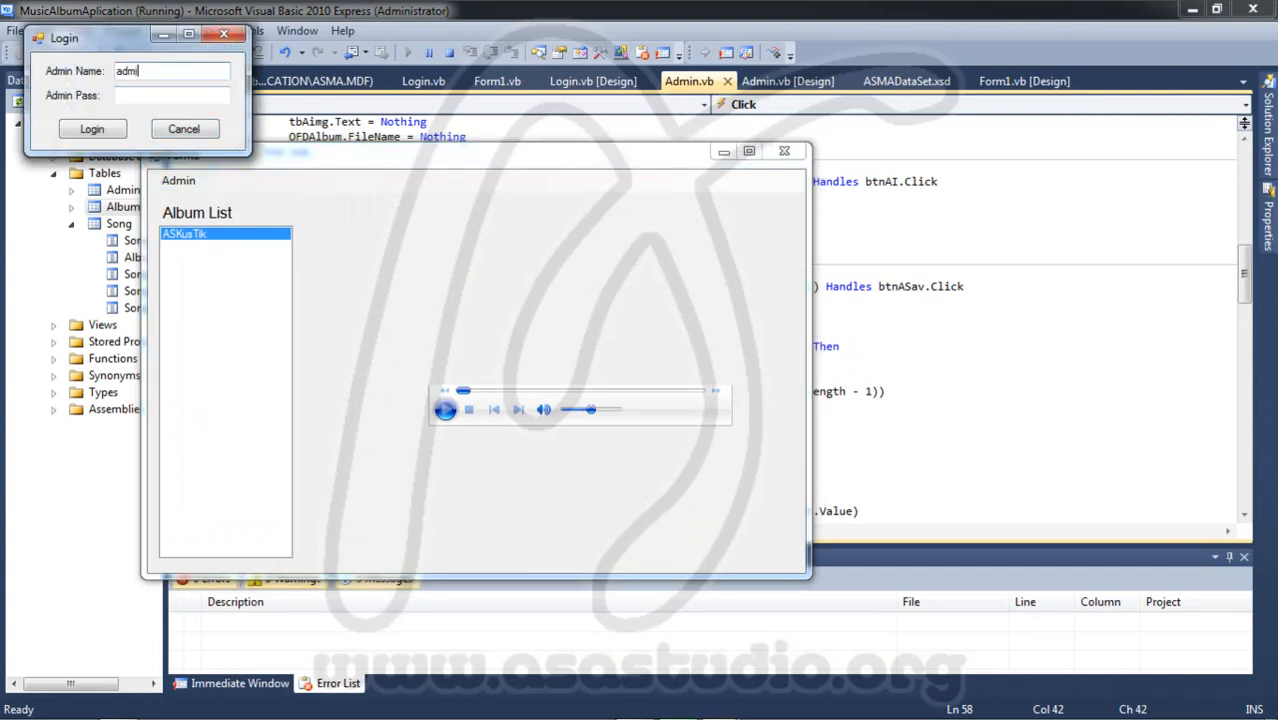
type("***")
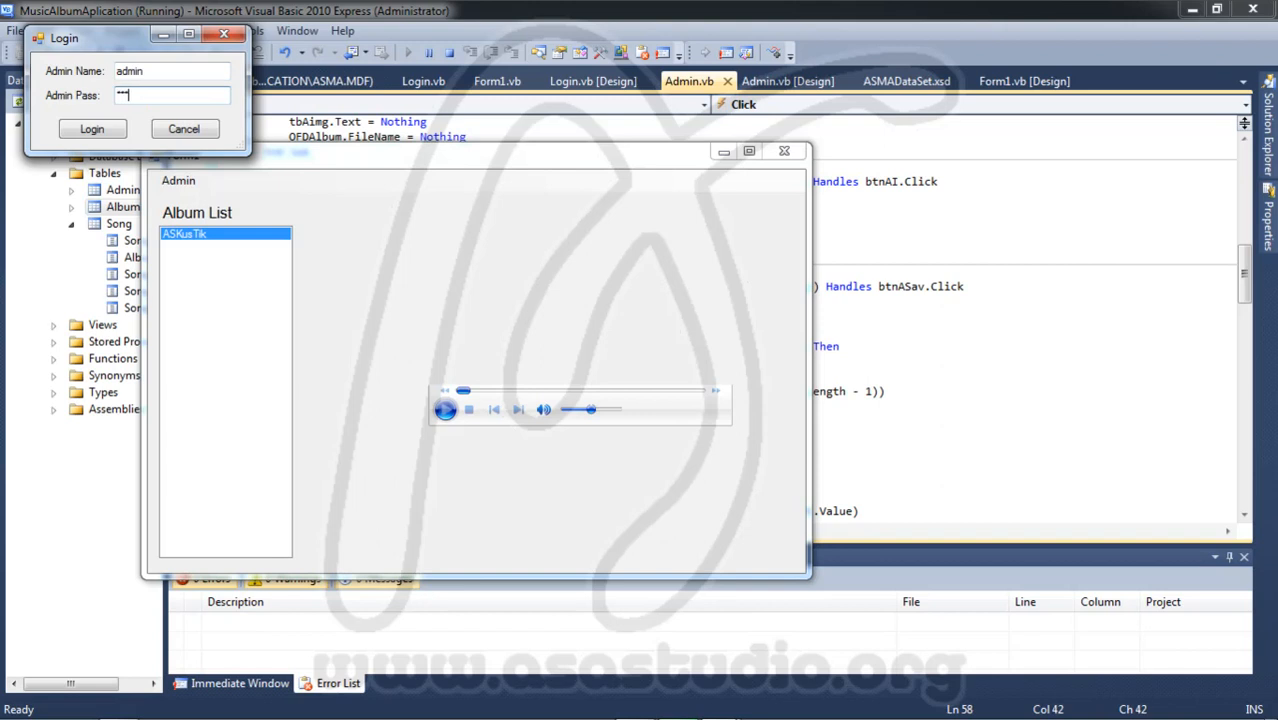
left_click(91, 128)
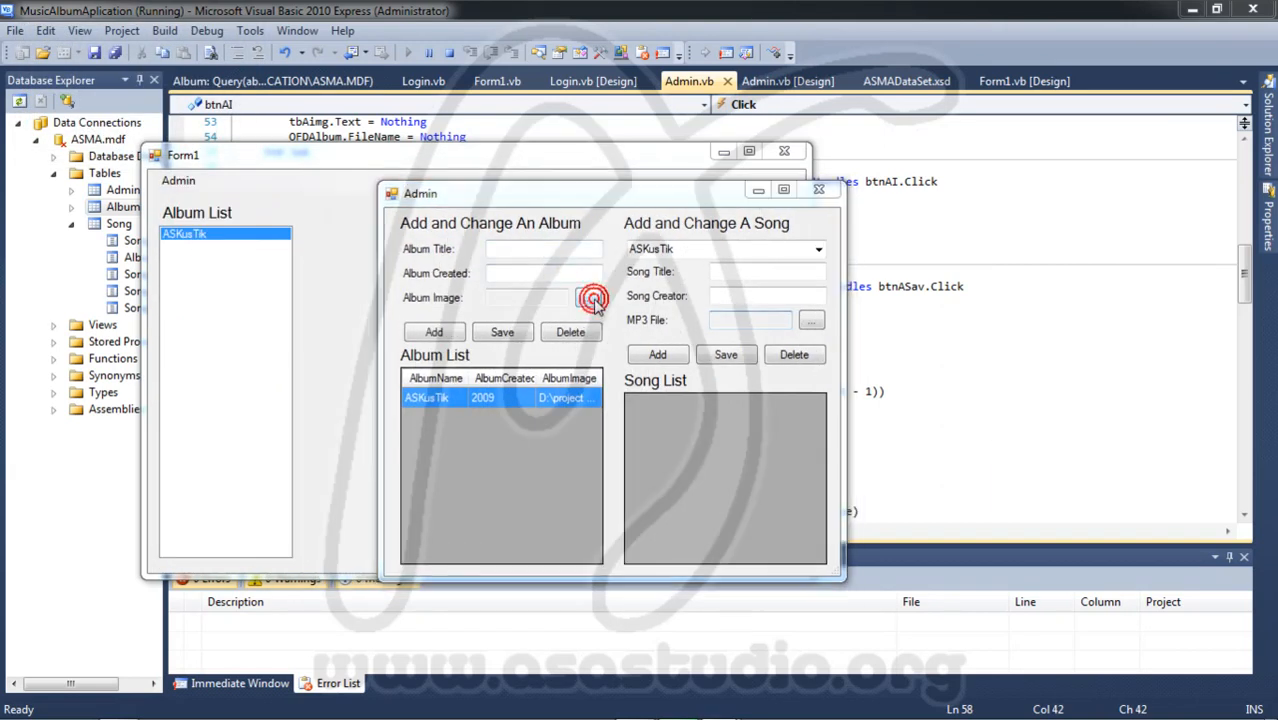
left_click(591, 298)
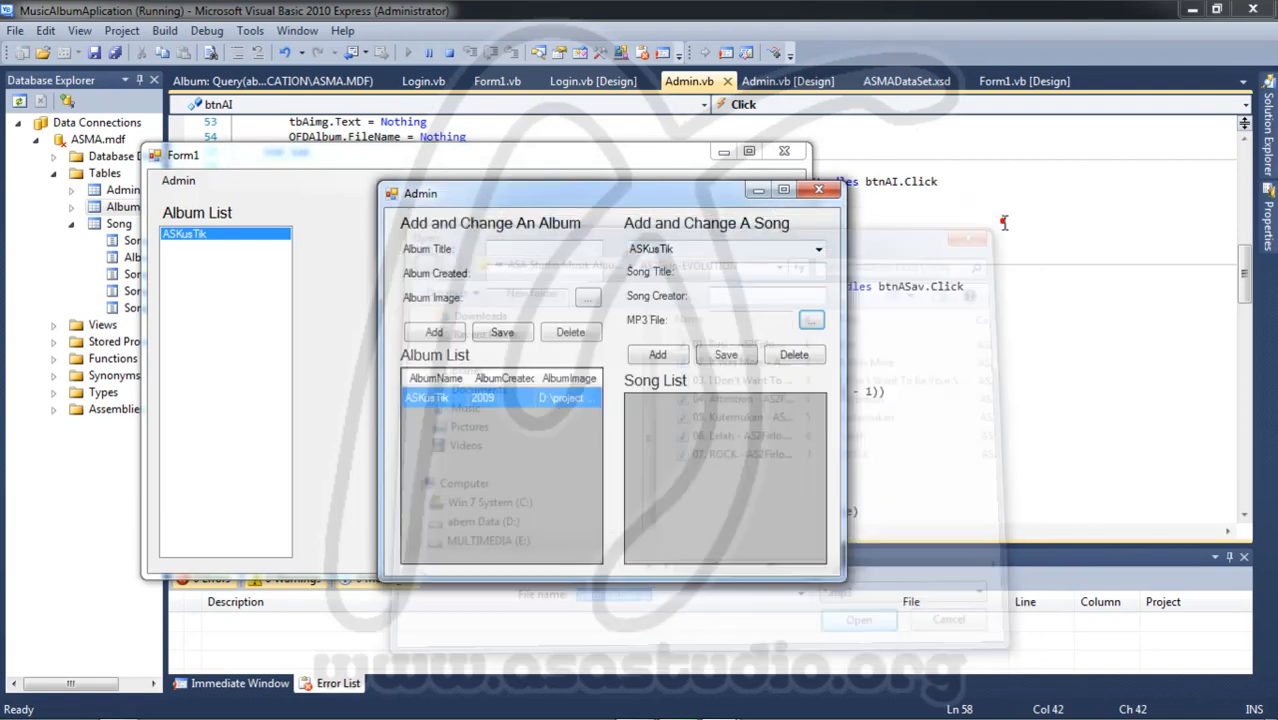
left_click(819, 190)
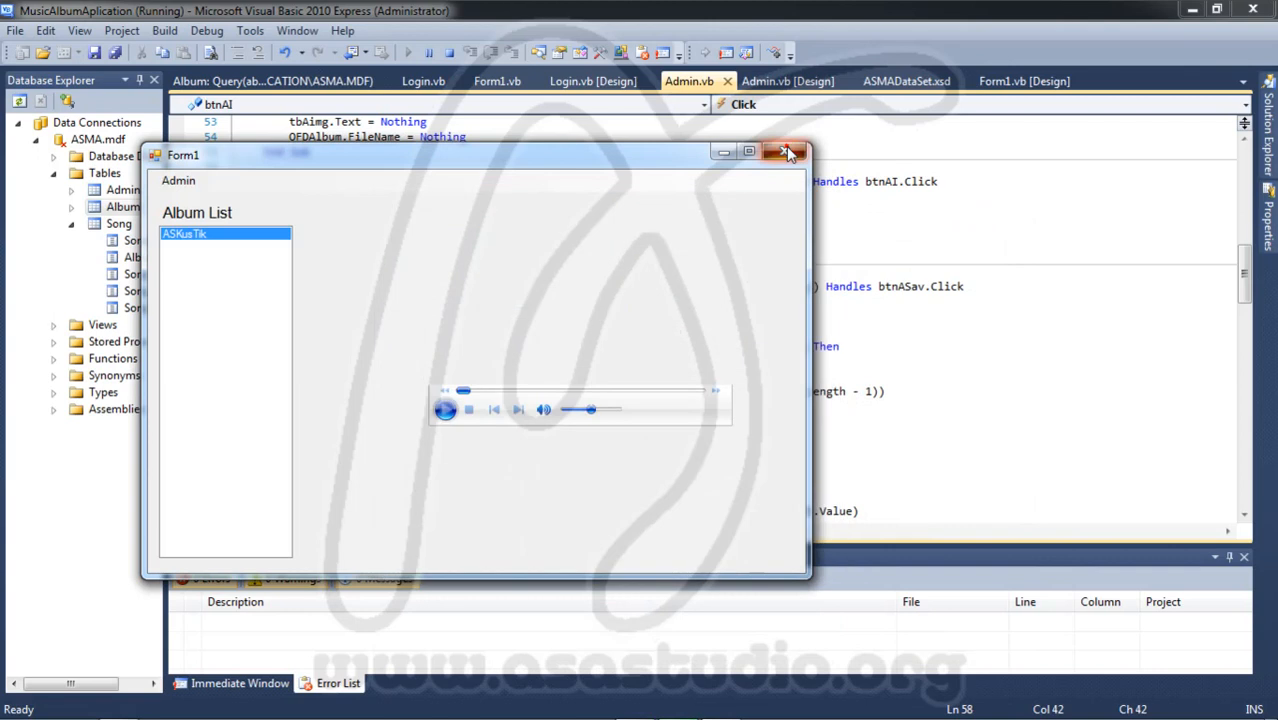
left_click(789, 152)
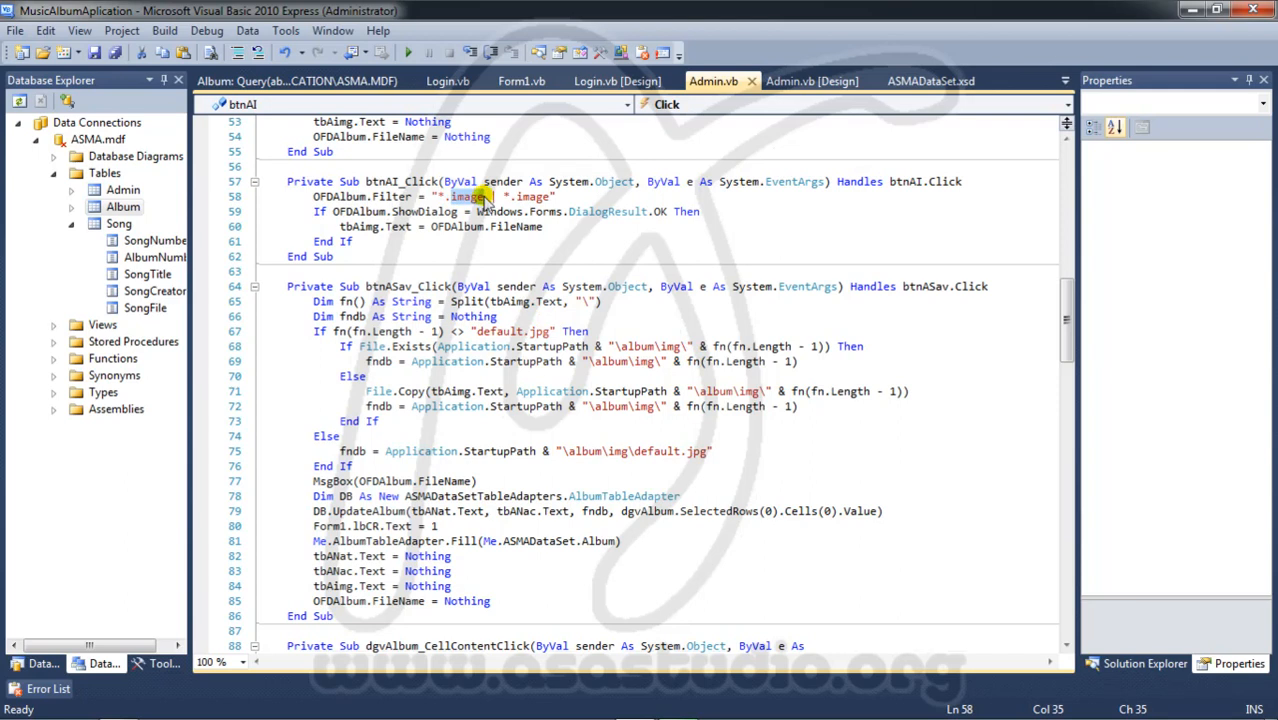
mouse_move(483, 211)
type("jp")
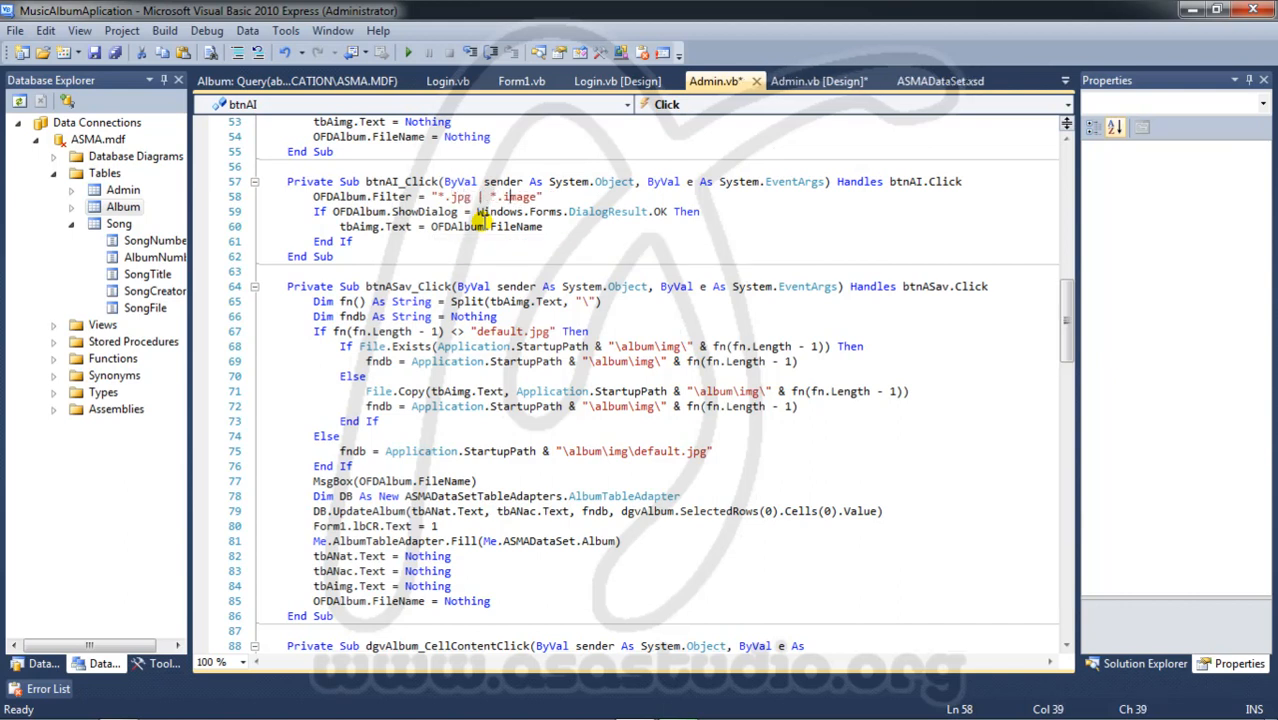
- Replace *.image in OFDAlbum.Filter with jpg, jpeg, png and gif entries
double_click(517, 196)
type("p")
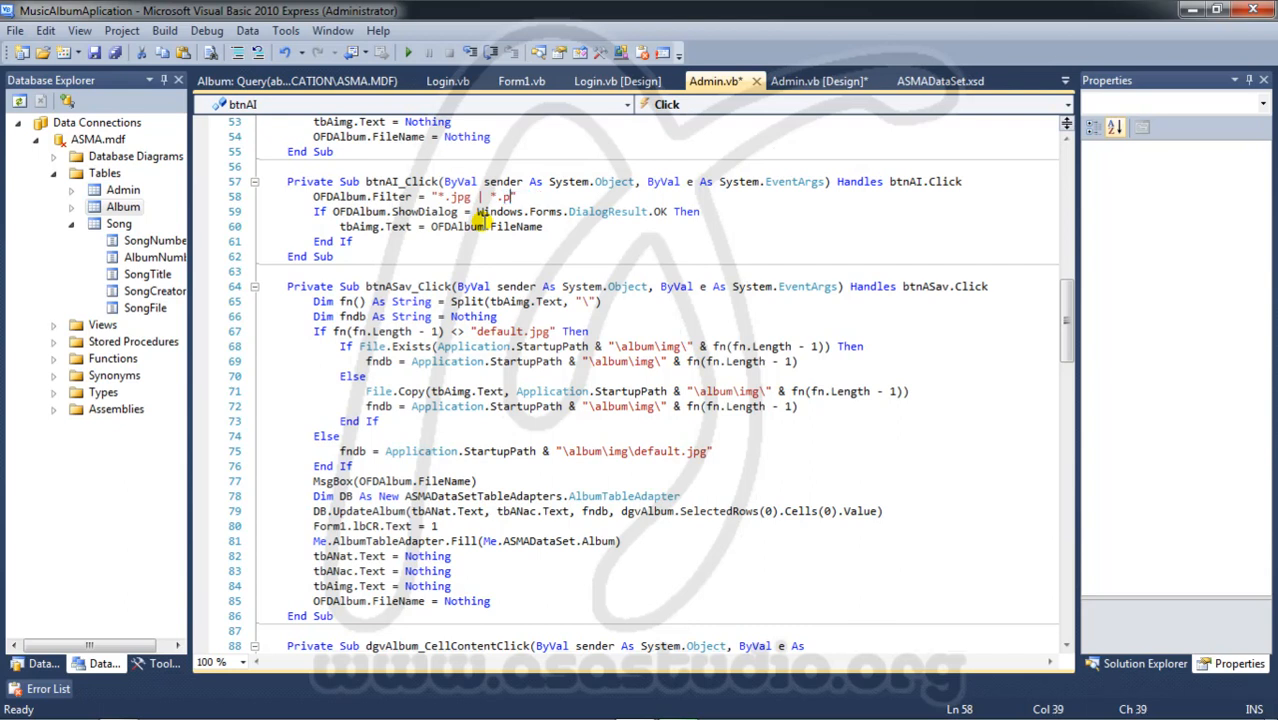
type("g")
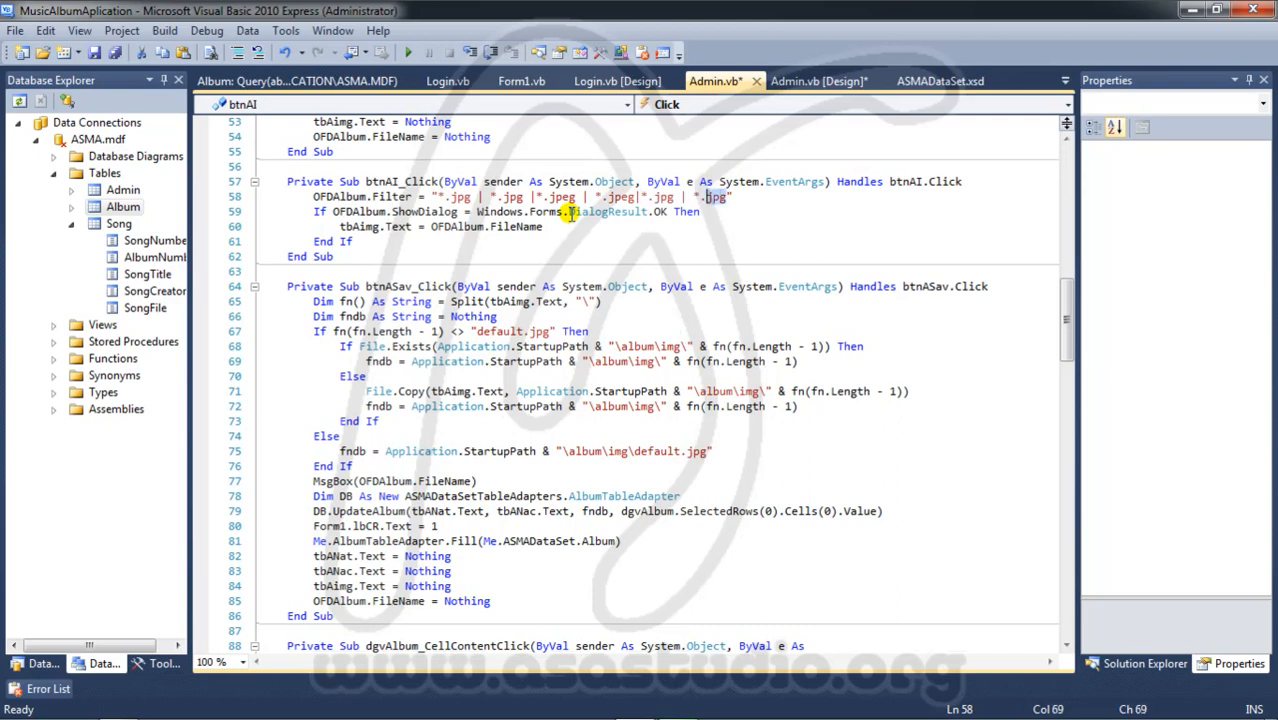
type("p")
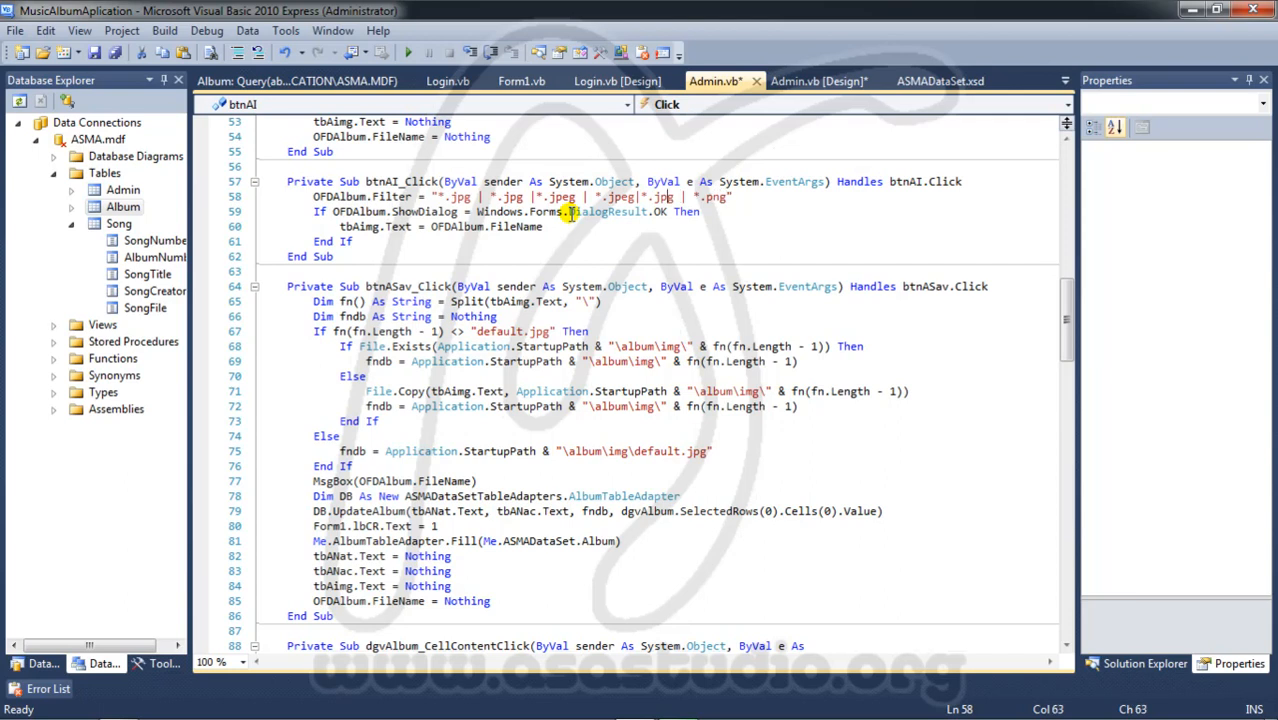
key("Backspace")
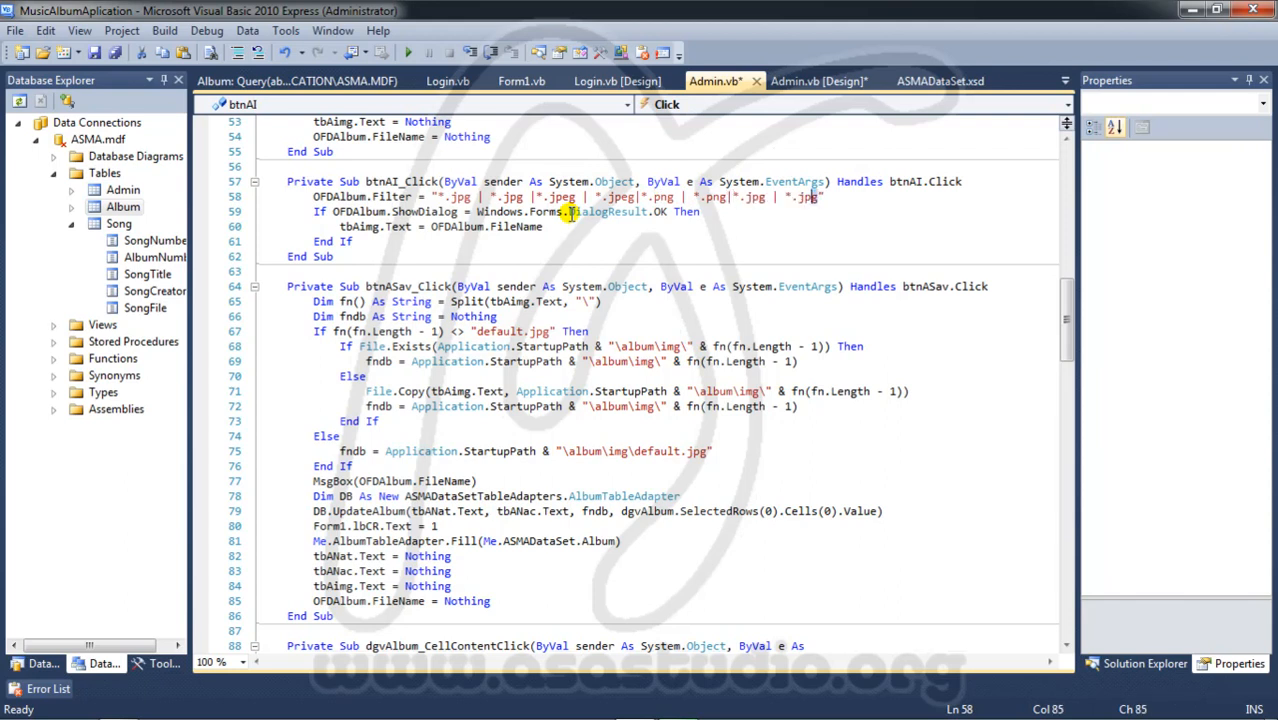
type("gif")
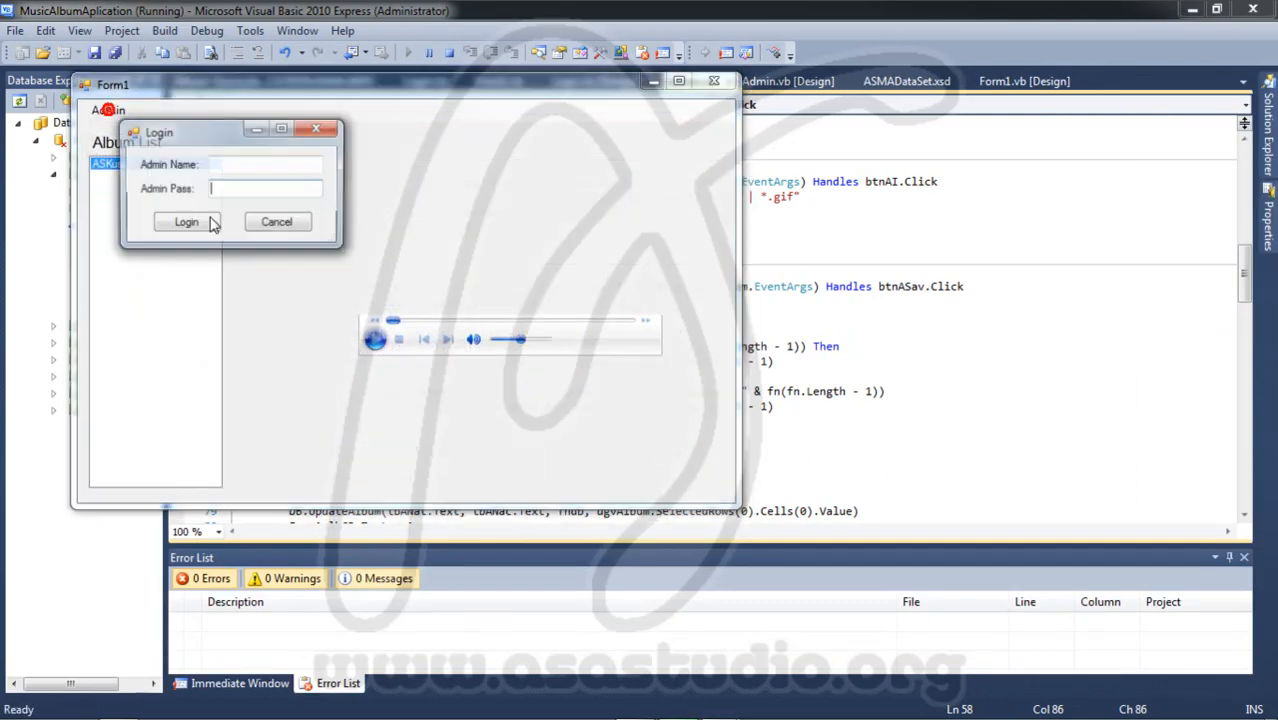
- Log in as admin, browse the album image dialog into the Sederhana folder, then cancel
type("admin")
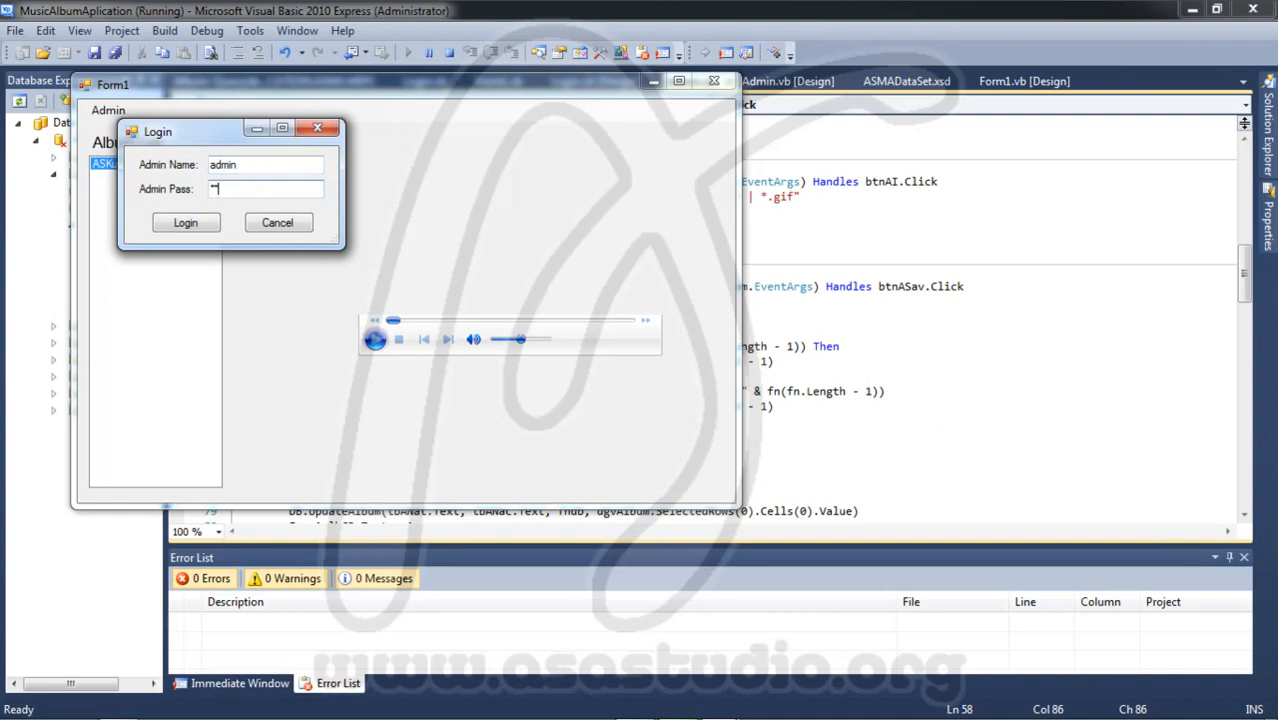
left_click(185, 222)
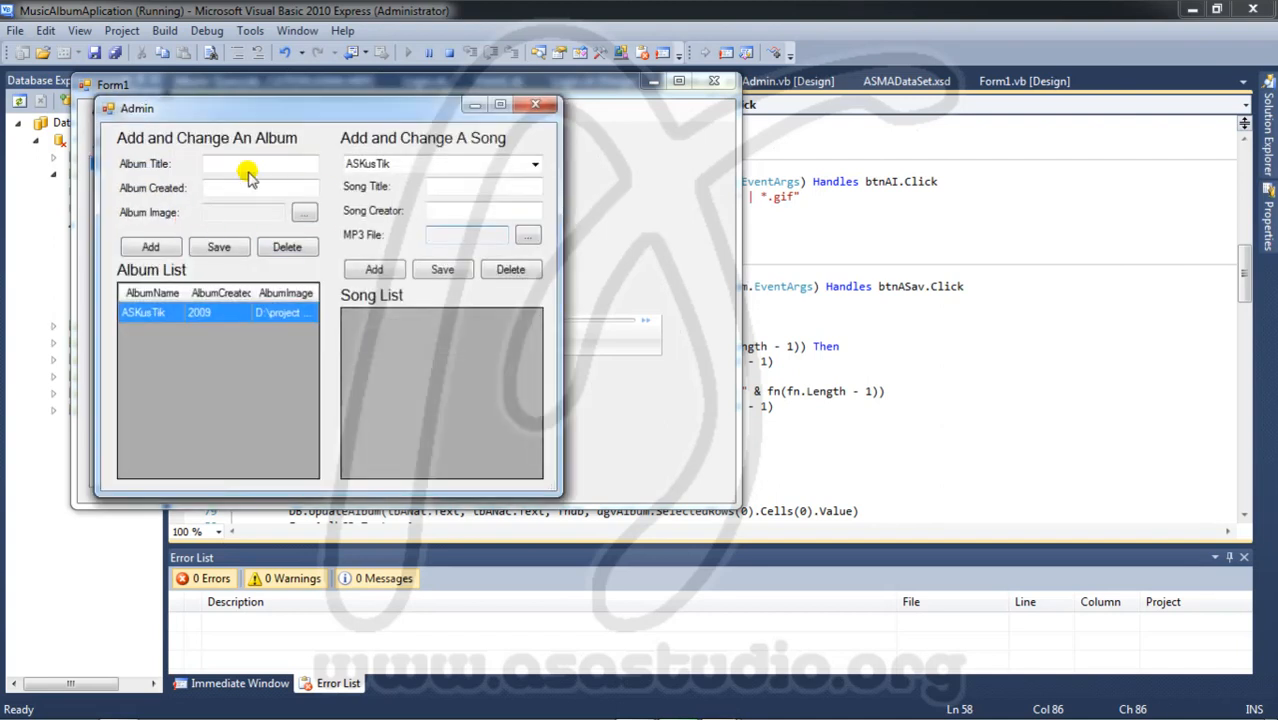
left_click(304, 212)
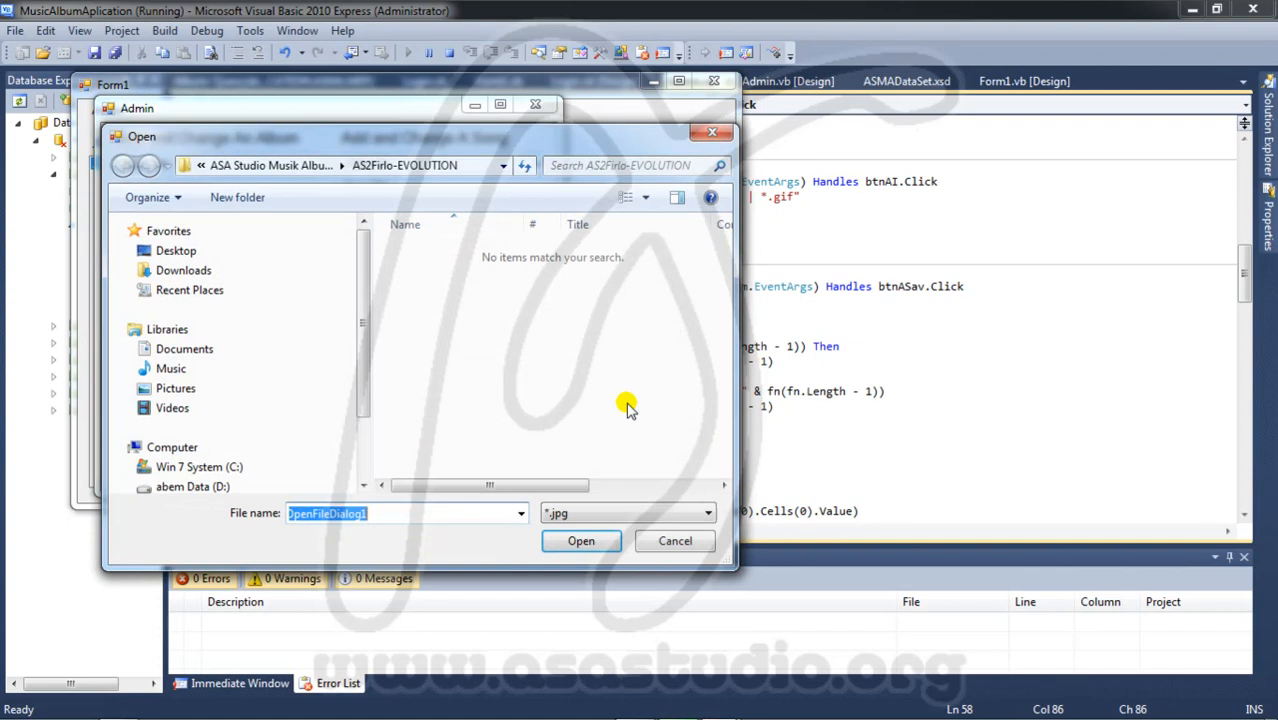
mouse_move(465, 235)
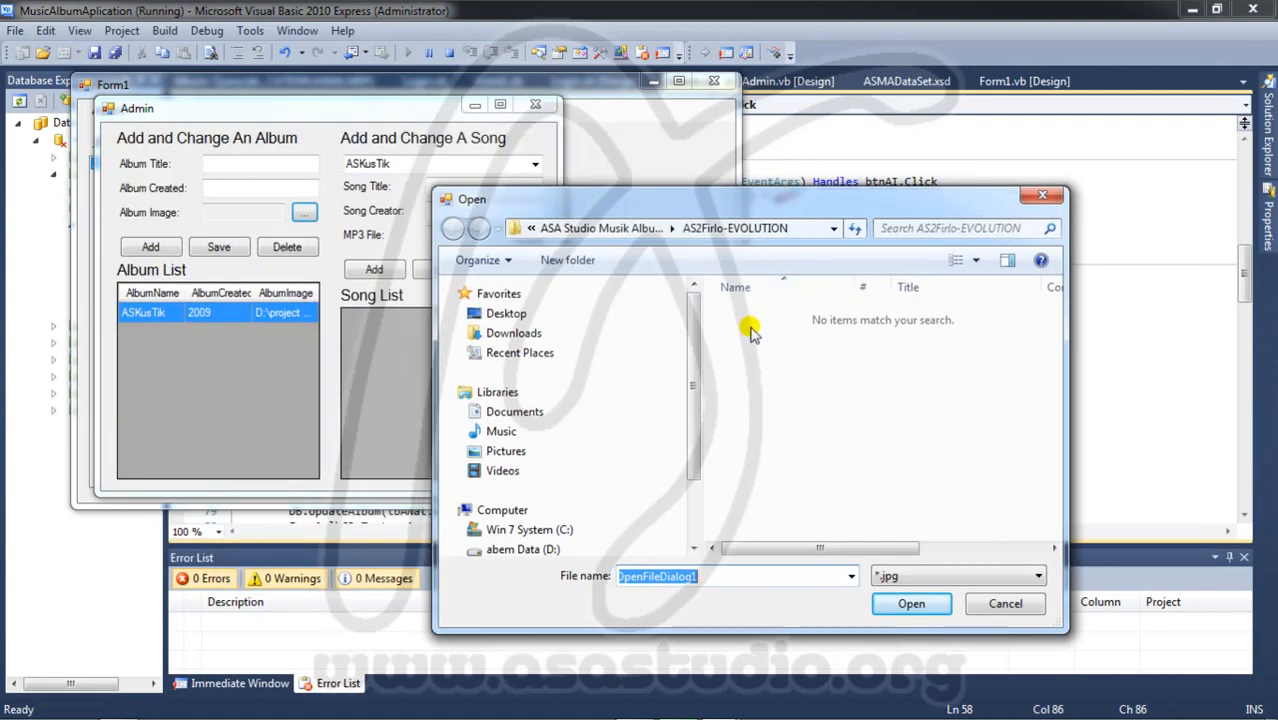
left_click(453, 228)
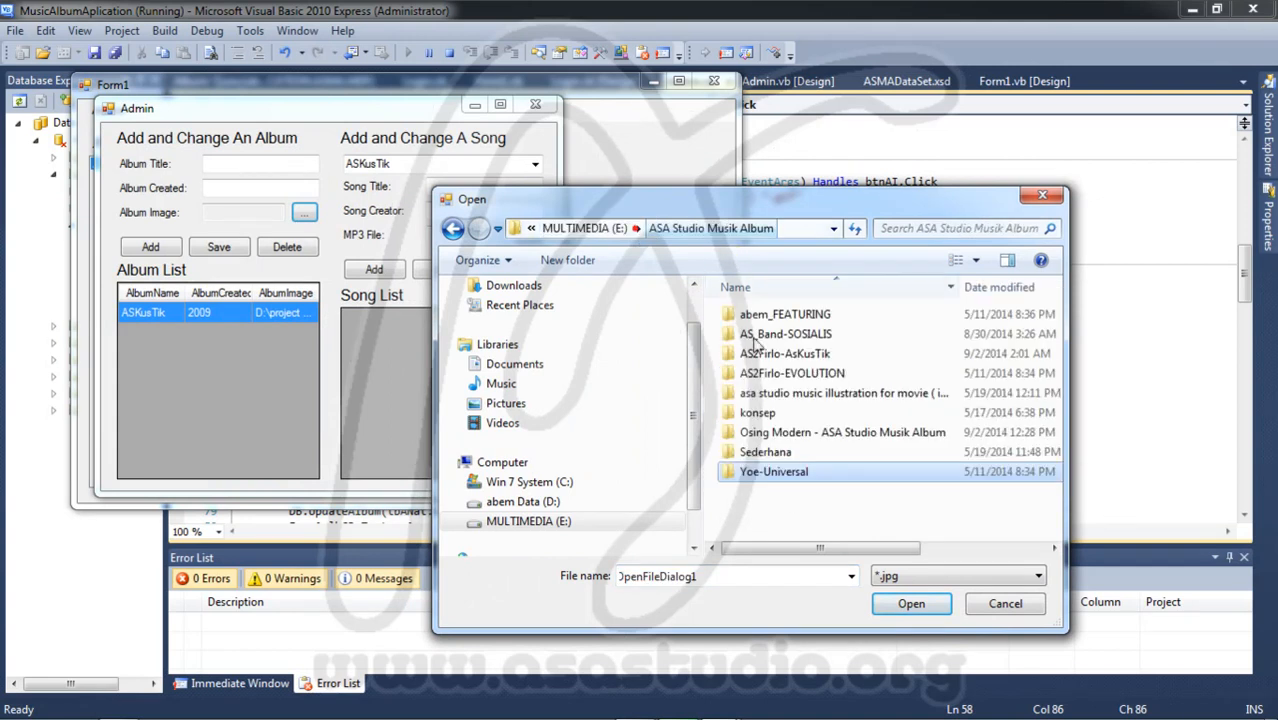
double_click(766, 451)
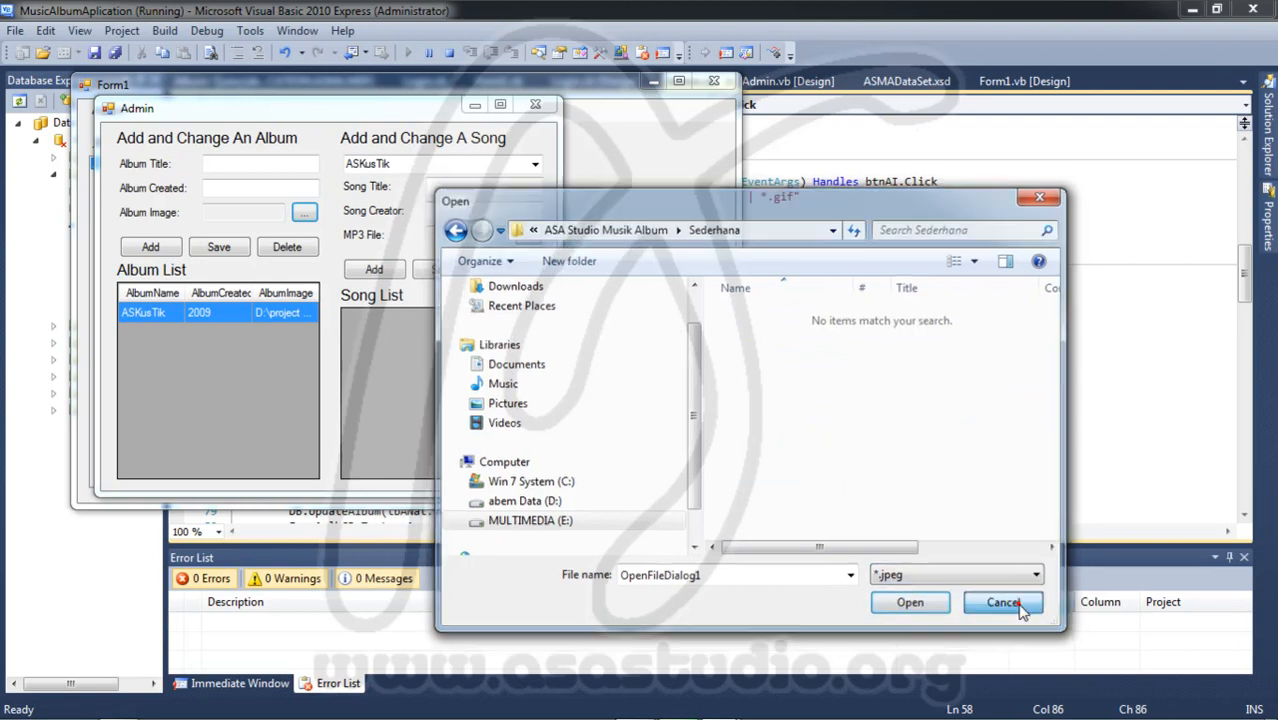
left_click(1003, 601)
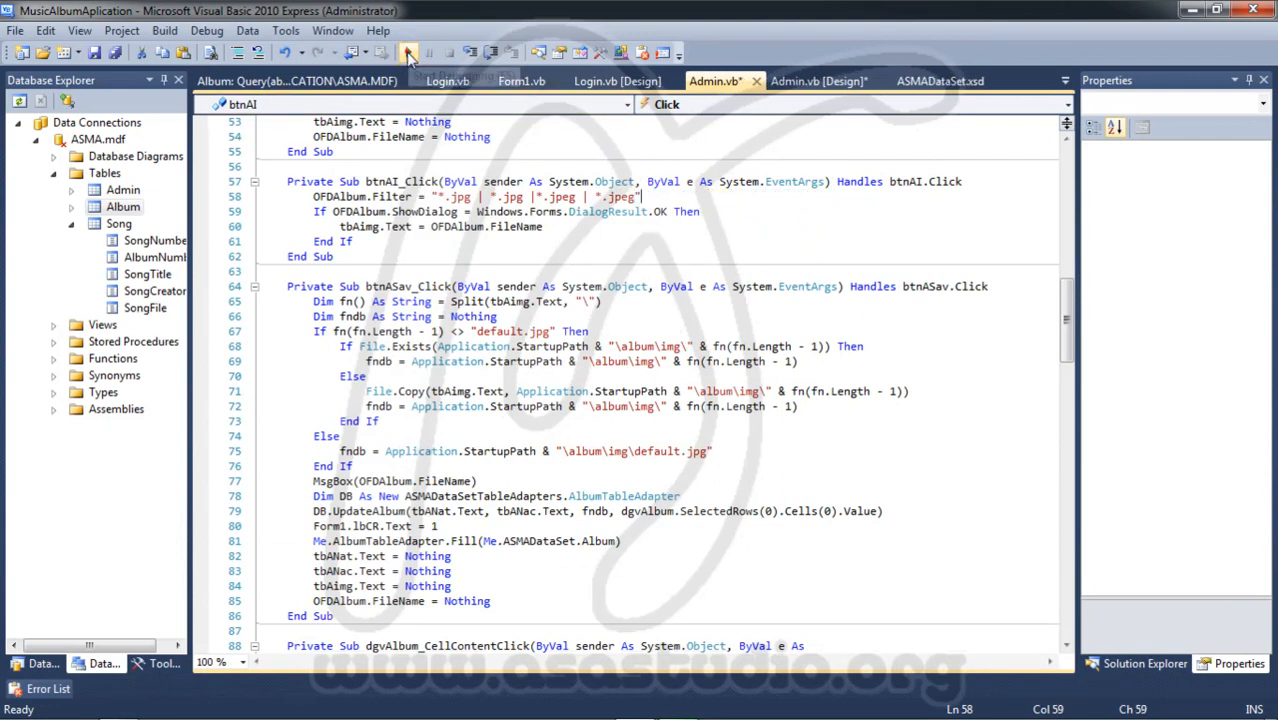
- Rerun the app, log in as admin to reach the Admin form, then close both windows
left_click(406, 53)
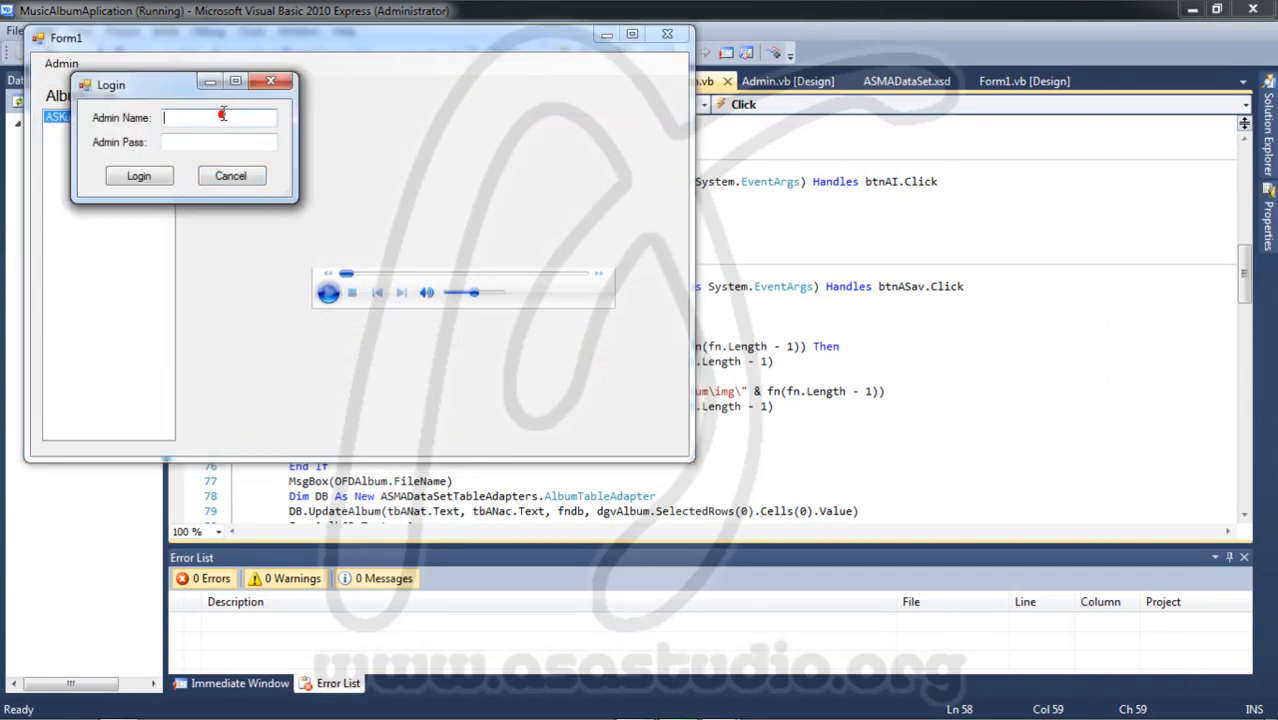
type("admin")
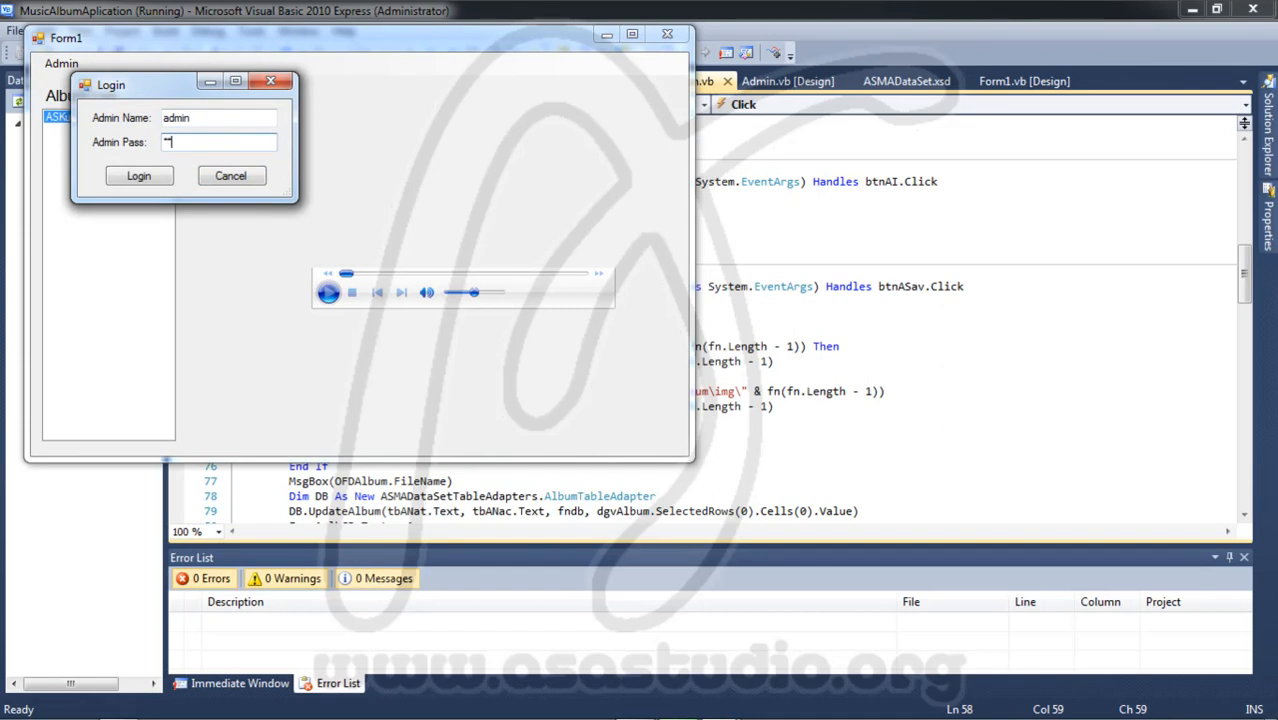
left_click(138, 175)
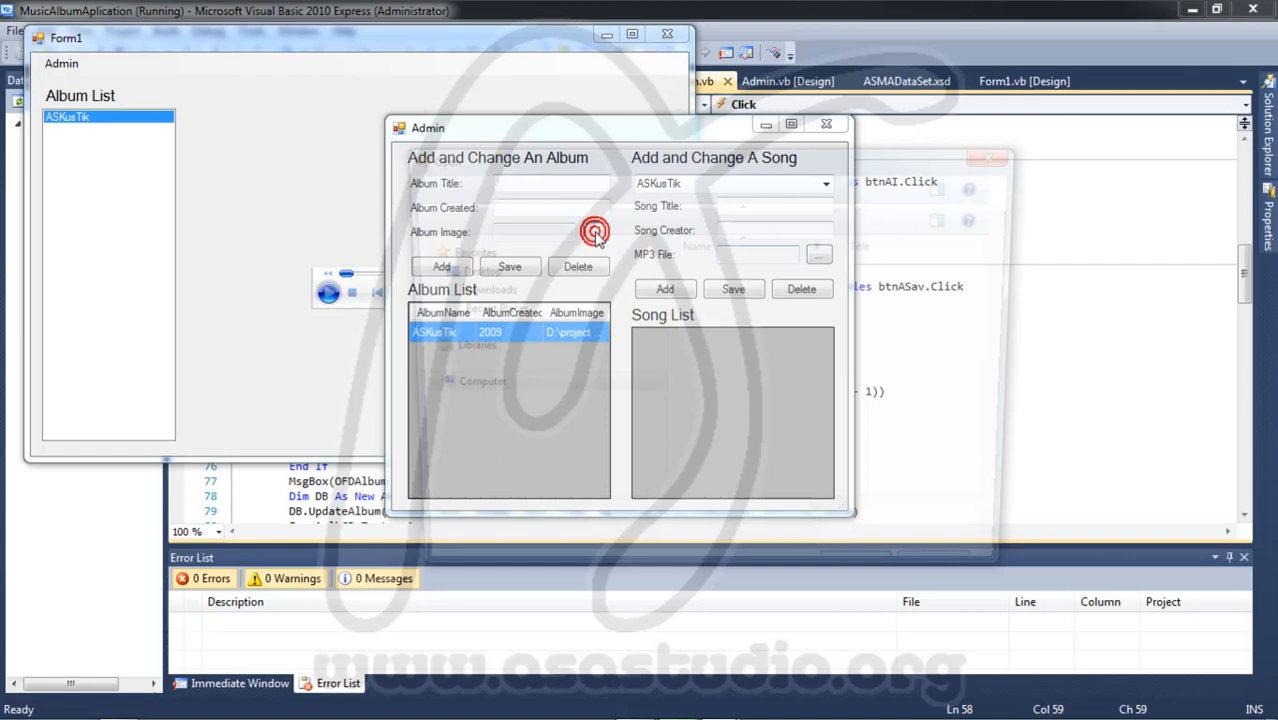
left_click(595, 231)
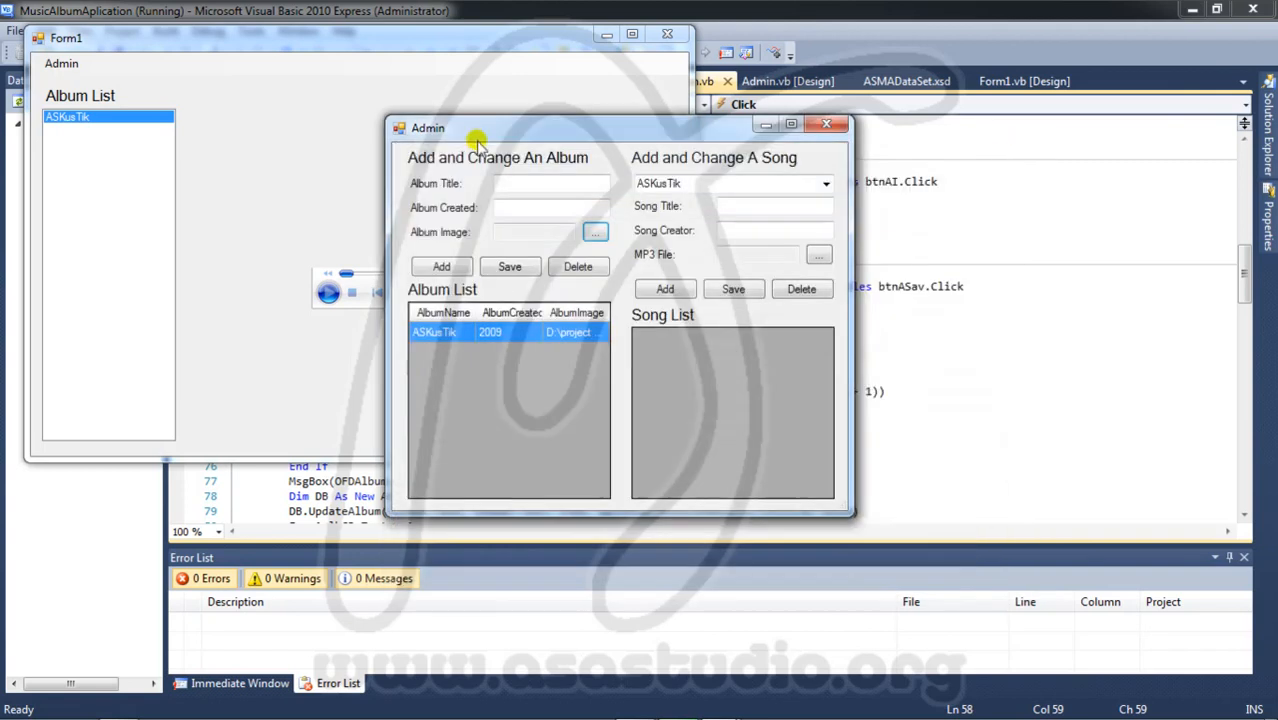
left_click(827, 123)
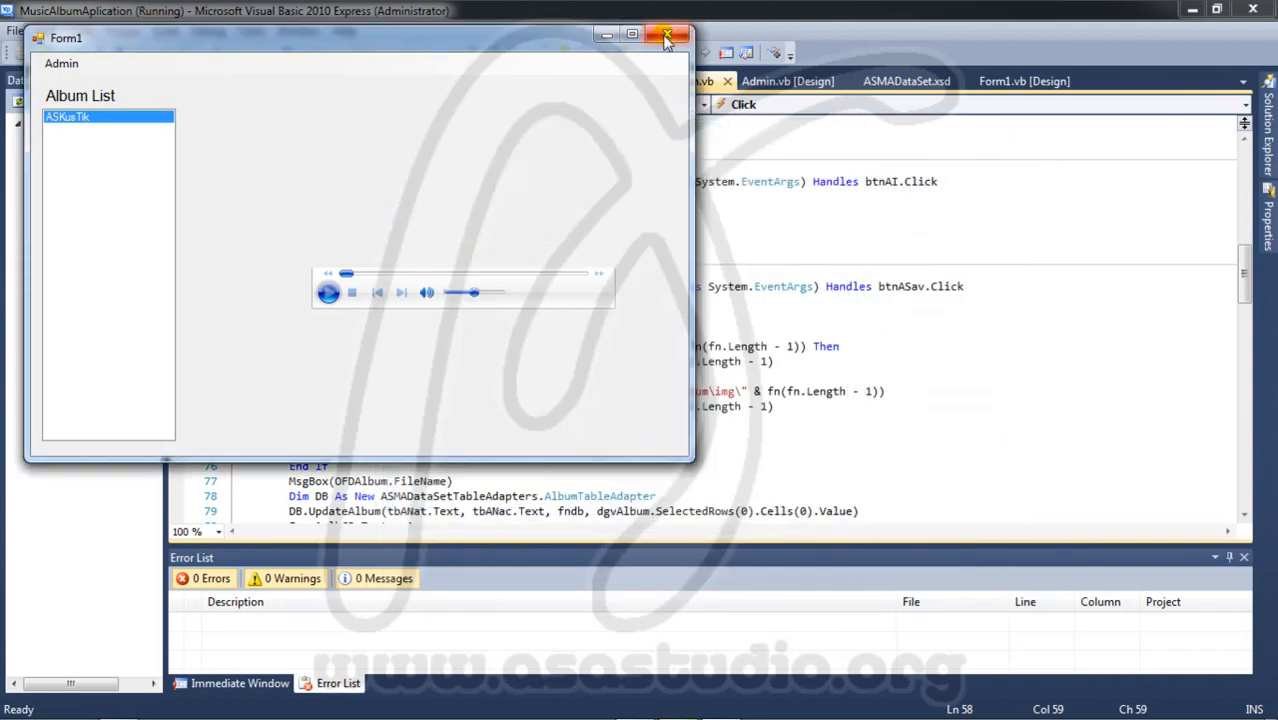
left_click(668, 36)
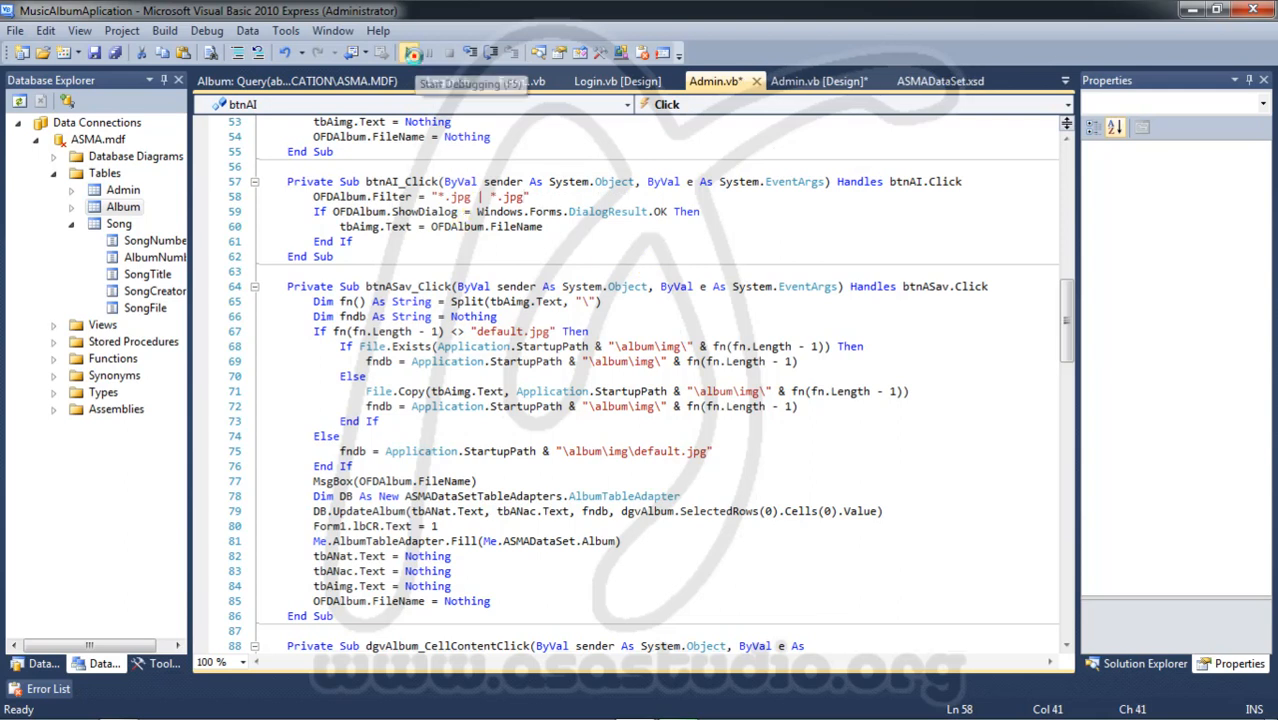
- Run the app as admin and confirm the Album Image picker lists the jpg cover
left_click(409, 52)
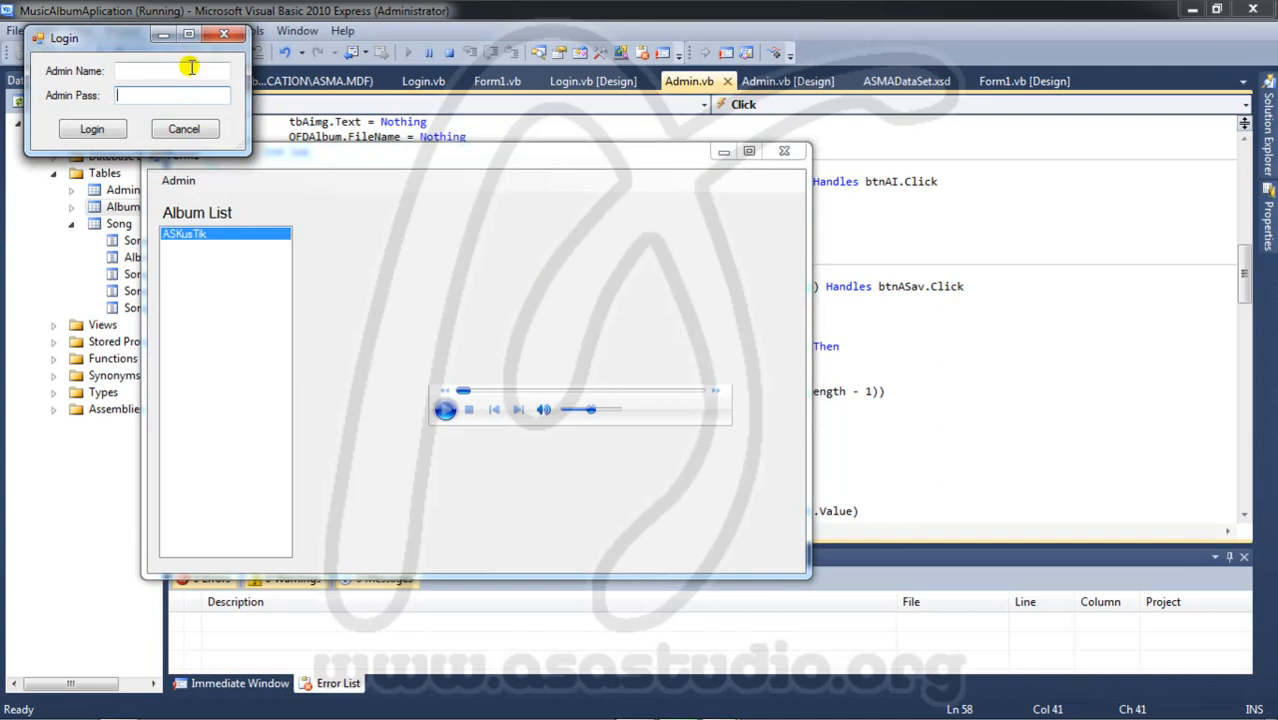
type("admi")
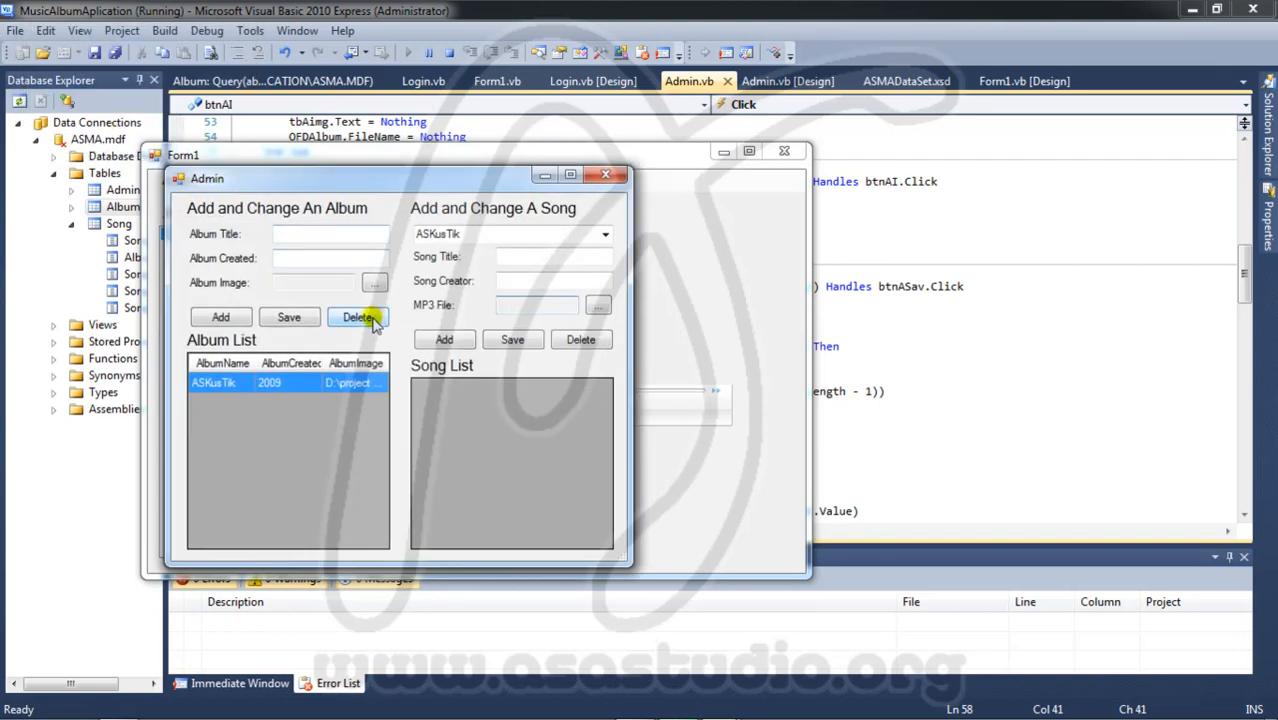
left_click(374, 282)
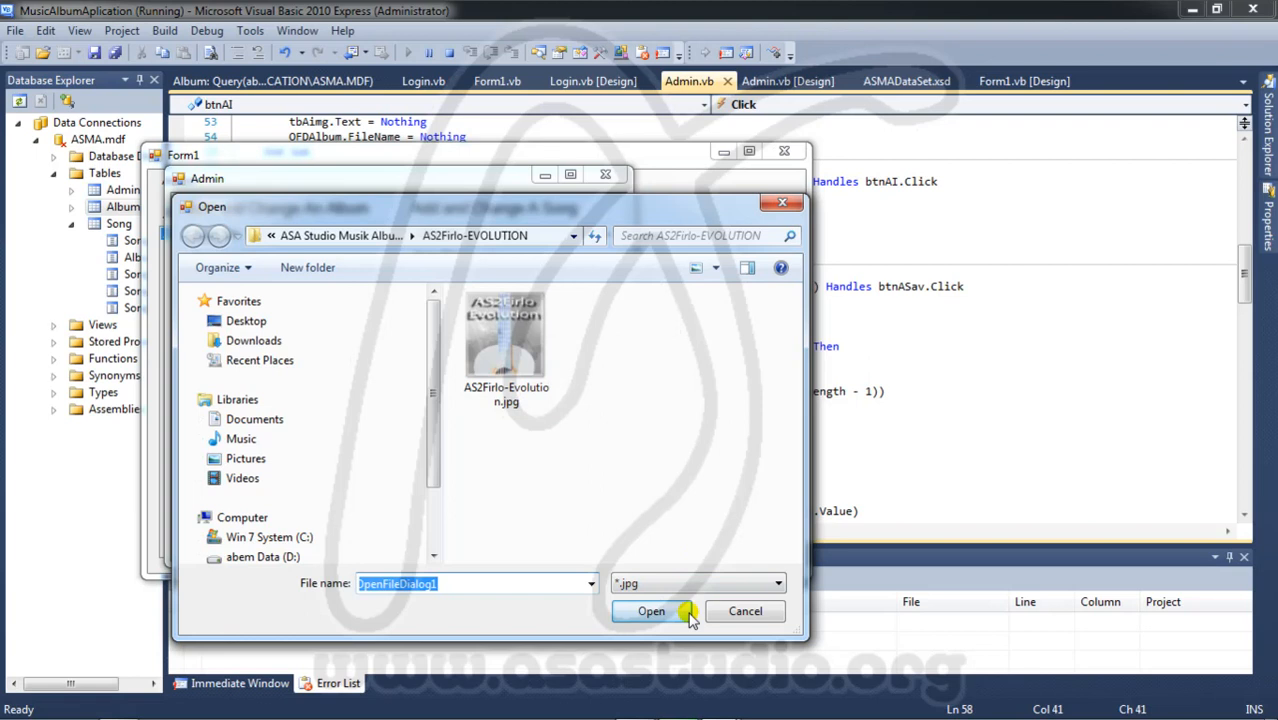
left_click(651, 611)
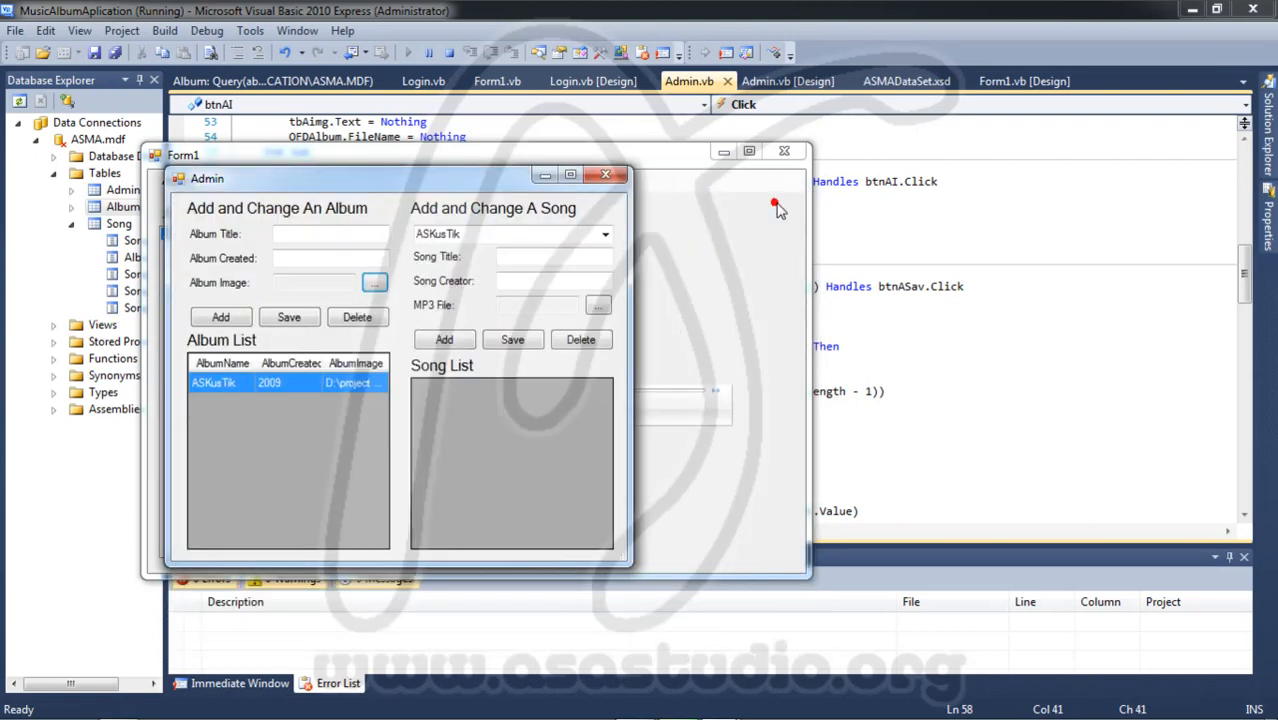
left_click(605, 174)
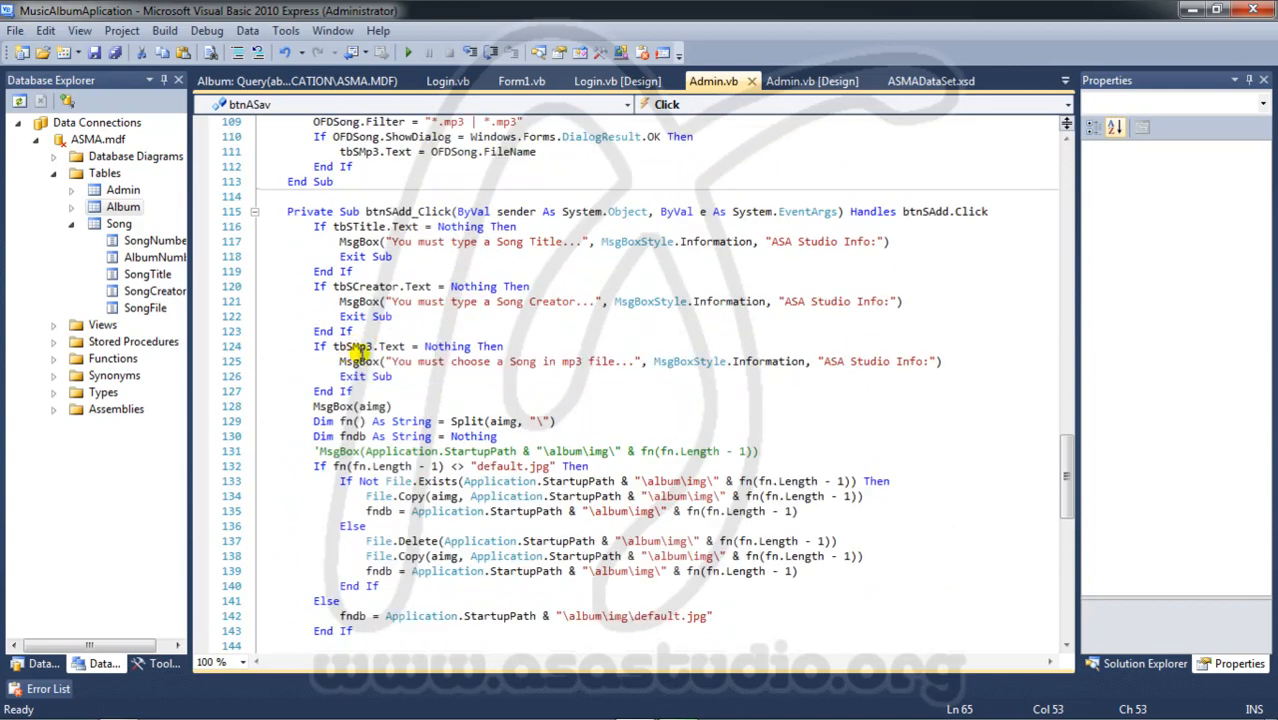
mouse_move(405, 406)
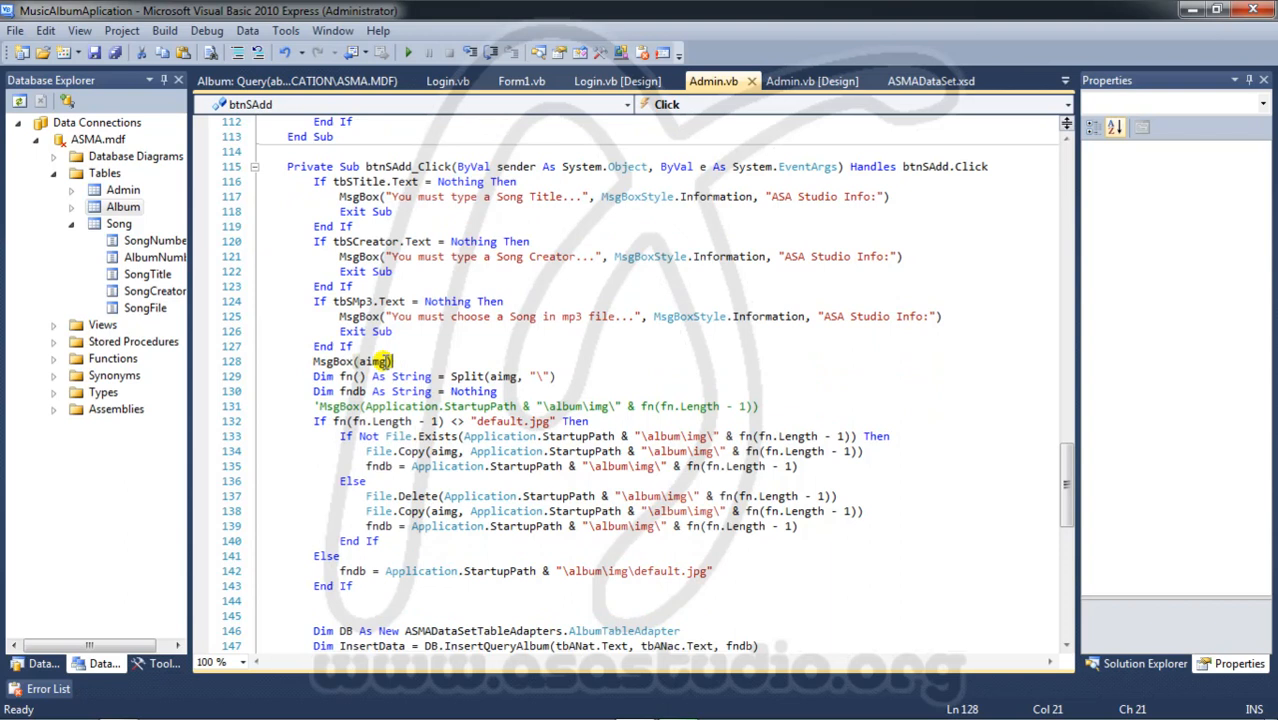
- In btnSAdd_Click, delete MsgBox(aimg), split tbSMp3.Text, and remove the default.jpg If/Else
left_click(392, 361)
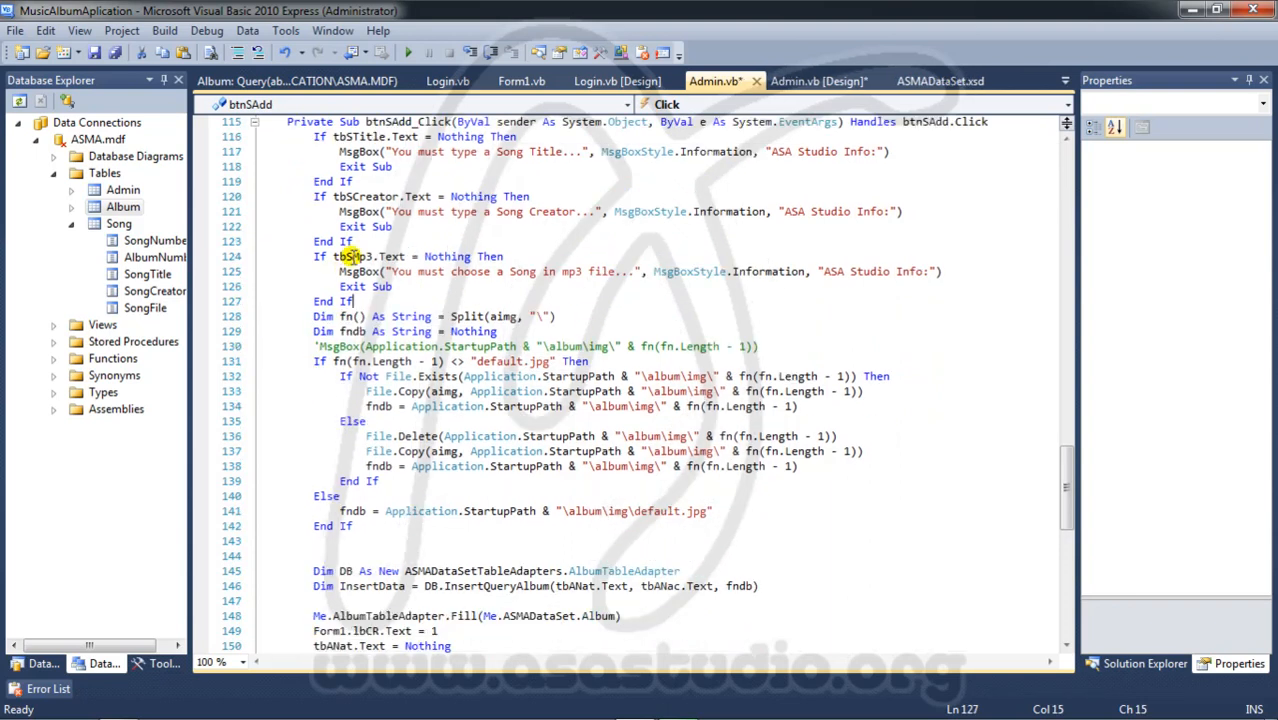
double_click(352, 256)
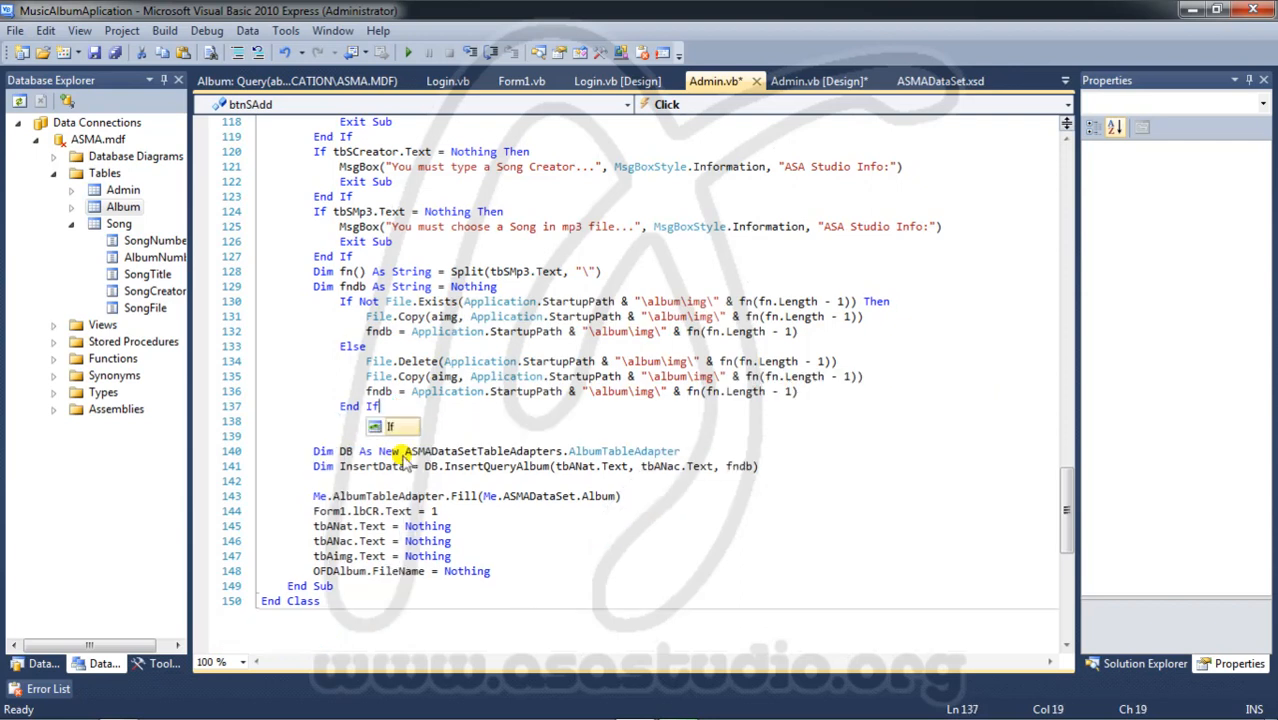
left_click(548, 419)
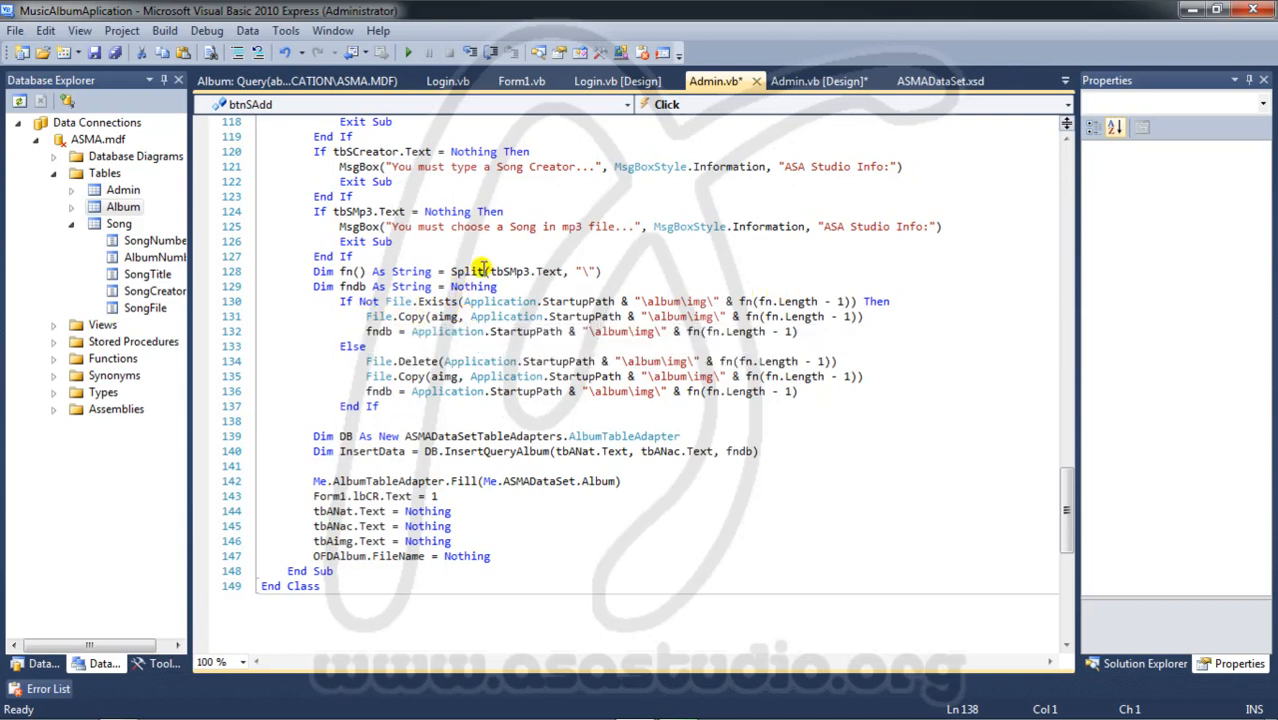
- Use tbSMp3.Text in File.Copy and change the \album\img\ paths to \album\song\
double_click(510, 271)
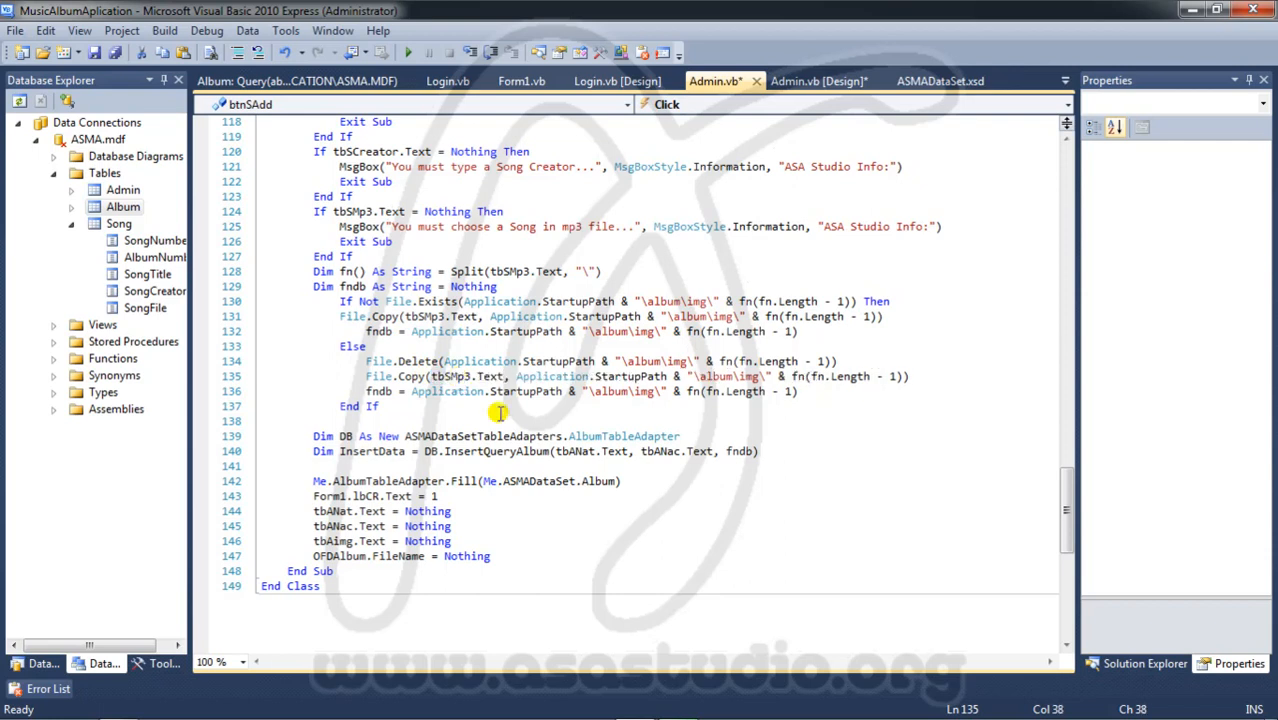
mouse_move(430, 331)
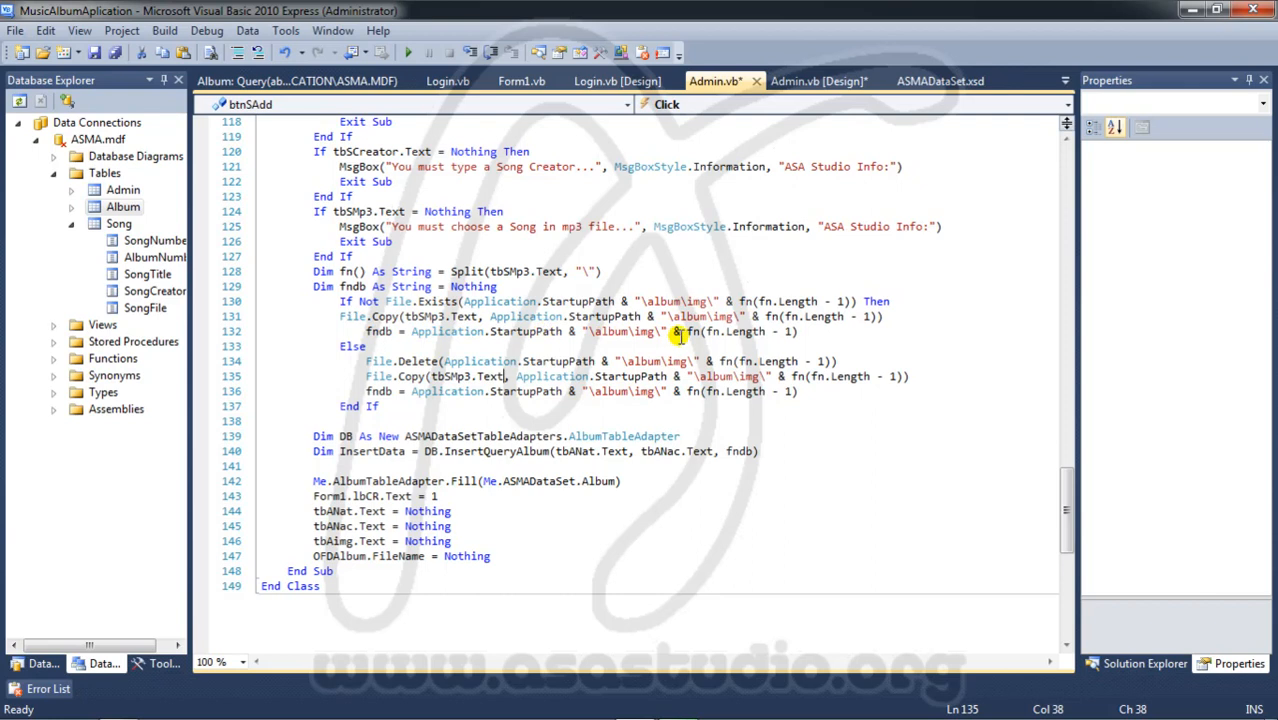
mouse_move(800, 376)
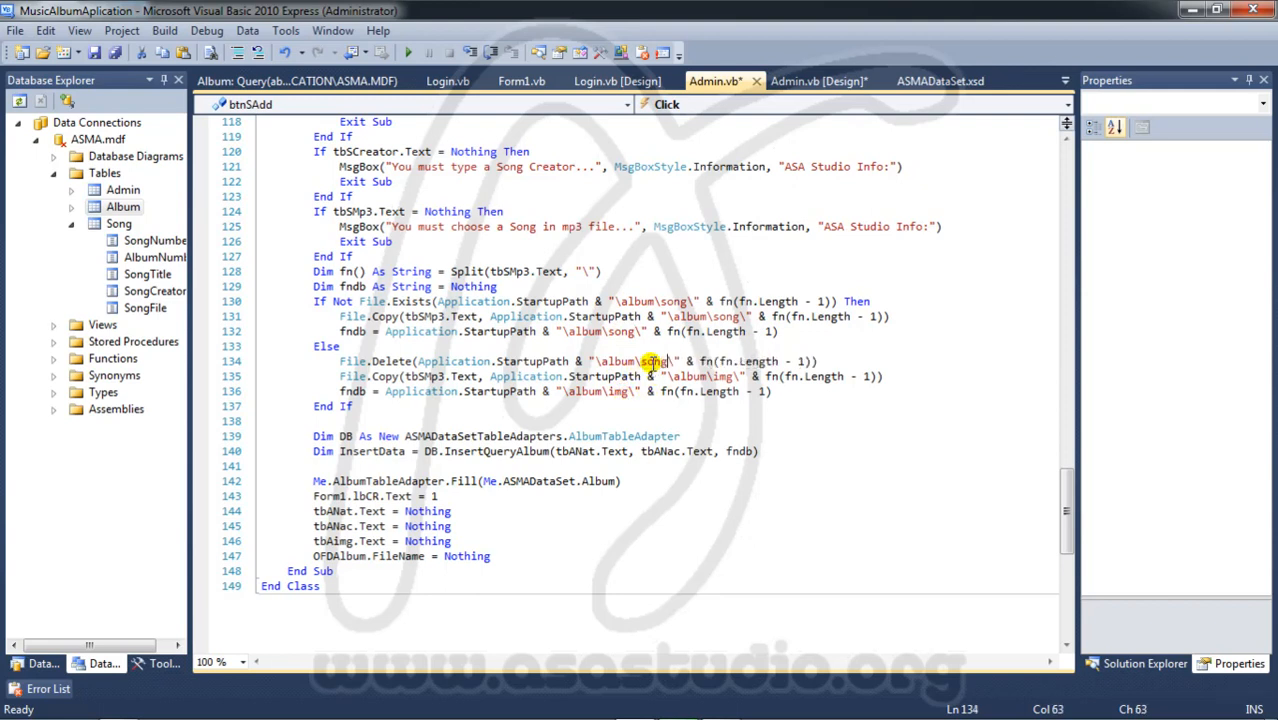
left_click(718, 376)
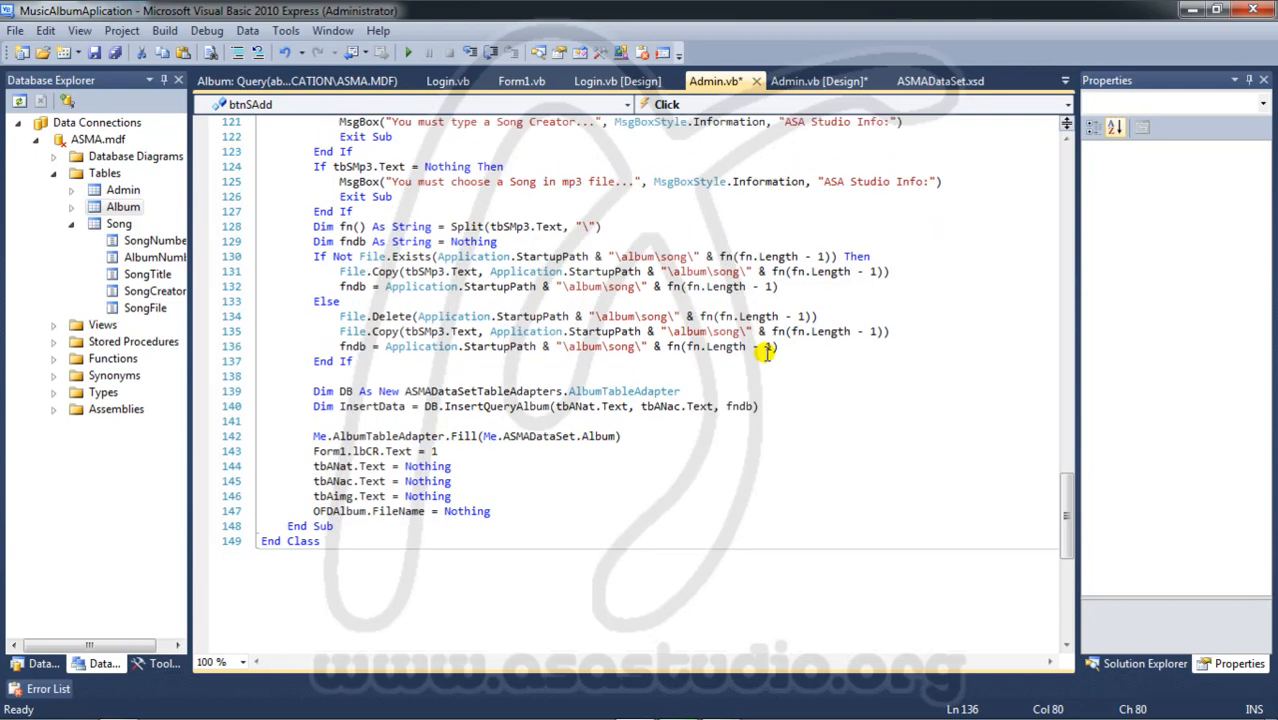
mouse_move(595, 360)
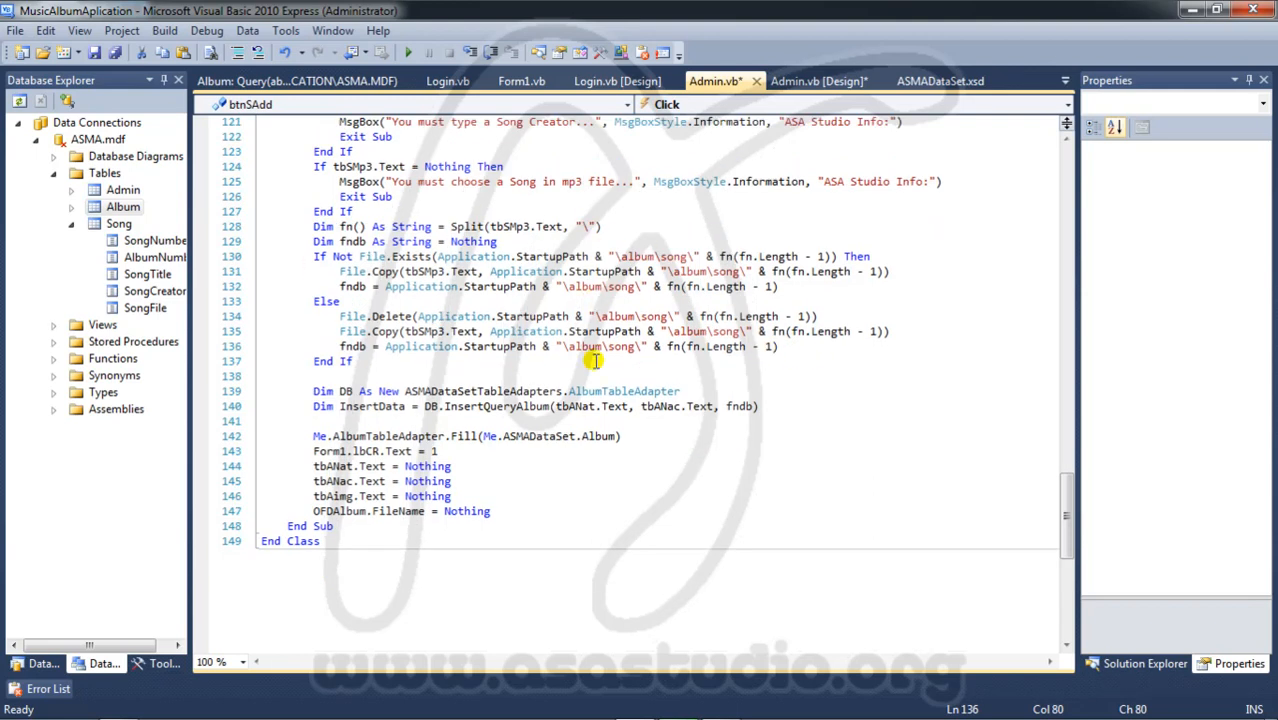